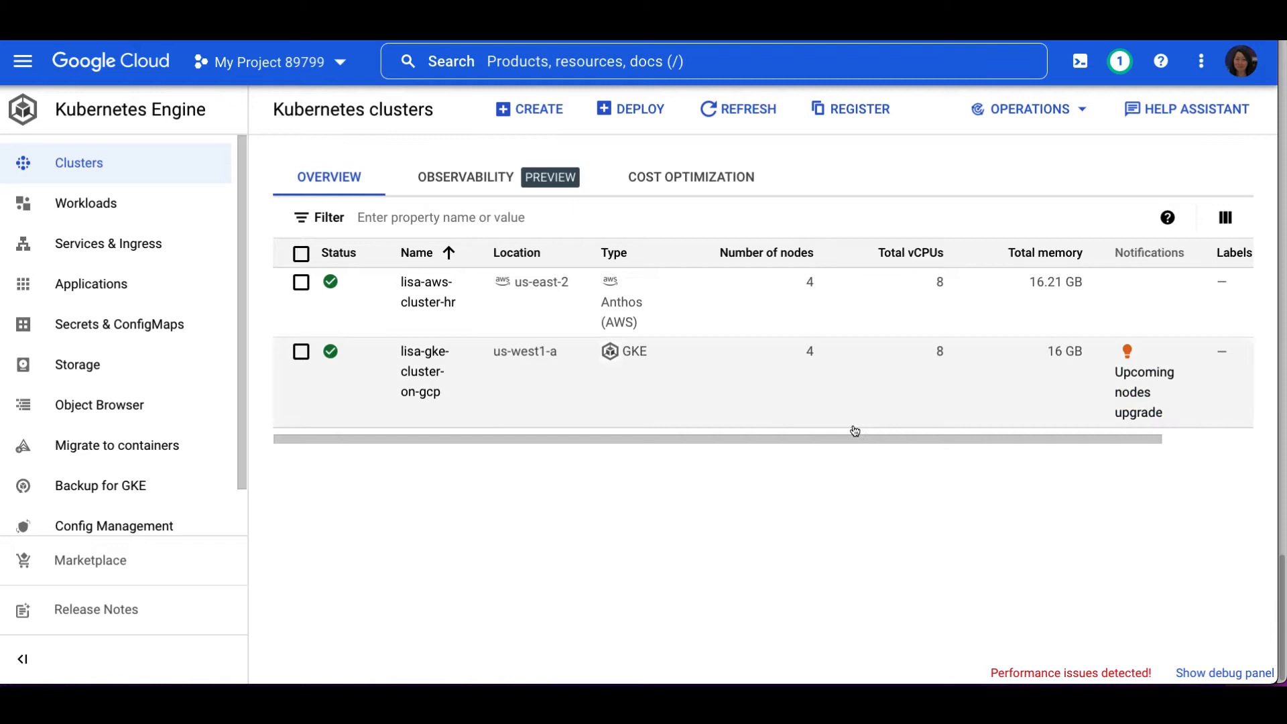
mouse_move(492, 431)
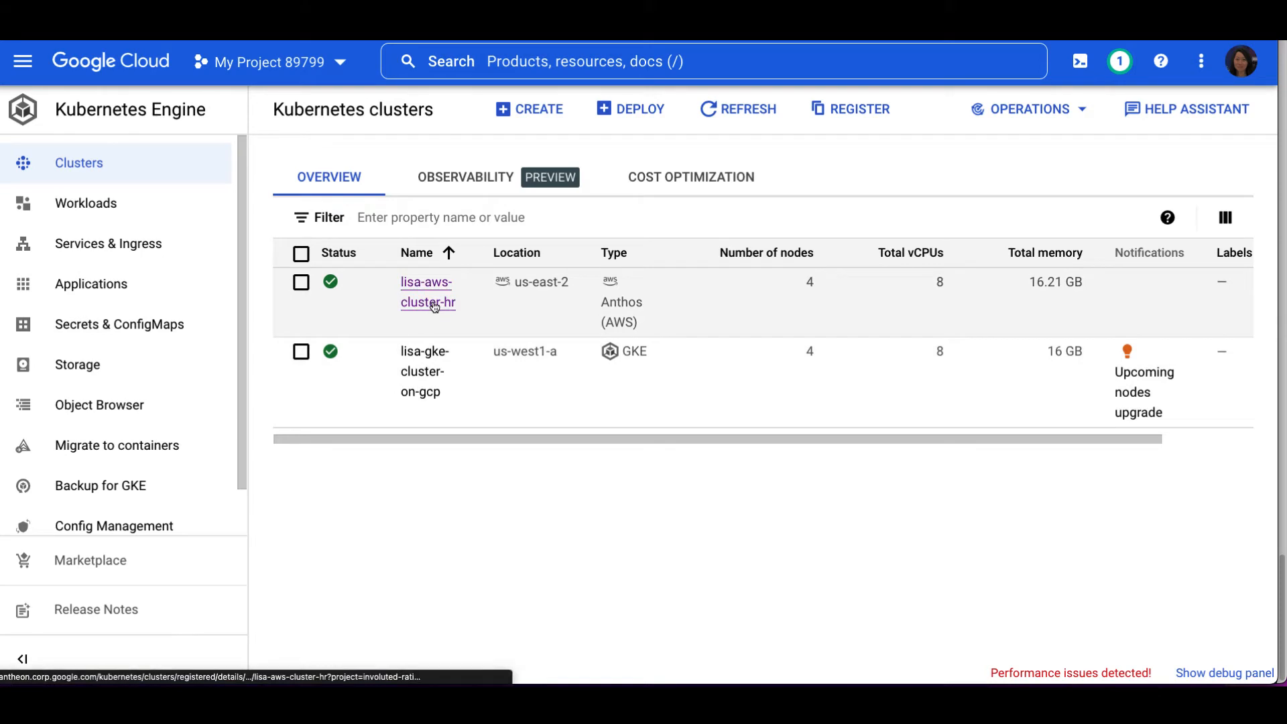
mouse_move(435, 380)
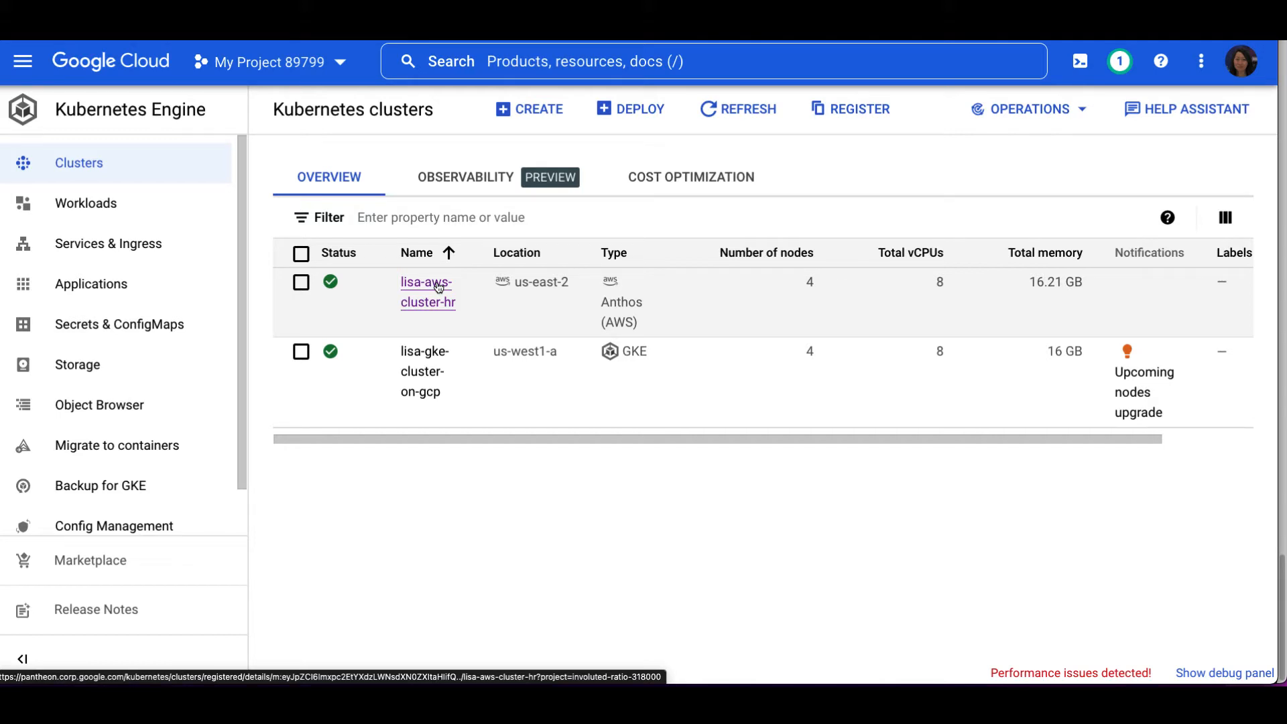
mouse_move(744, 301)
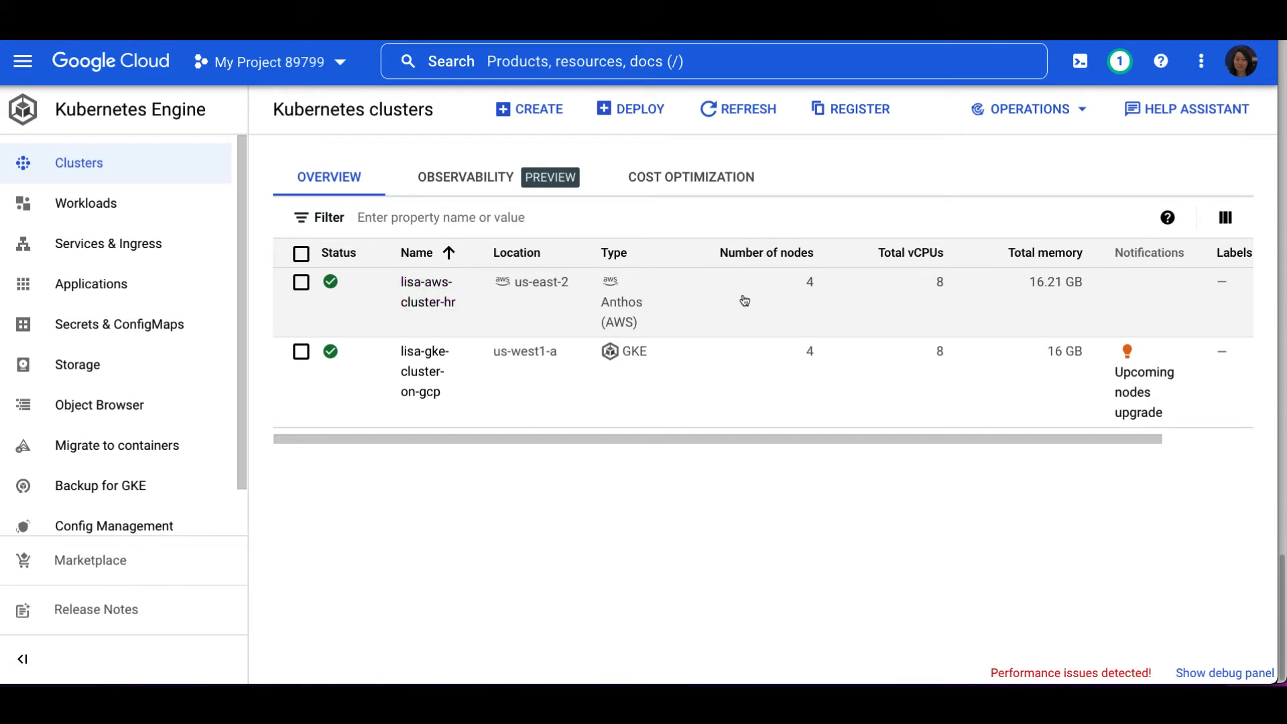
mouse_move(854, 297)
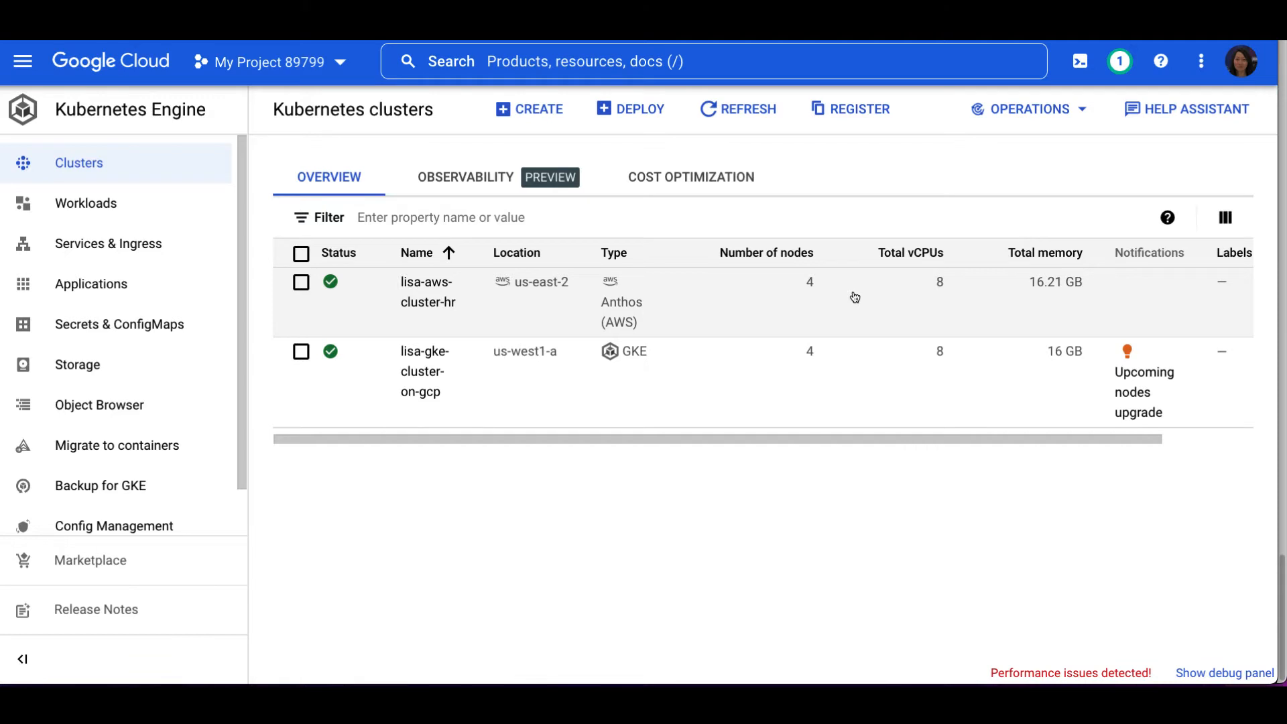
mouse_move(815, 313)
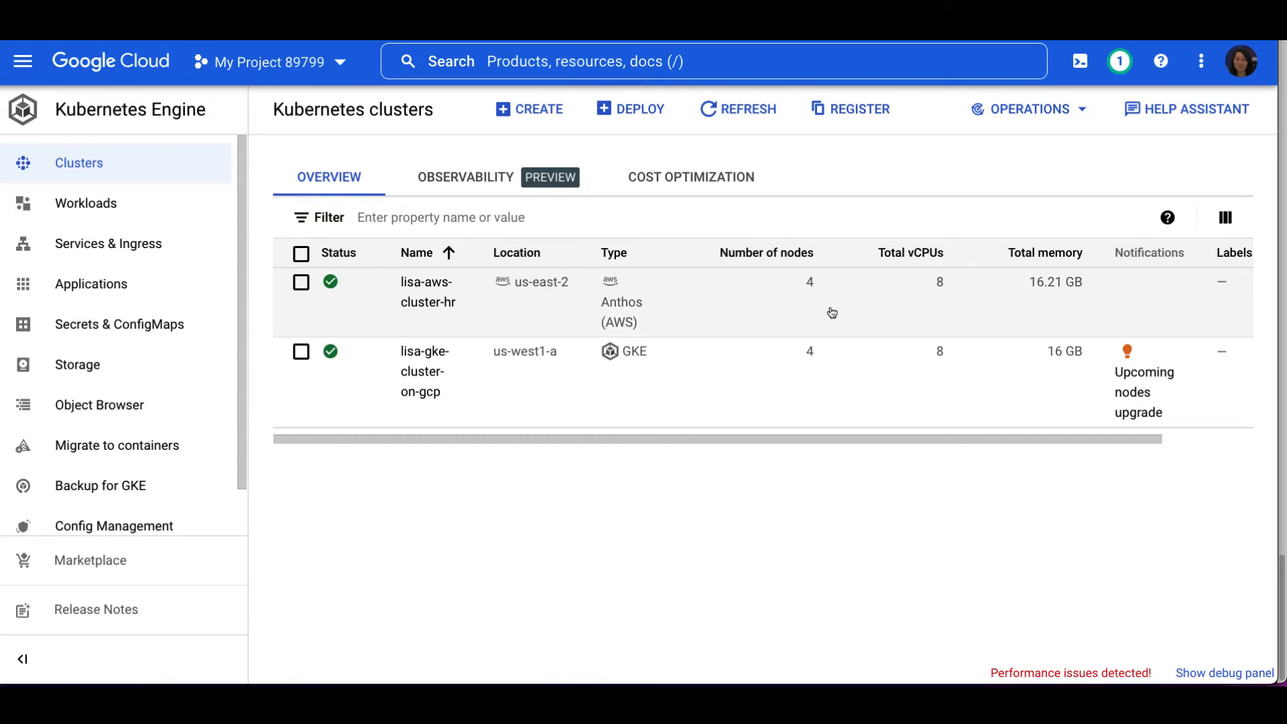
mouse_move(834, 285)
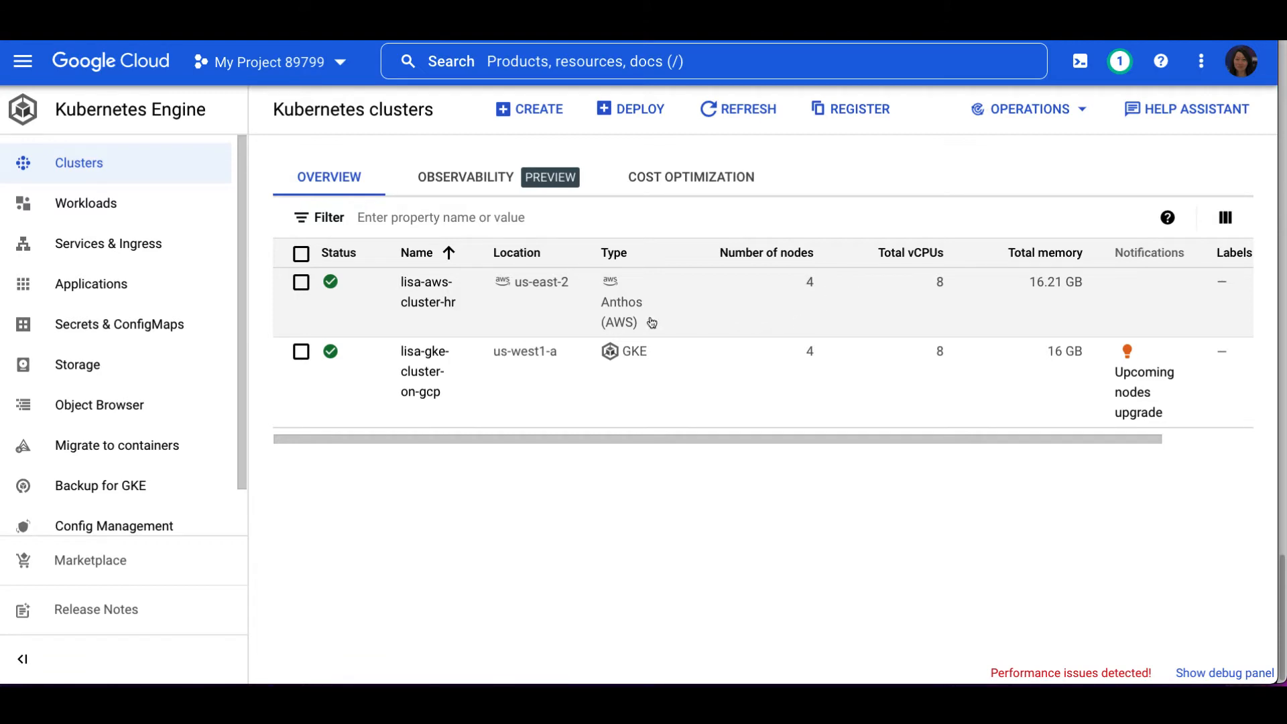
mouse_move(480, 300)
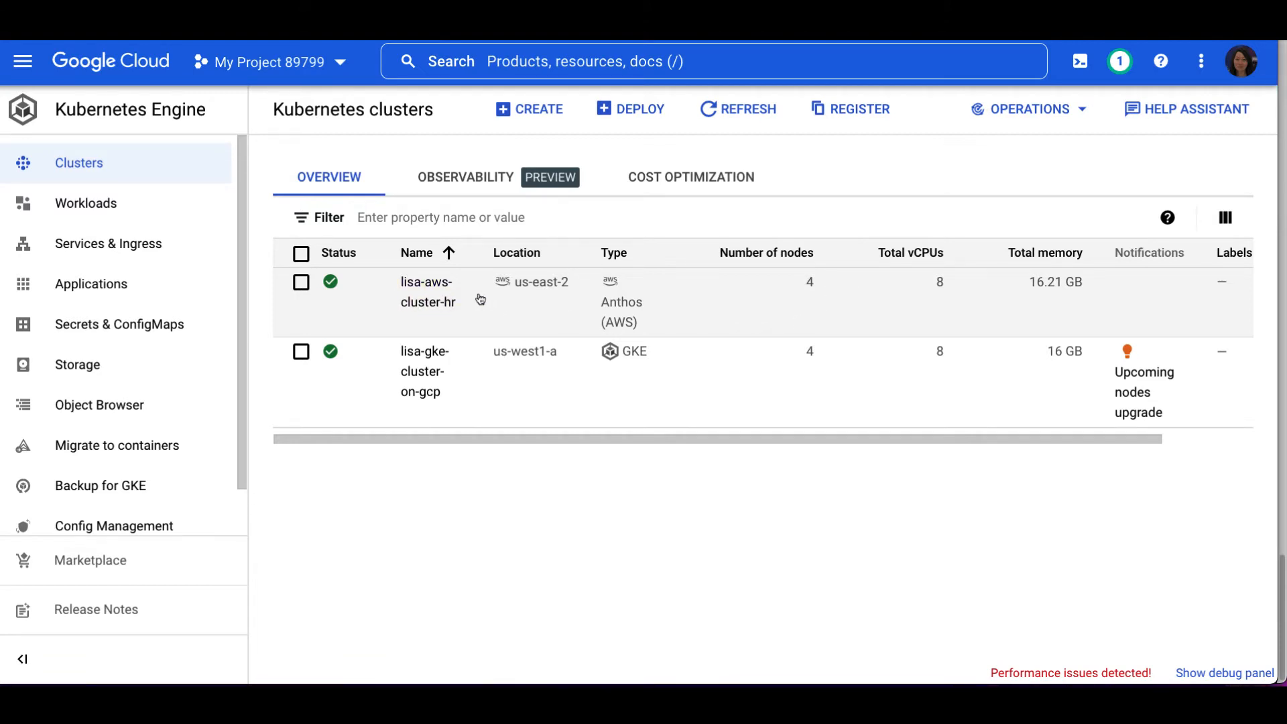
mouse_move(994, 557)
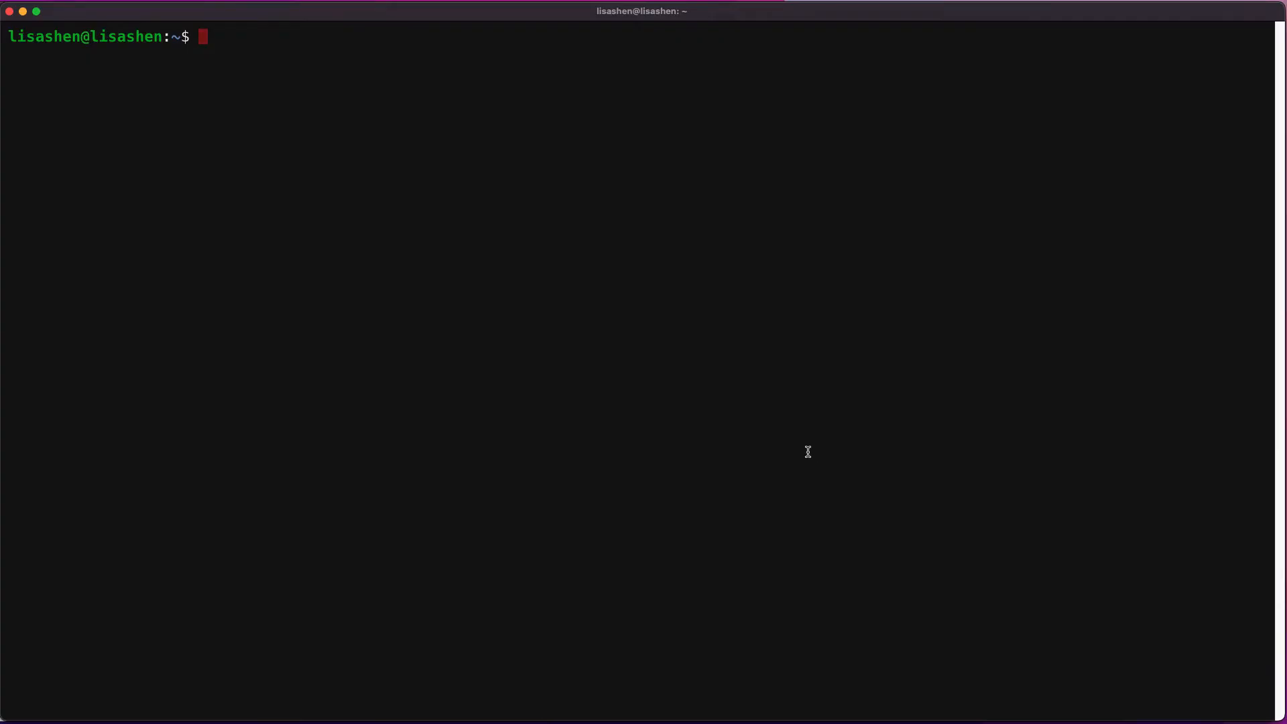
List cluster contexts, namespaces and cluster-admin-binding, then download asmcli_1.13 and make it executable.
text(kubectx)
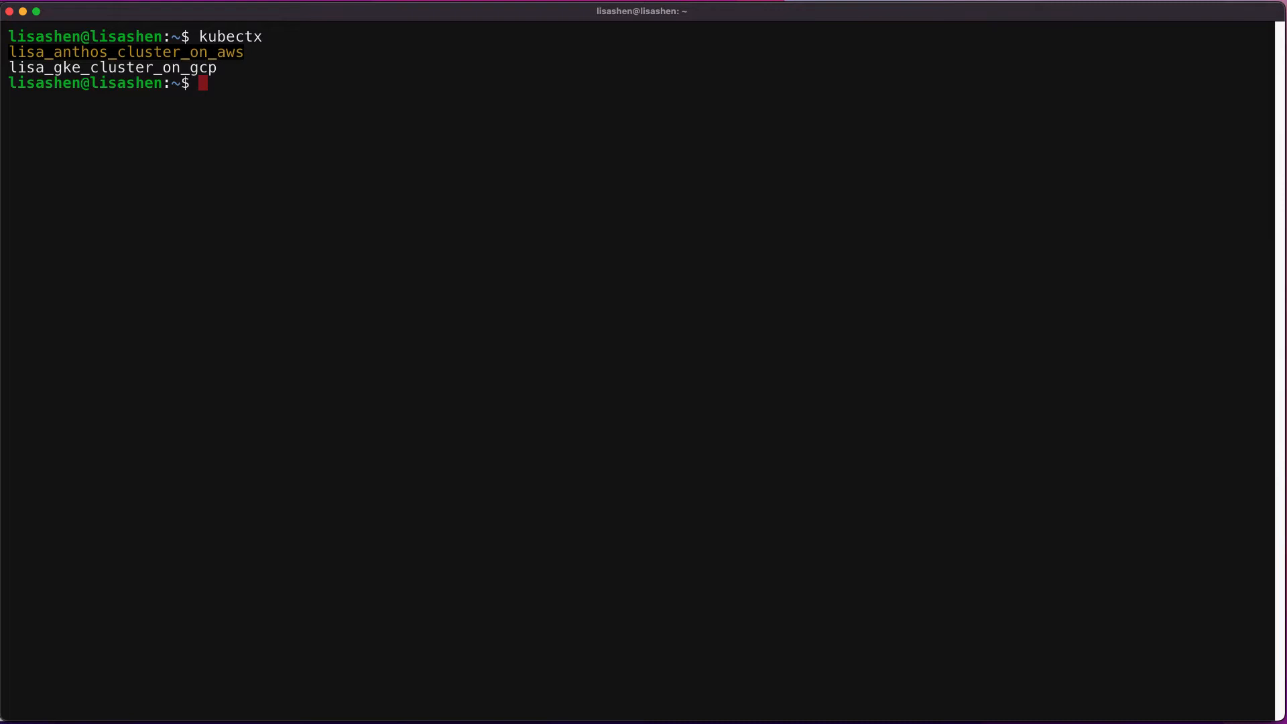
text(kube)
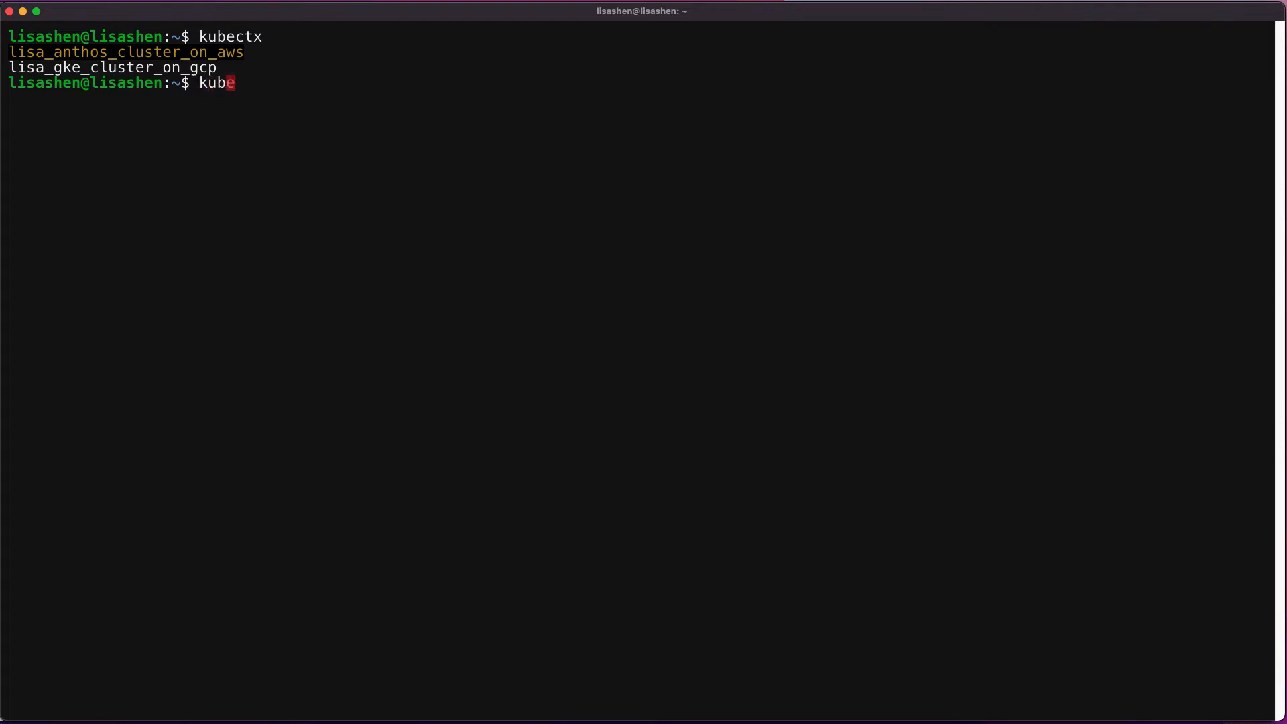
text(ctl get)
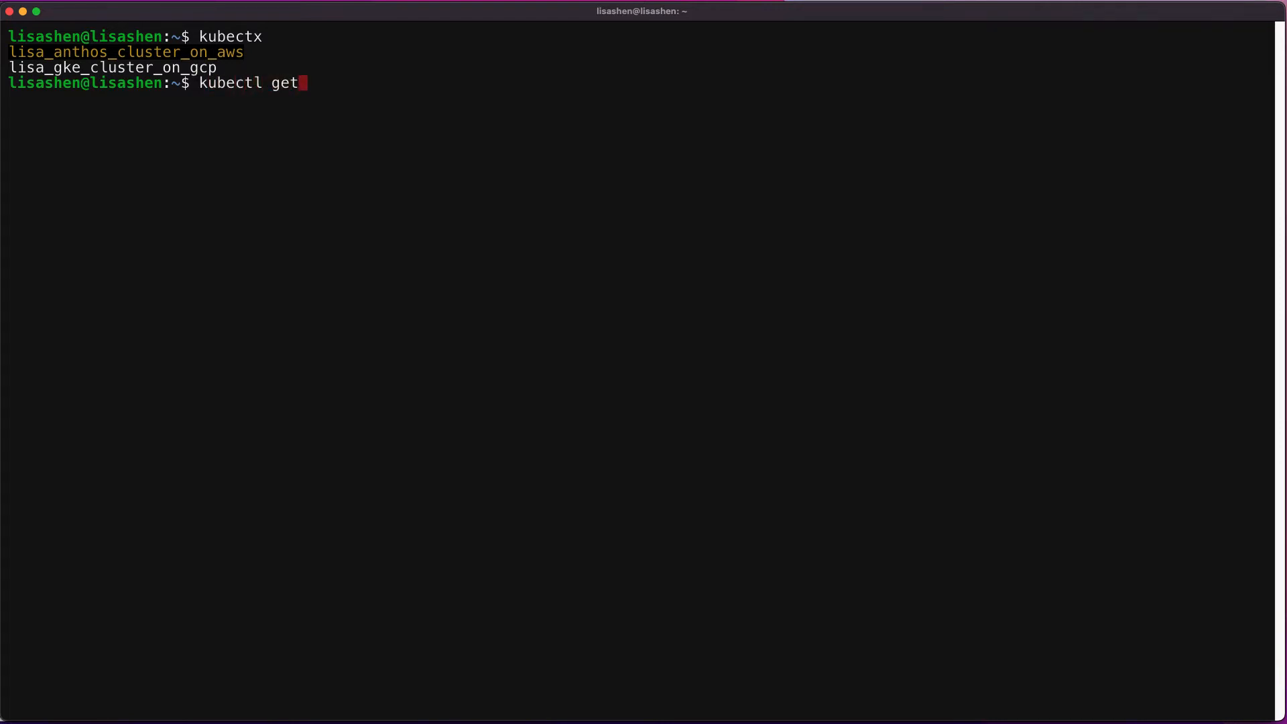
text(ns)
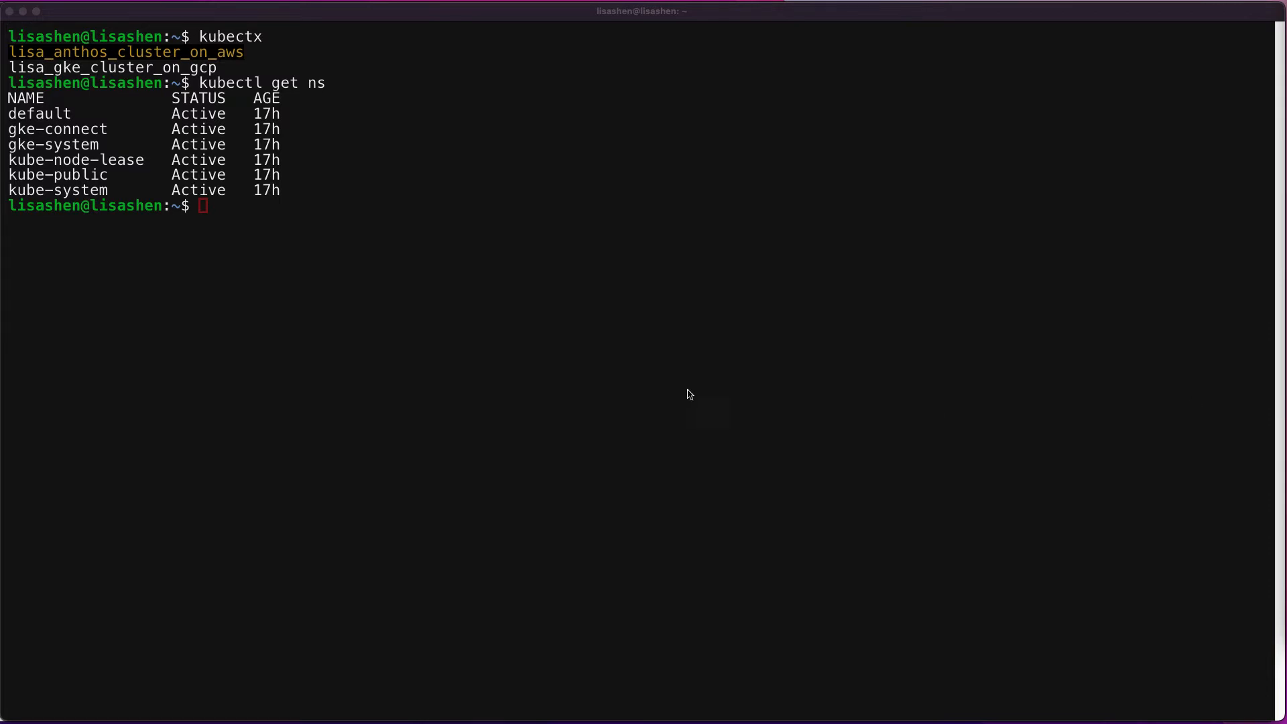
text(kubectl get clusterrolebinding cluster-admin-binding)
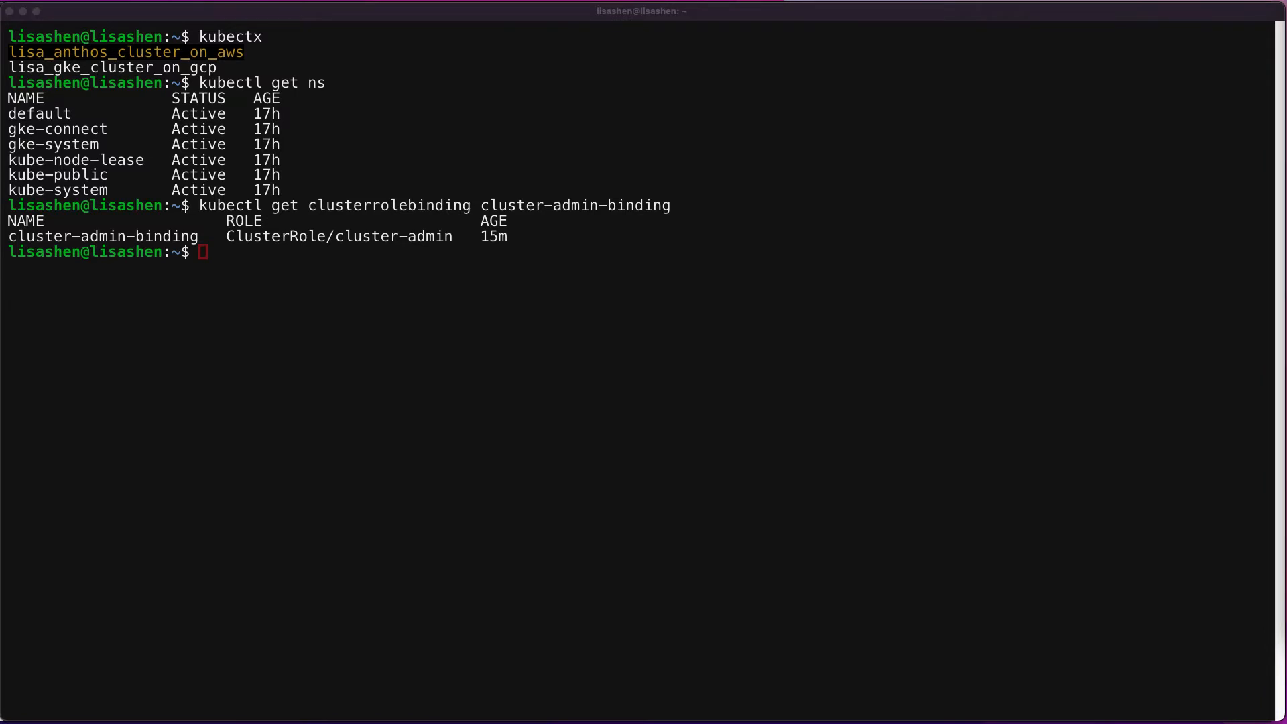
mouse_move(971, 481)
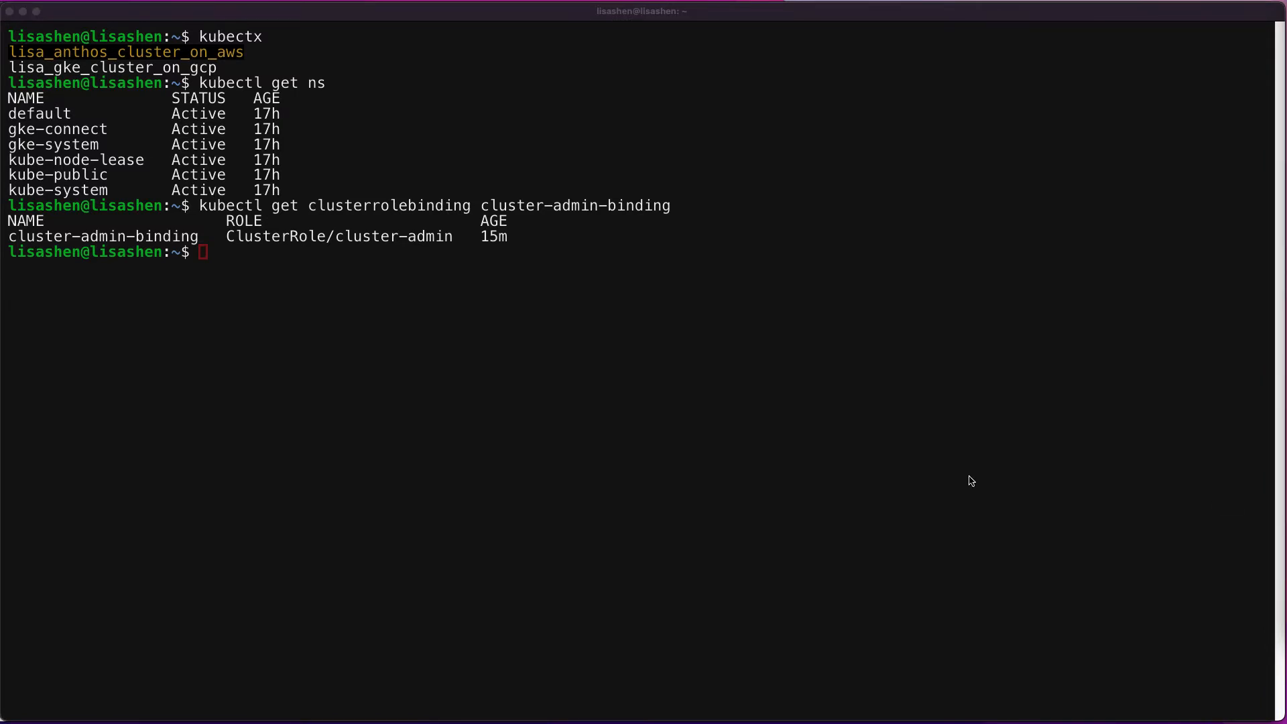
text(curl https://storage.googleapis.com/csm-artifacts/asm/asmcli_1.13 > asmcli)
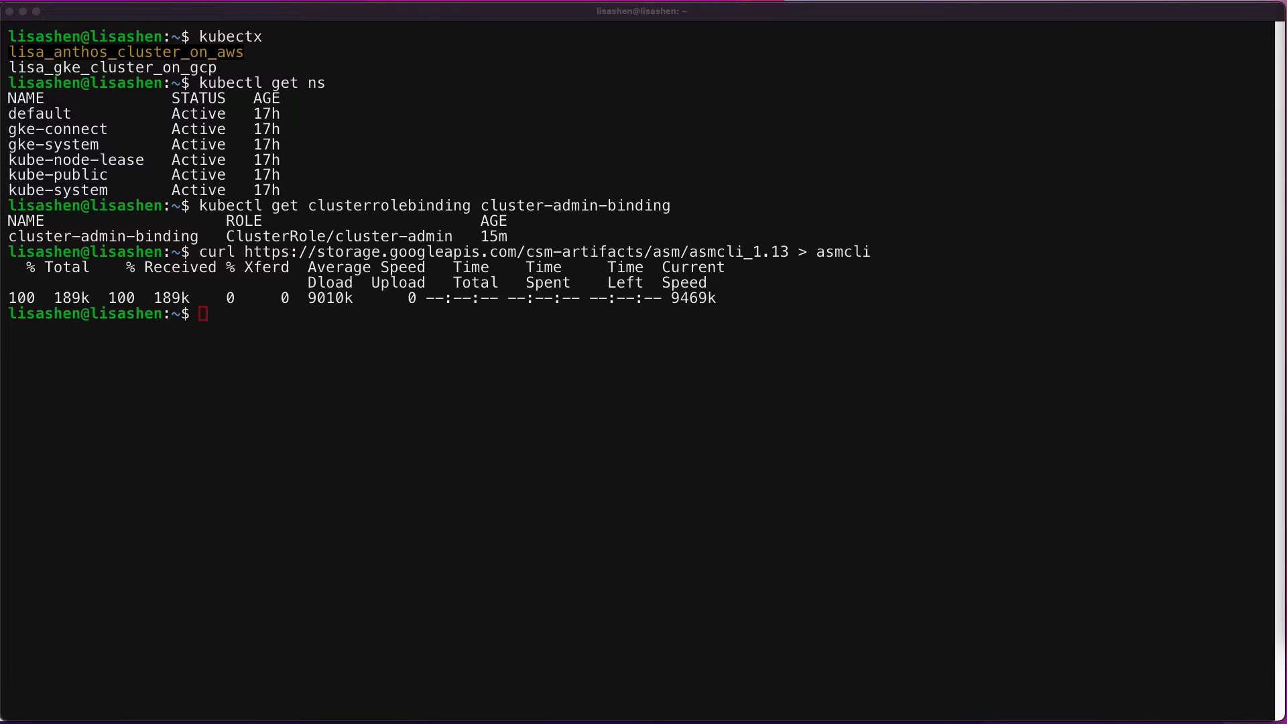
text(chmod +x asmcli)
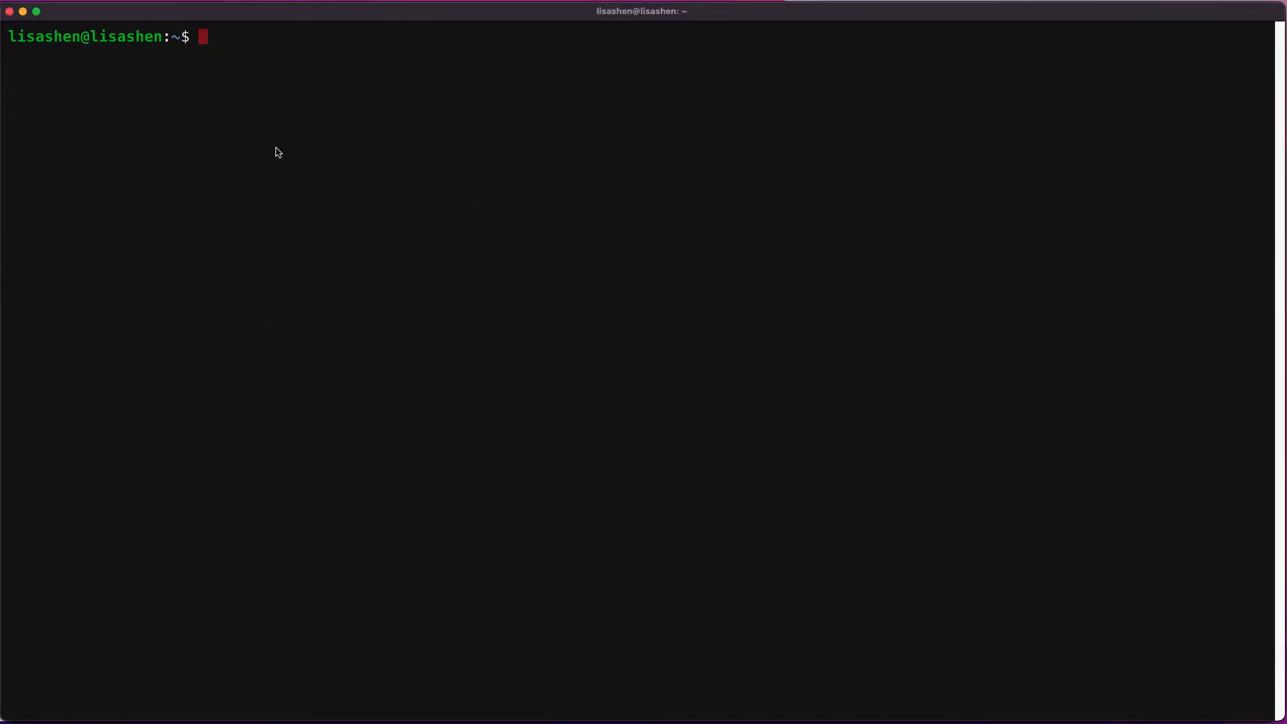
text(./asmcli install \)
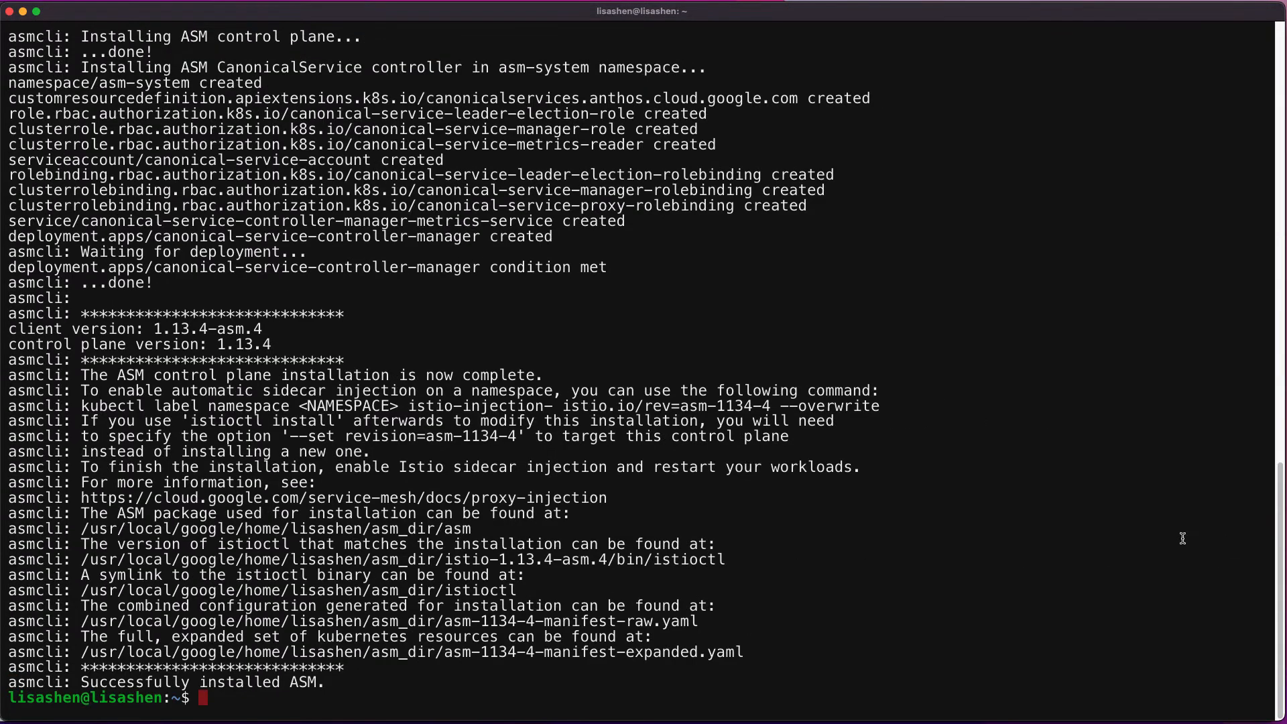
mouse_move(1090, 554)
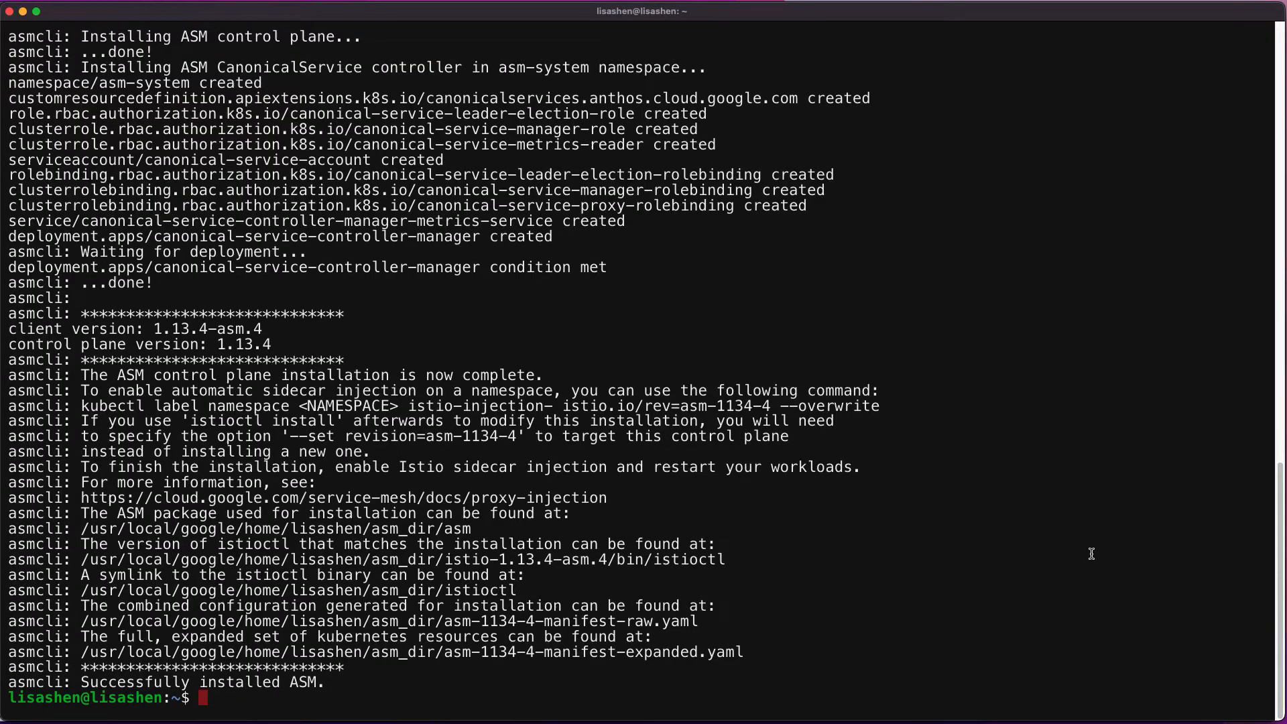
List namespaces with kubectl get ns and query pods in istio-system.
text(kubectl get ns)
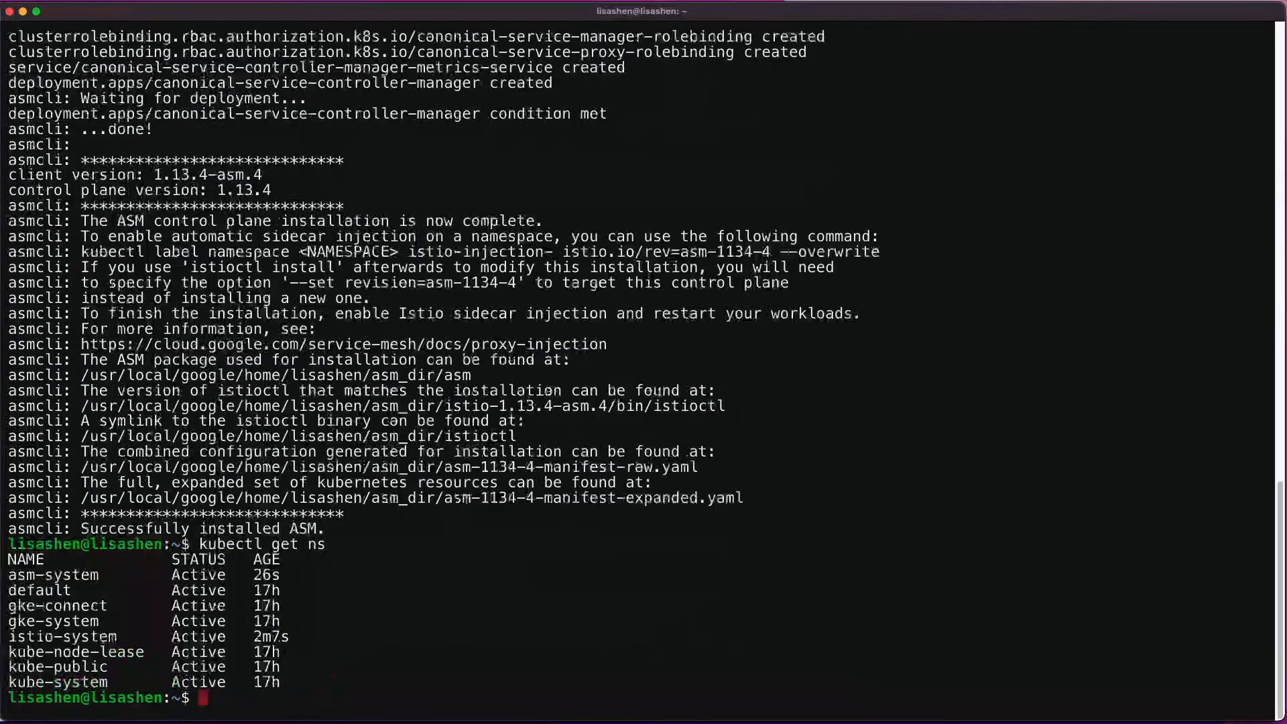
text(kubectl get pod -n istio)
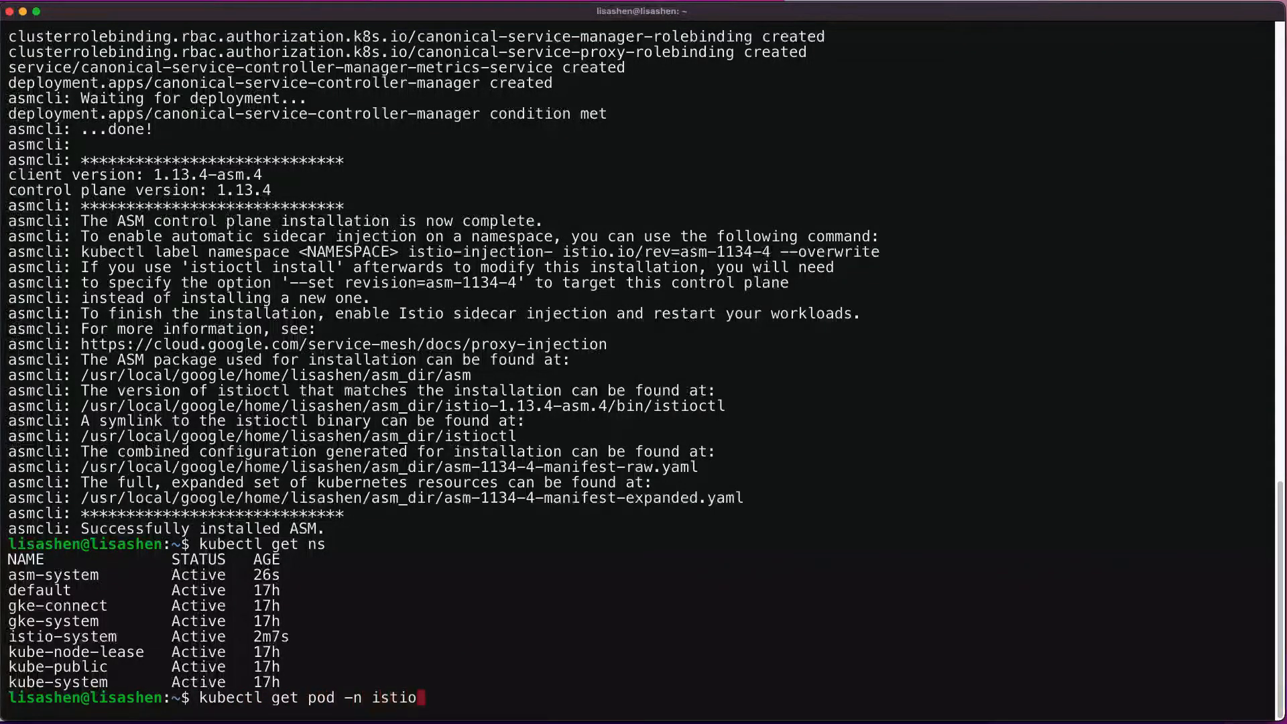
text(-system)
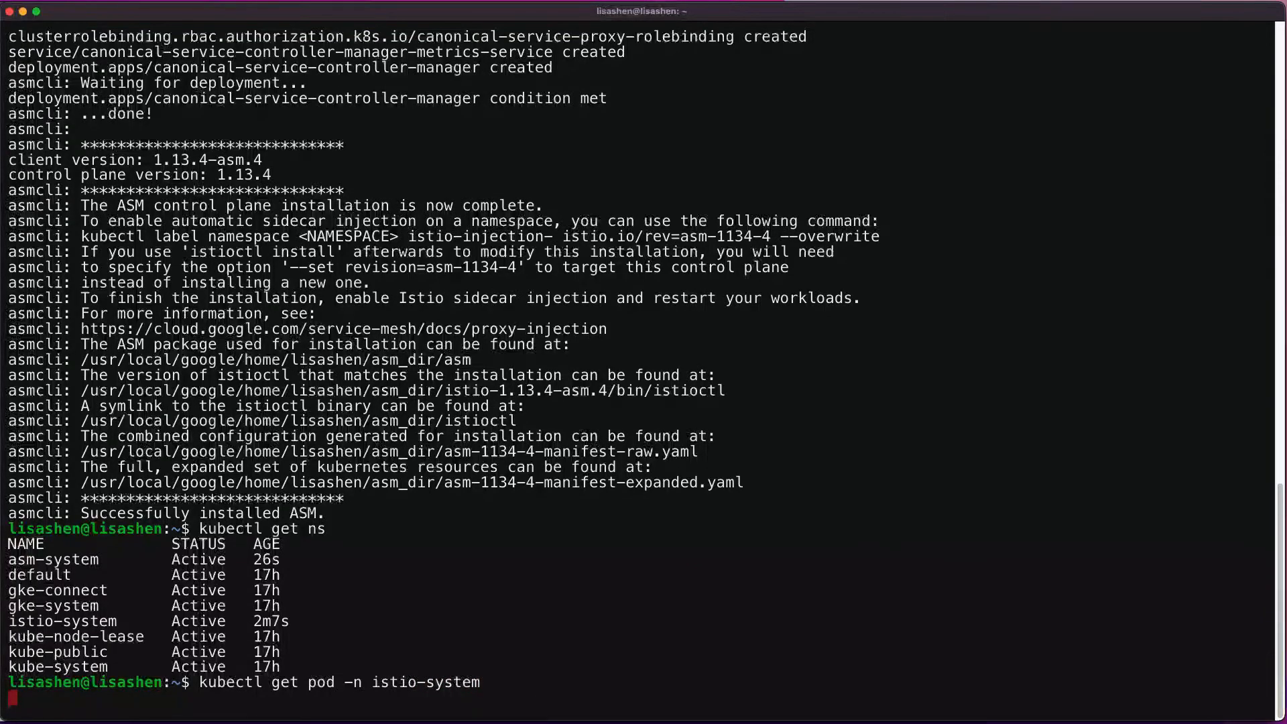
key(Return)
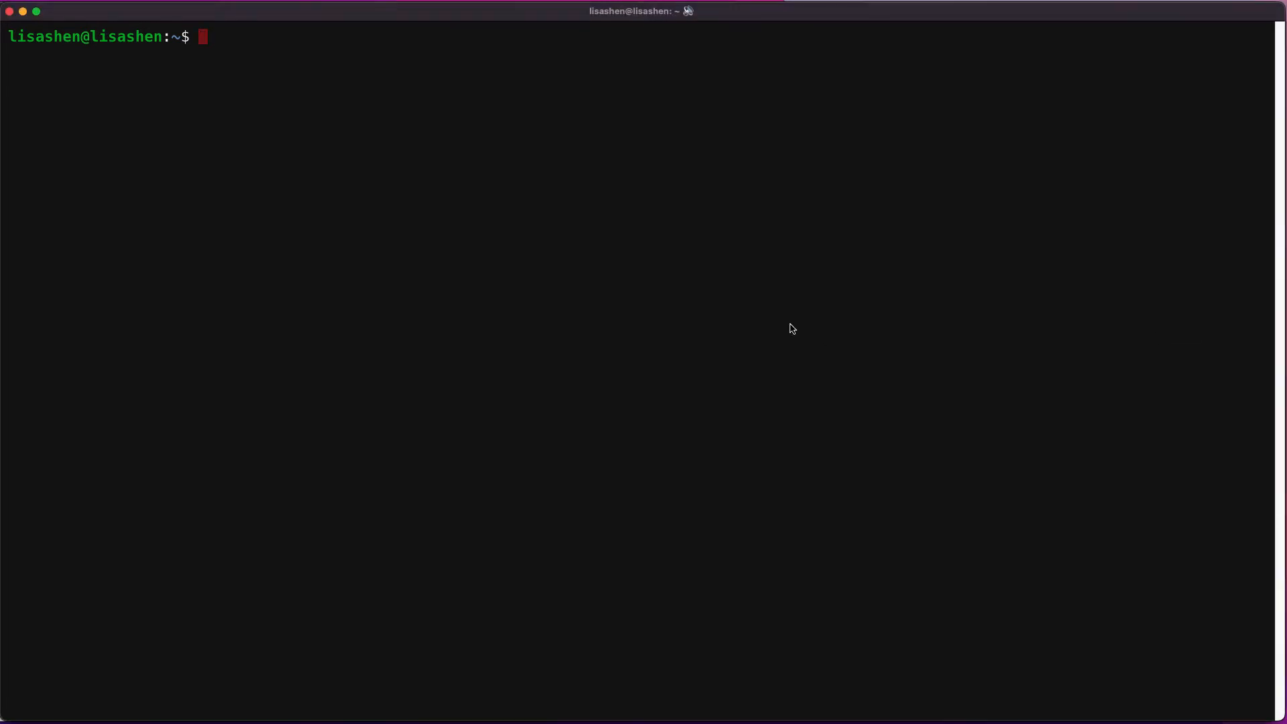
Create the istio-gateway namespace, list namespaces, and echo the $REVISION value.
text(kubectl create namespace istio-gateway)
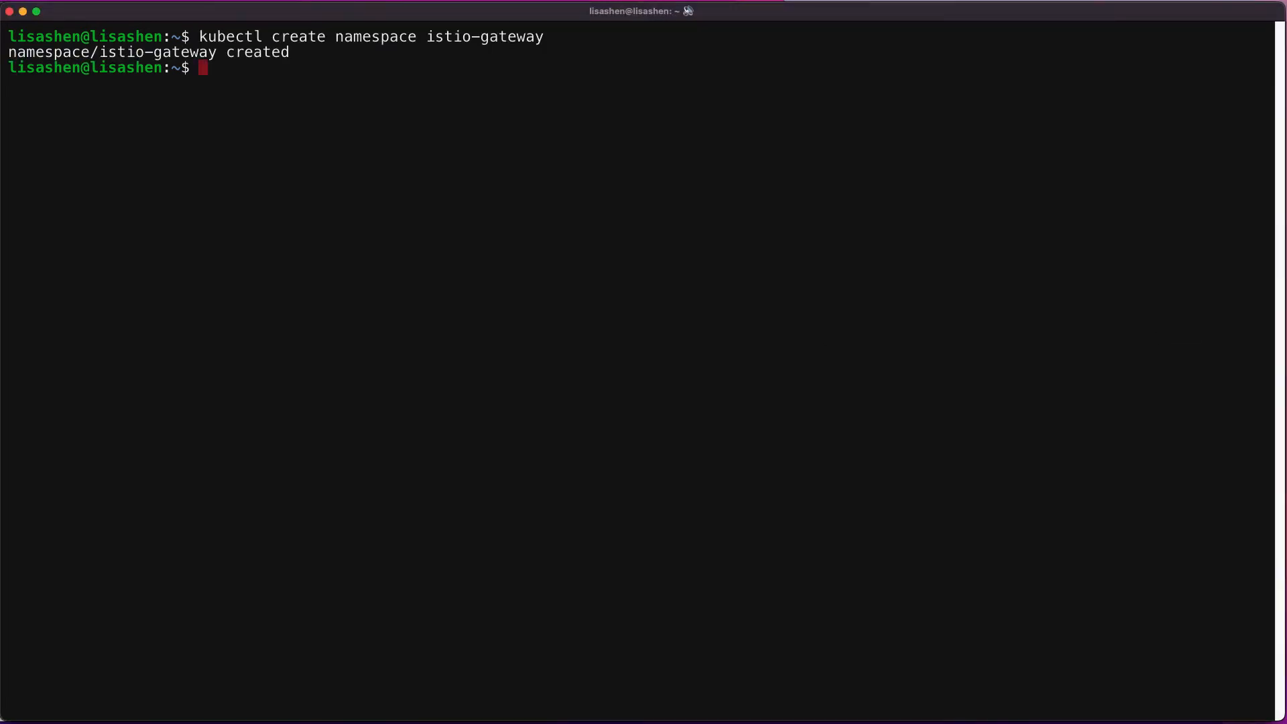
text(k)
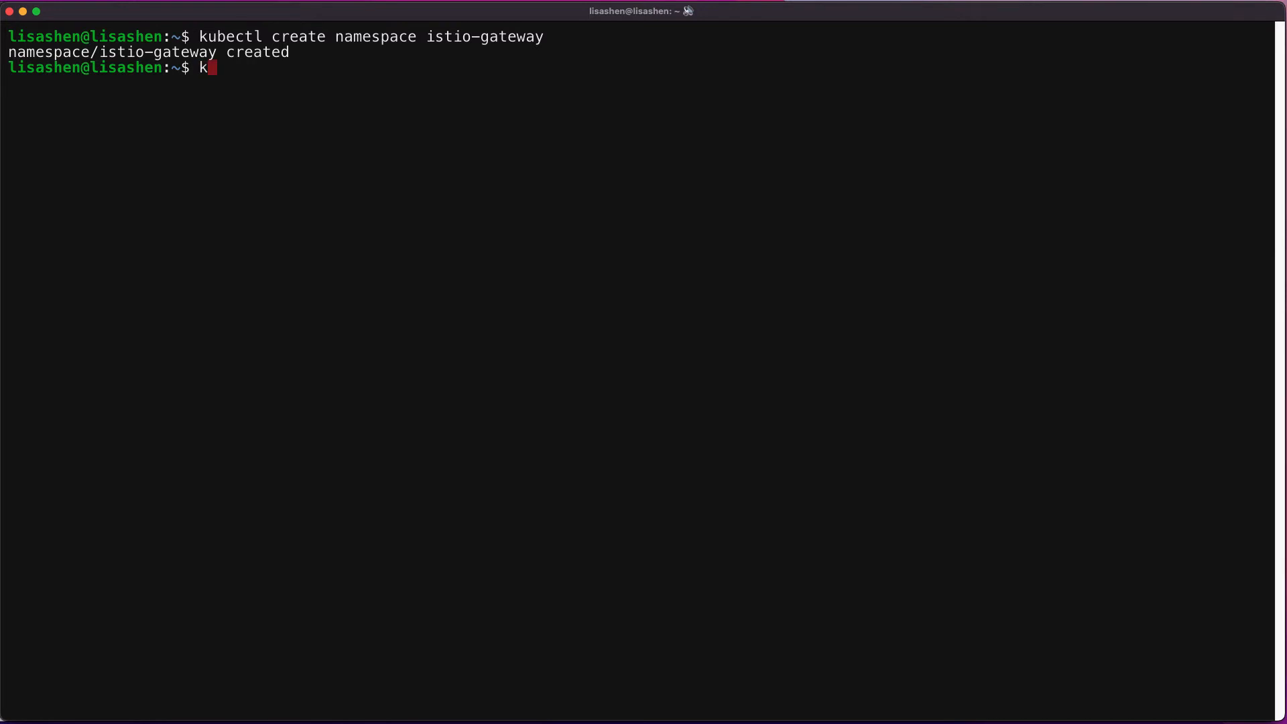
text(ubectl get)
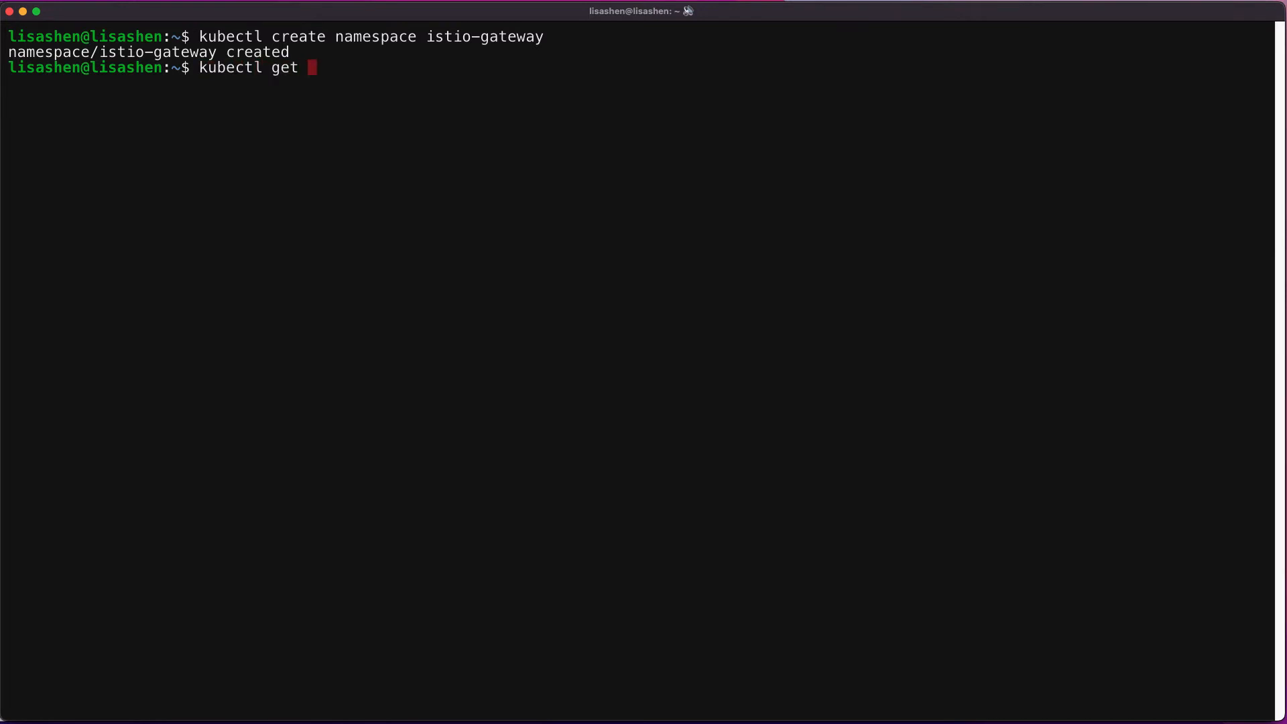
text(ns)
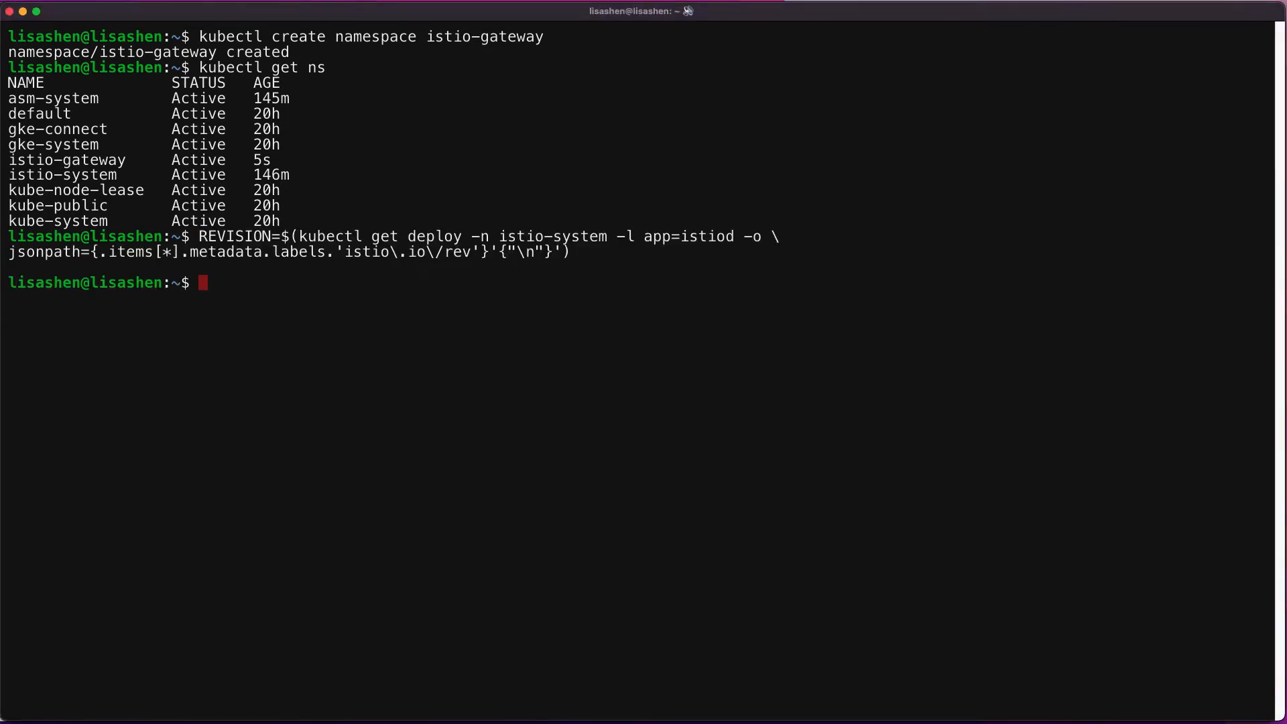
text(echo)
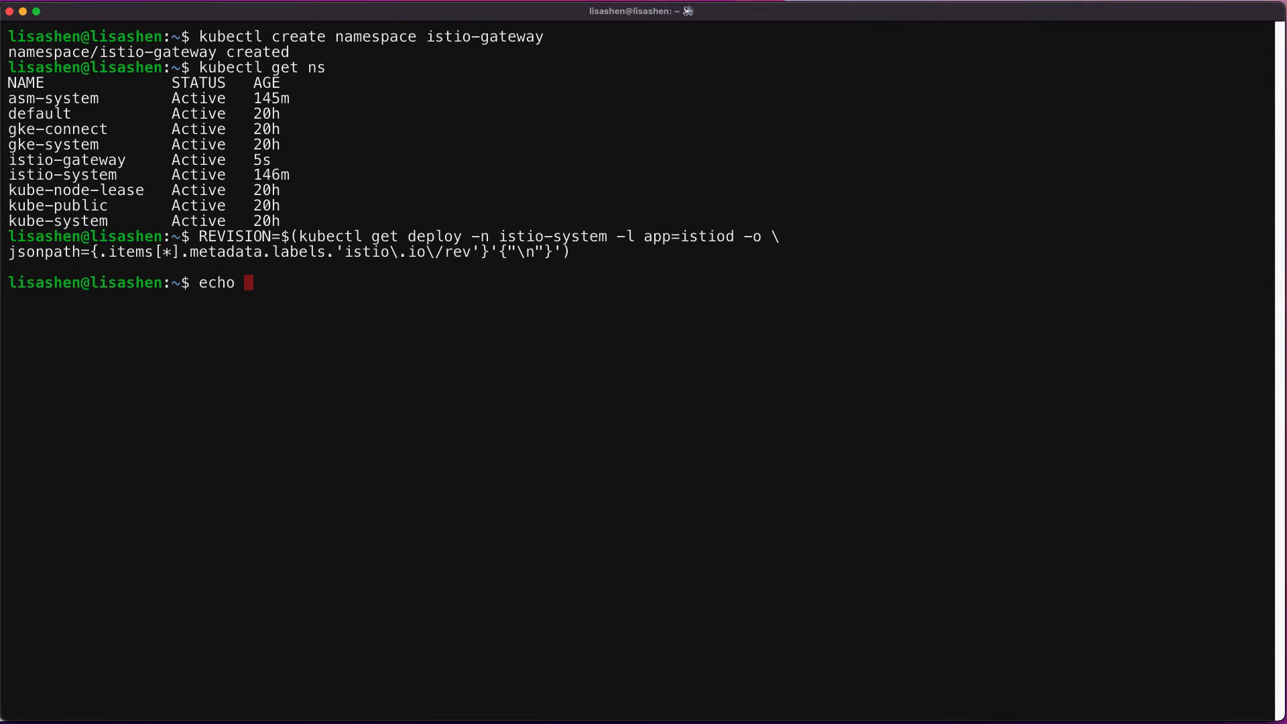
text($REVISION)
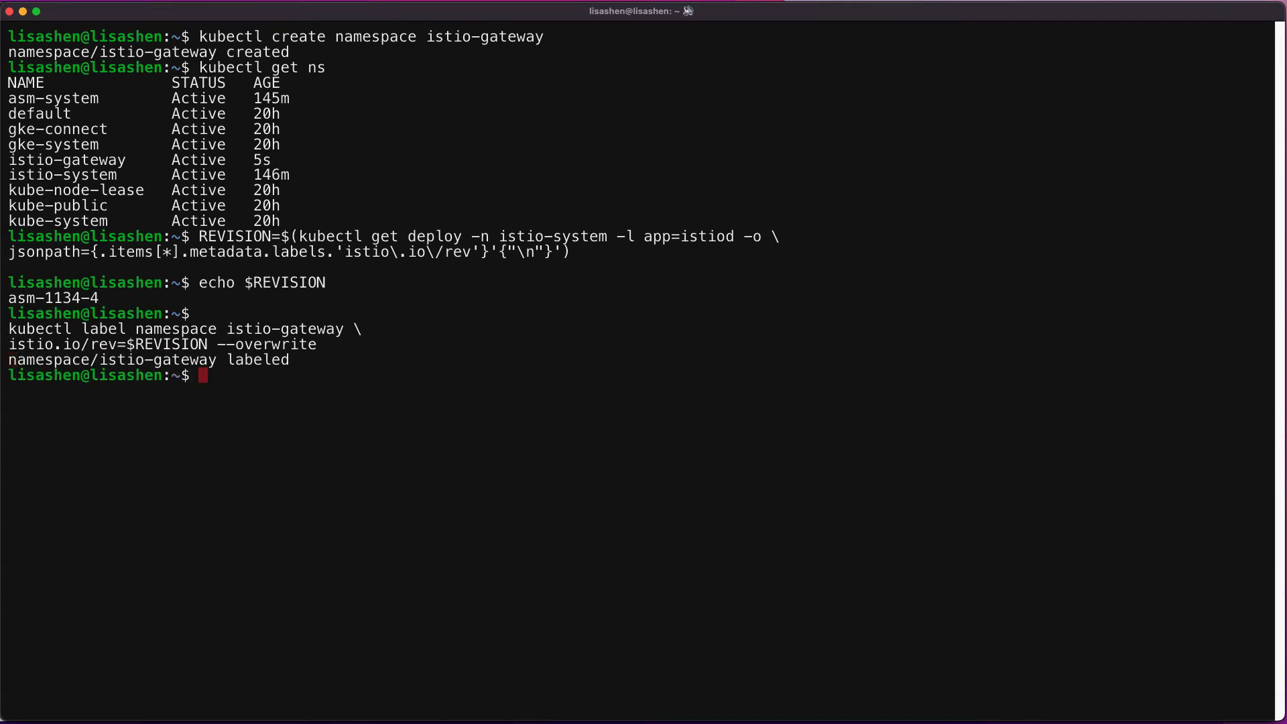
mouse_move(820, 475)
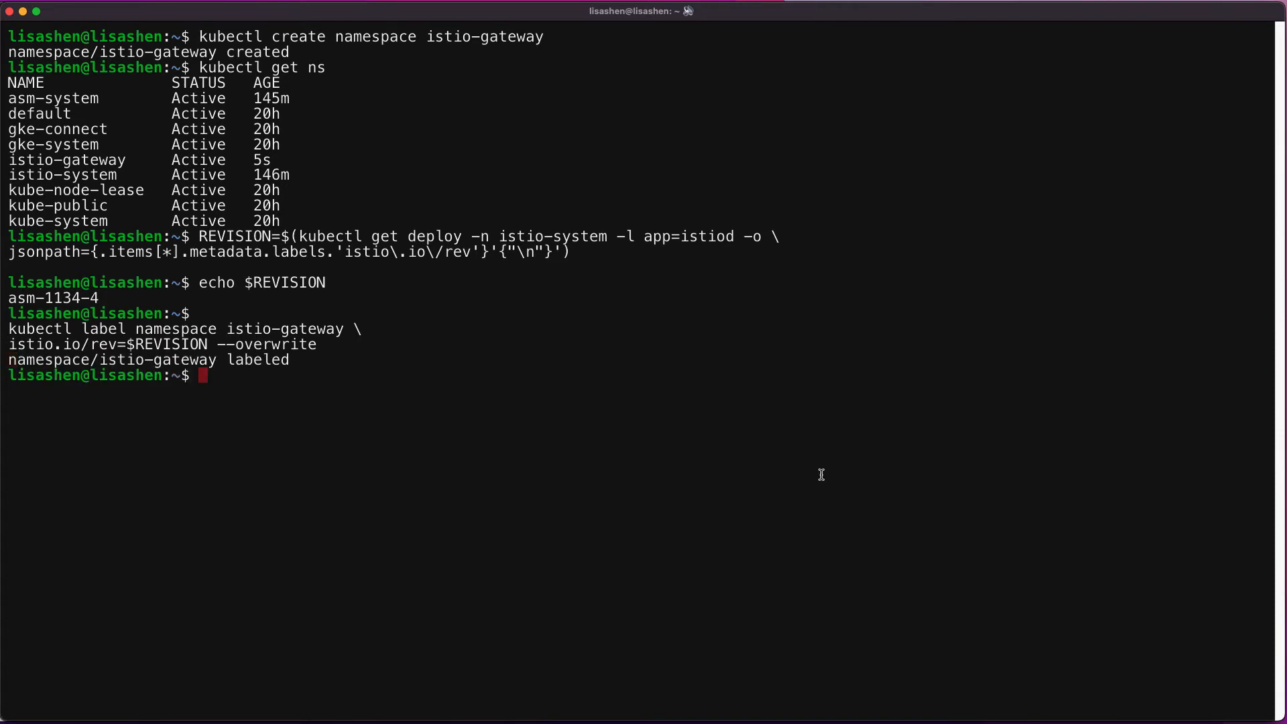
Move into asm_dir, list its files, and start the kubectl apply into istio-gateway.
text(cd)
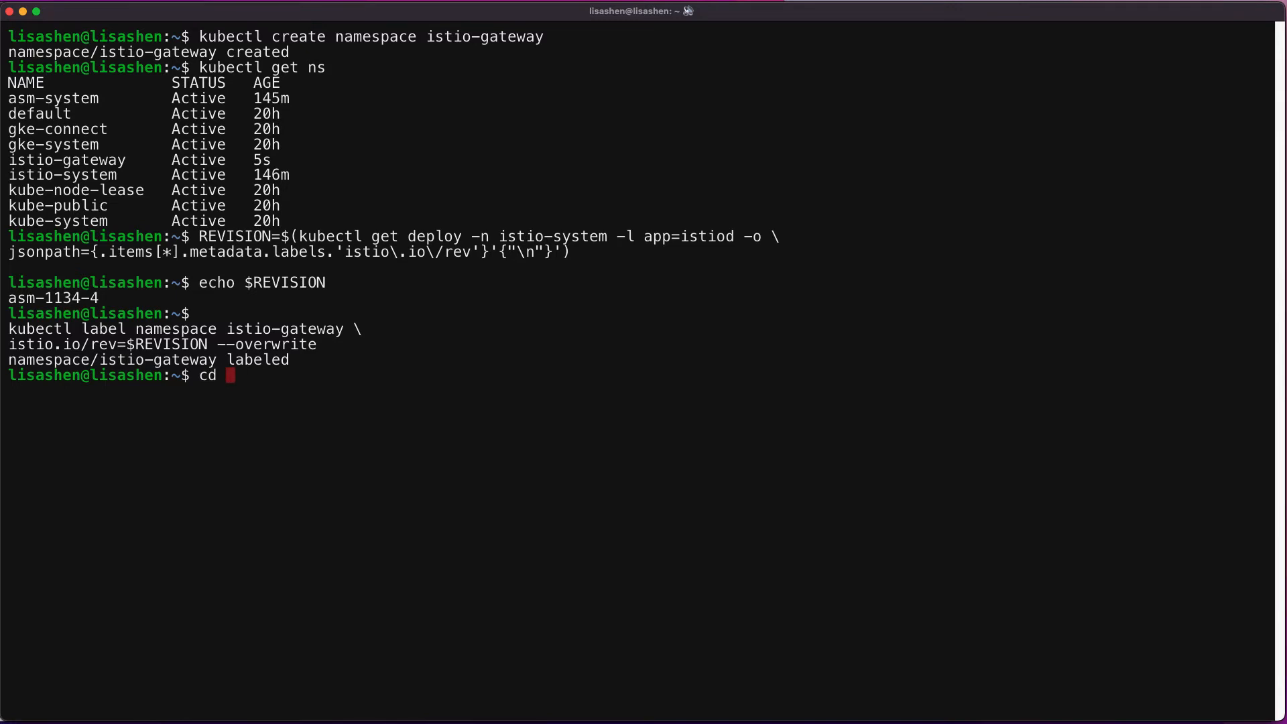
text(asm)
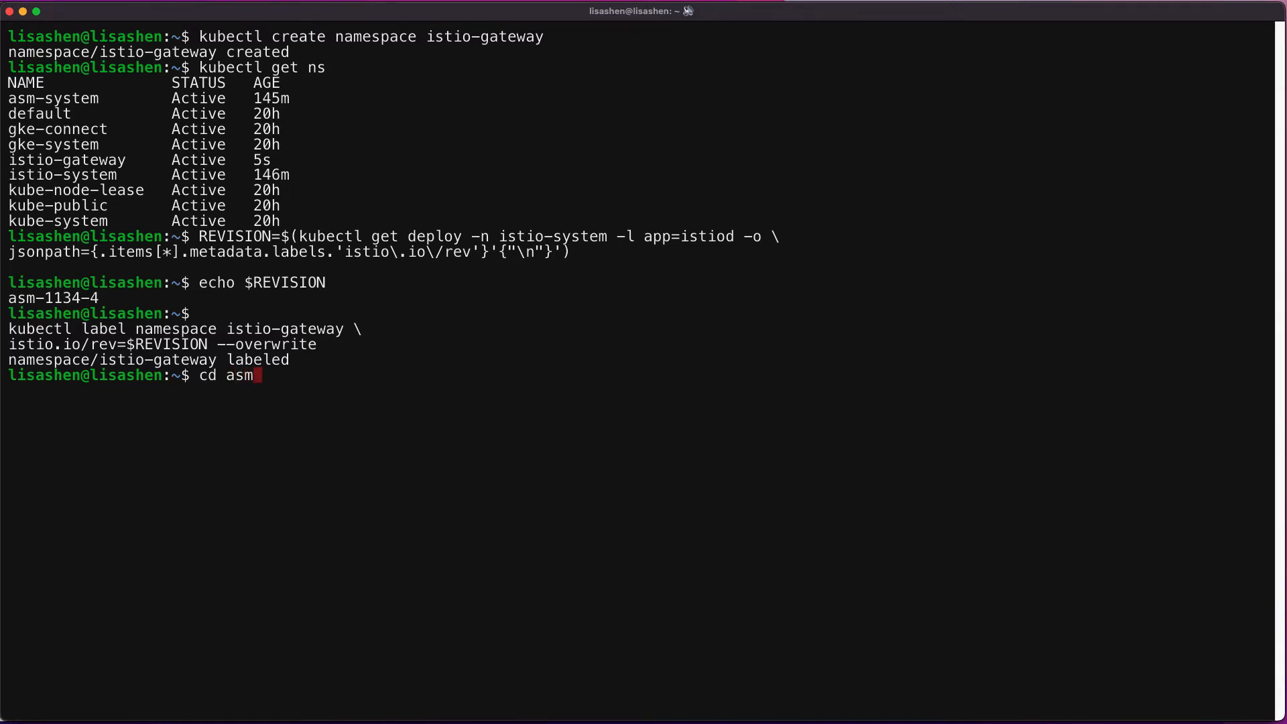
text(_dir)
text(l)
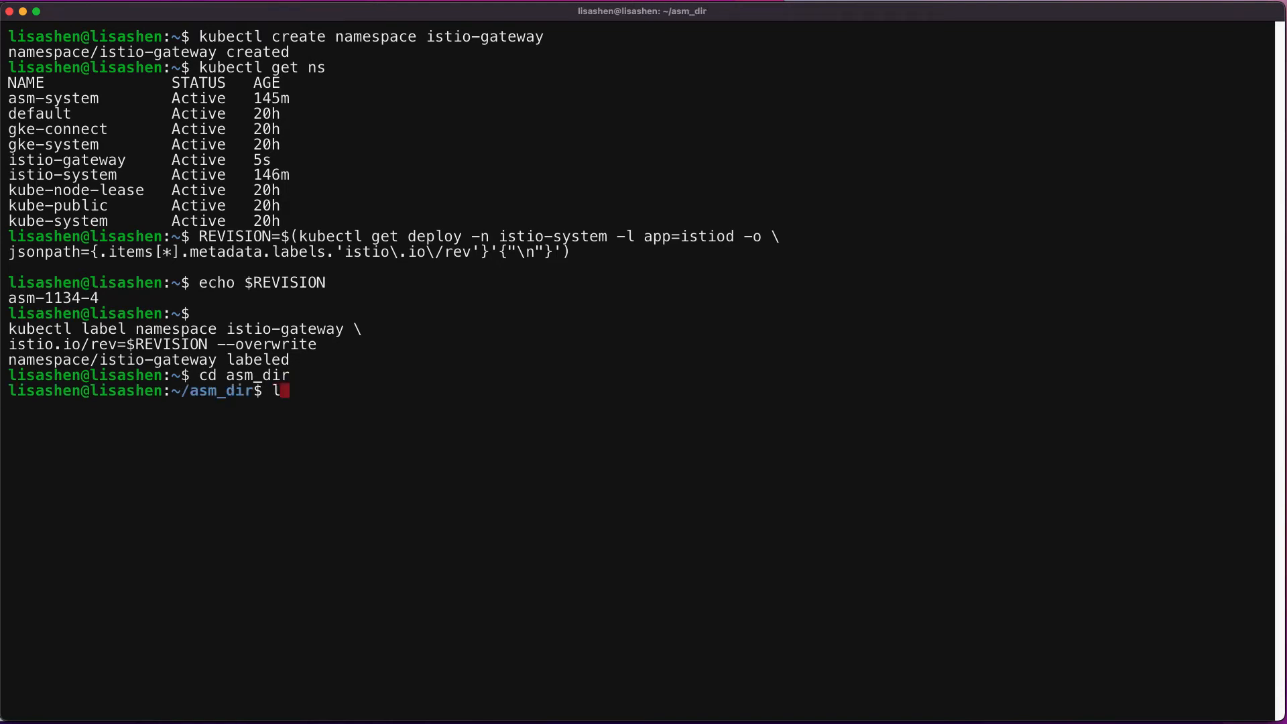
text(s -l)
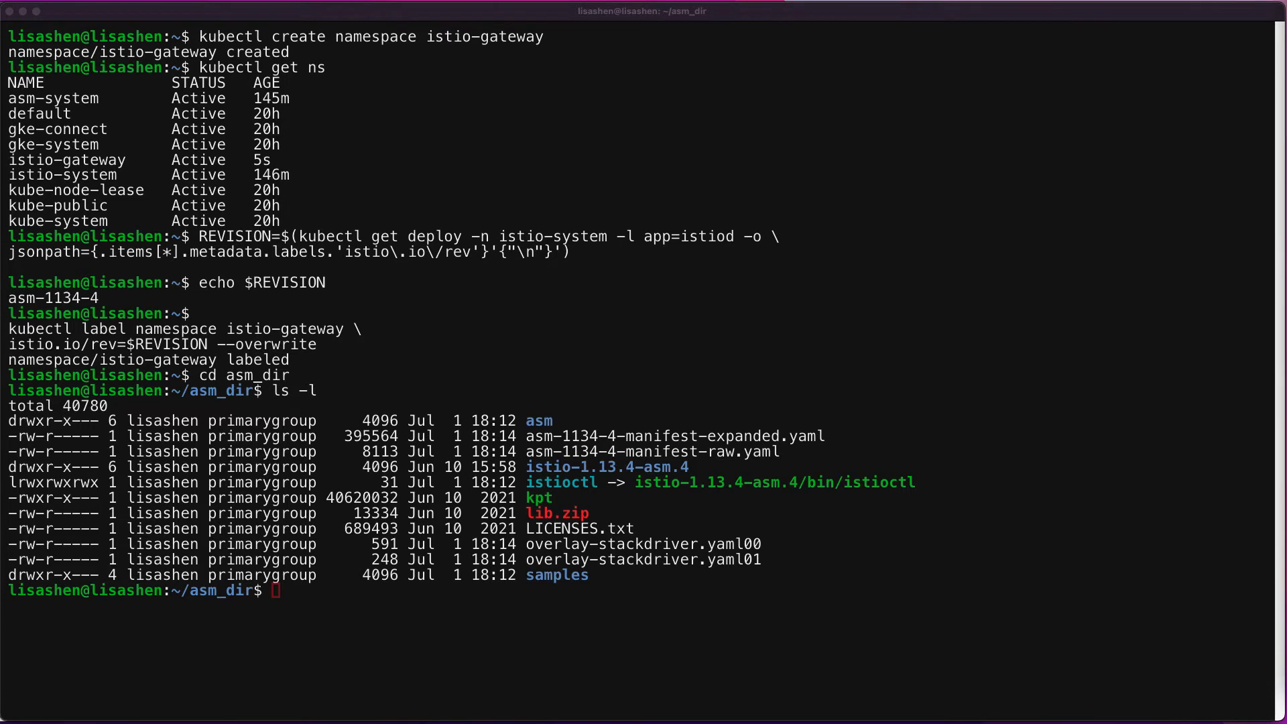
text(kubectl apply -n istio-gateway \)
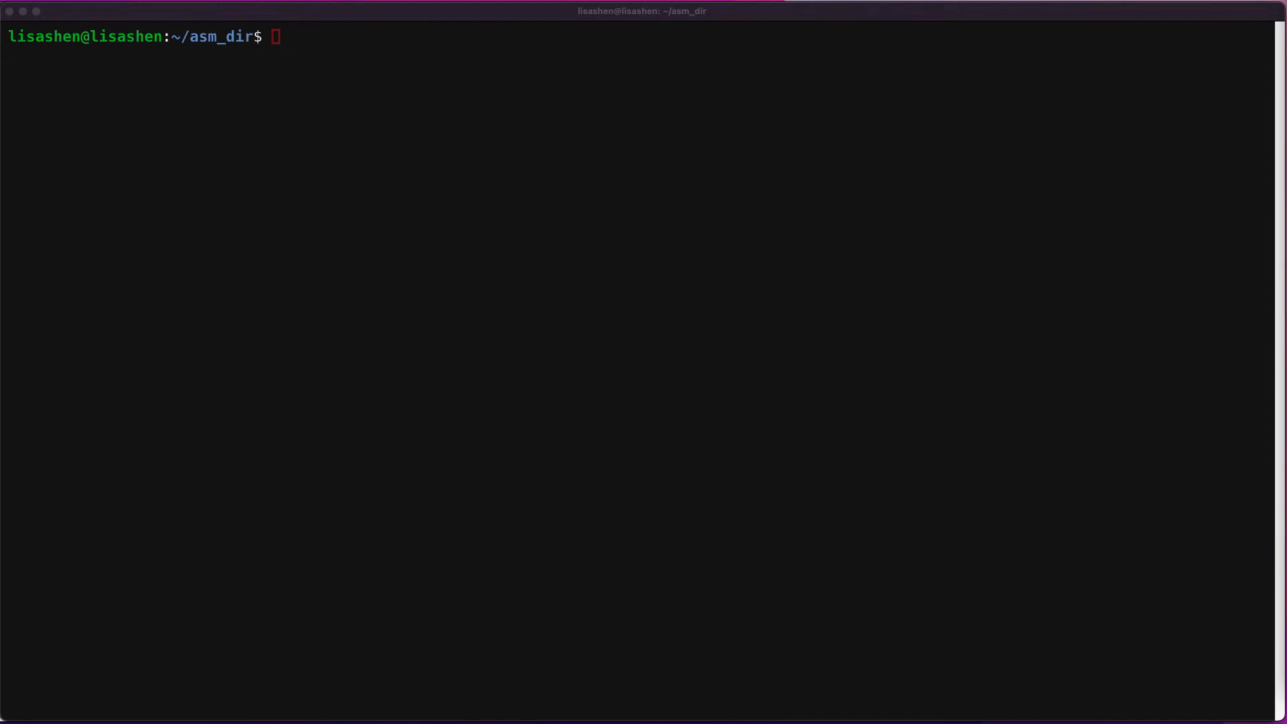
List istioctl tags and label the default namespace istio-injection=enabled, removing istio.io/rev.
text(/usr/local/google/home/lisashen/asm_dir/istioctl tag list)
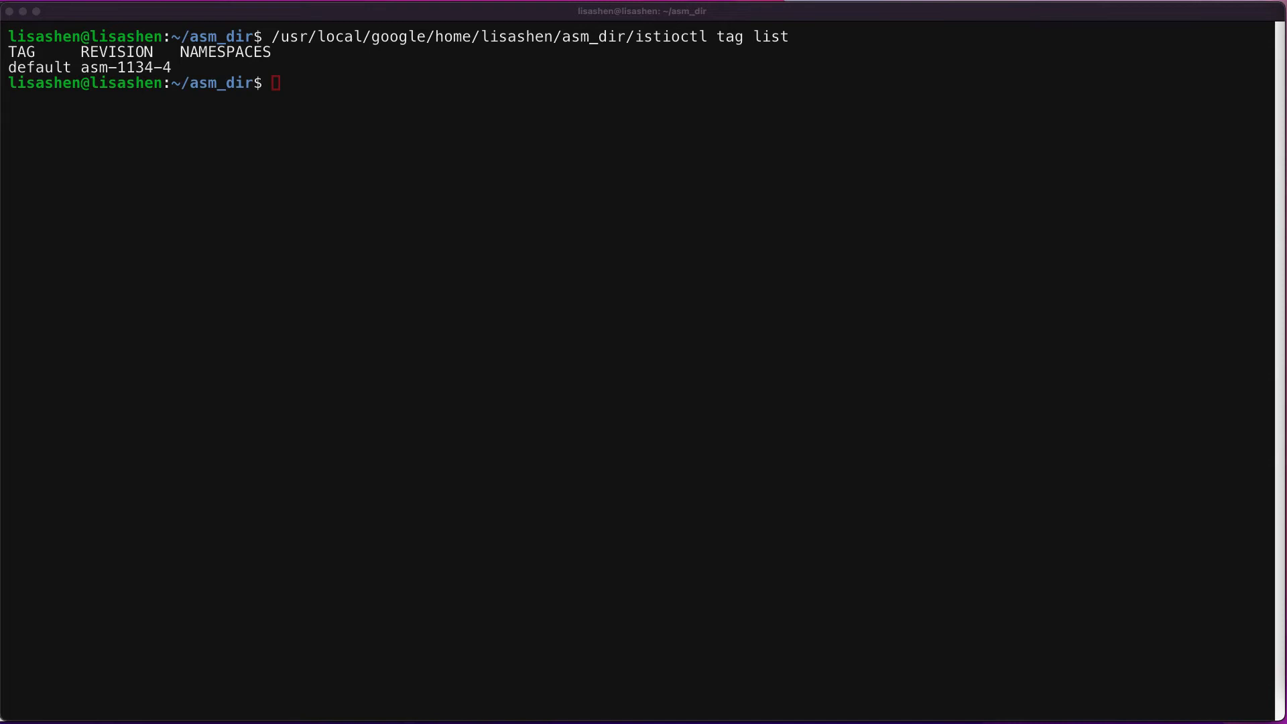
text(kubectl label namespace default istio-injection=enabled istio.io/rev-)
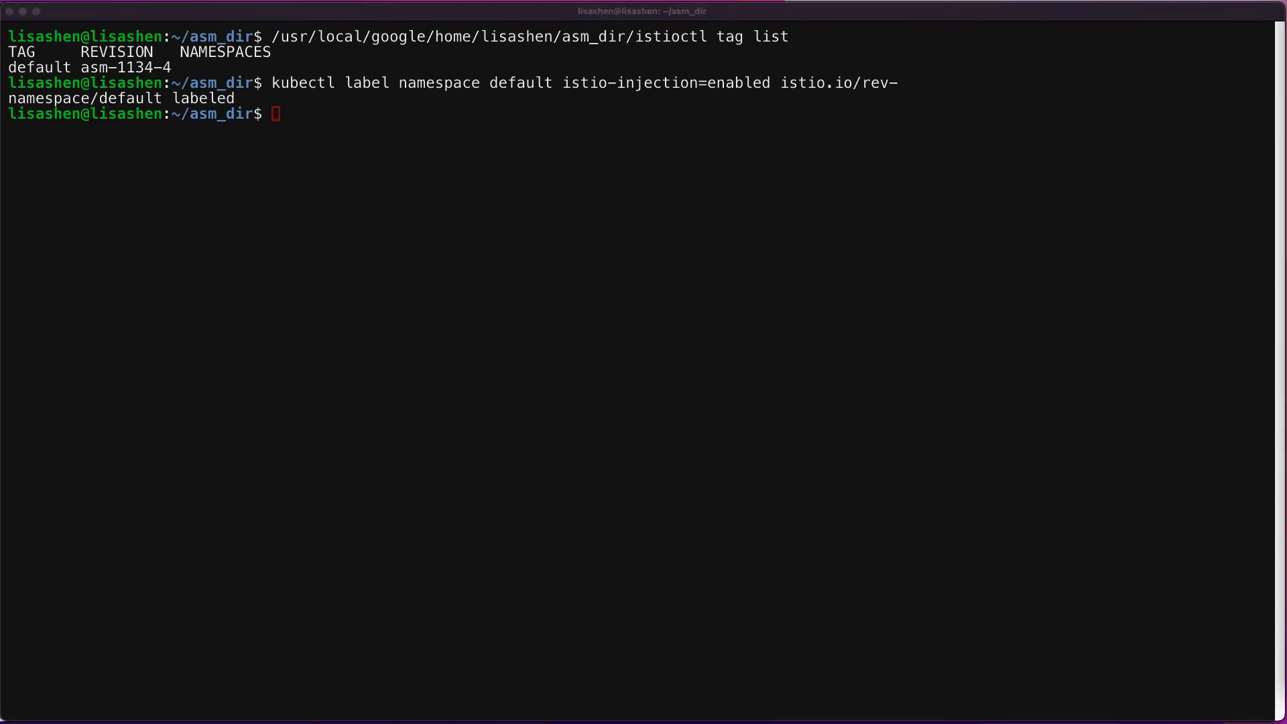
mouse_move(1276, 606)
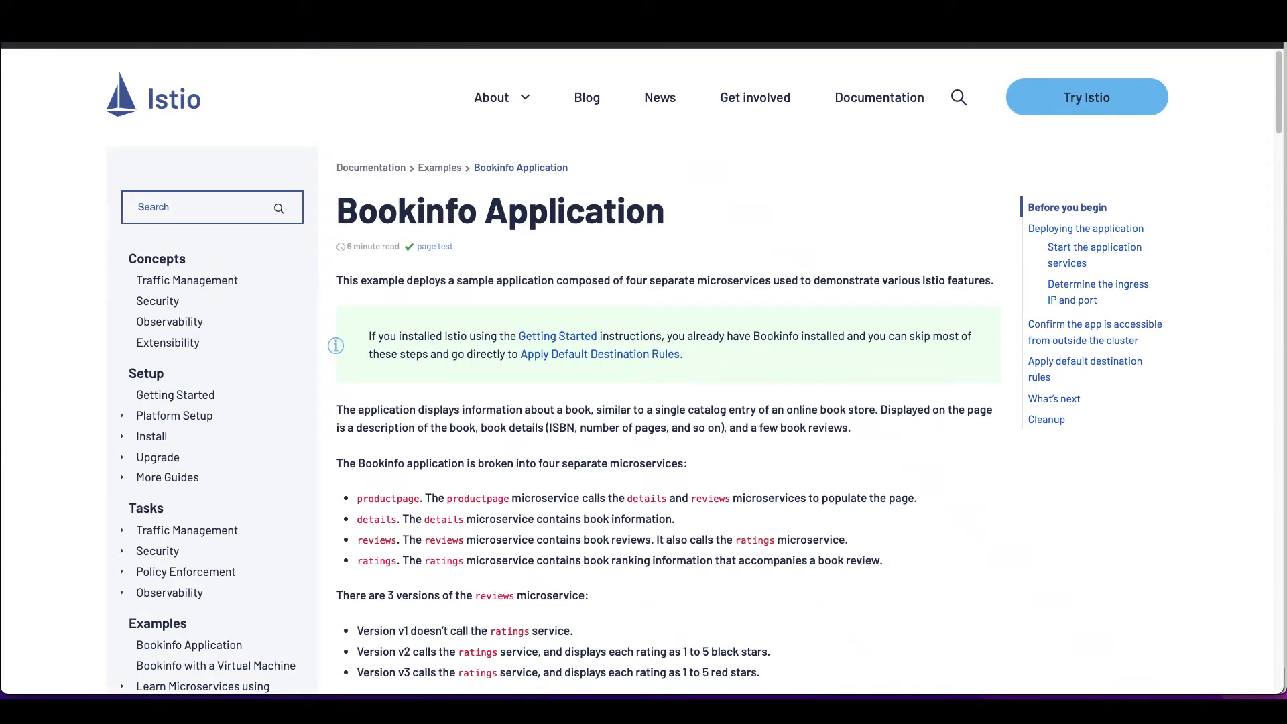
mouse_move(1245, 559)
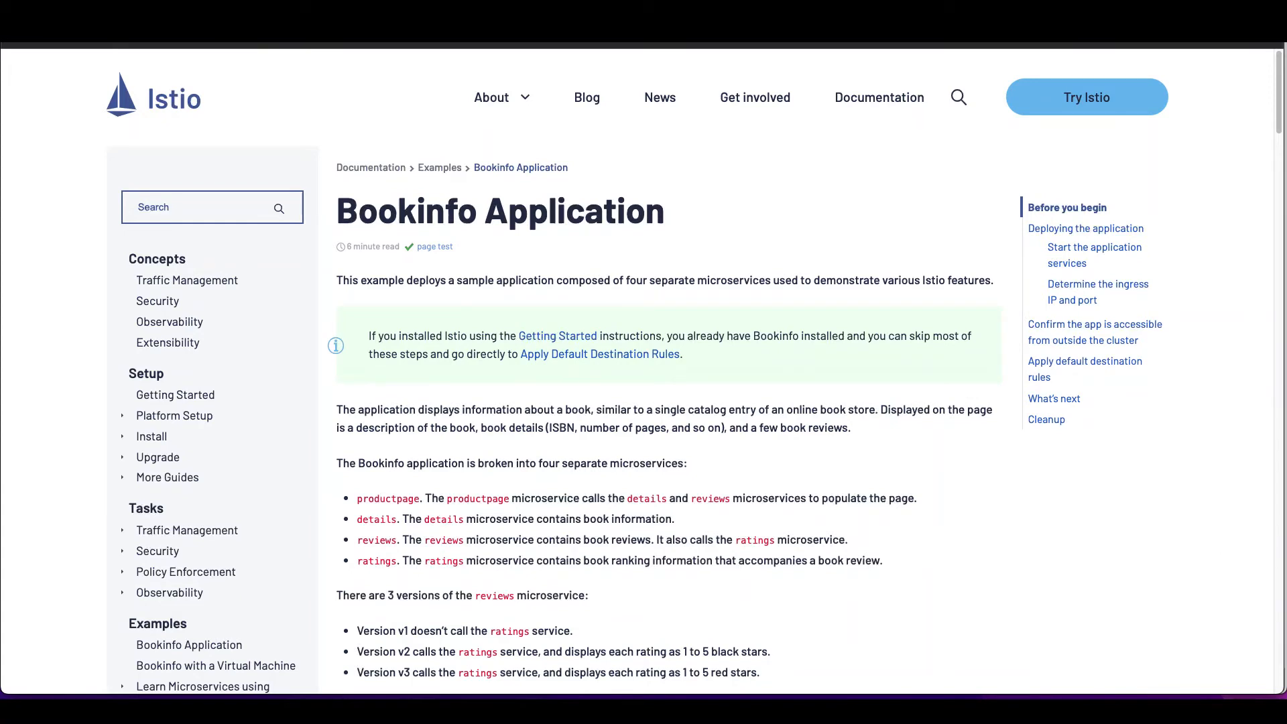
mouse_move(1257, 575)
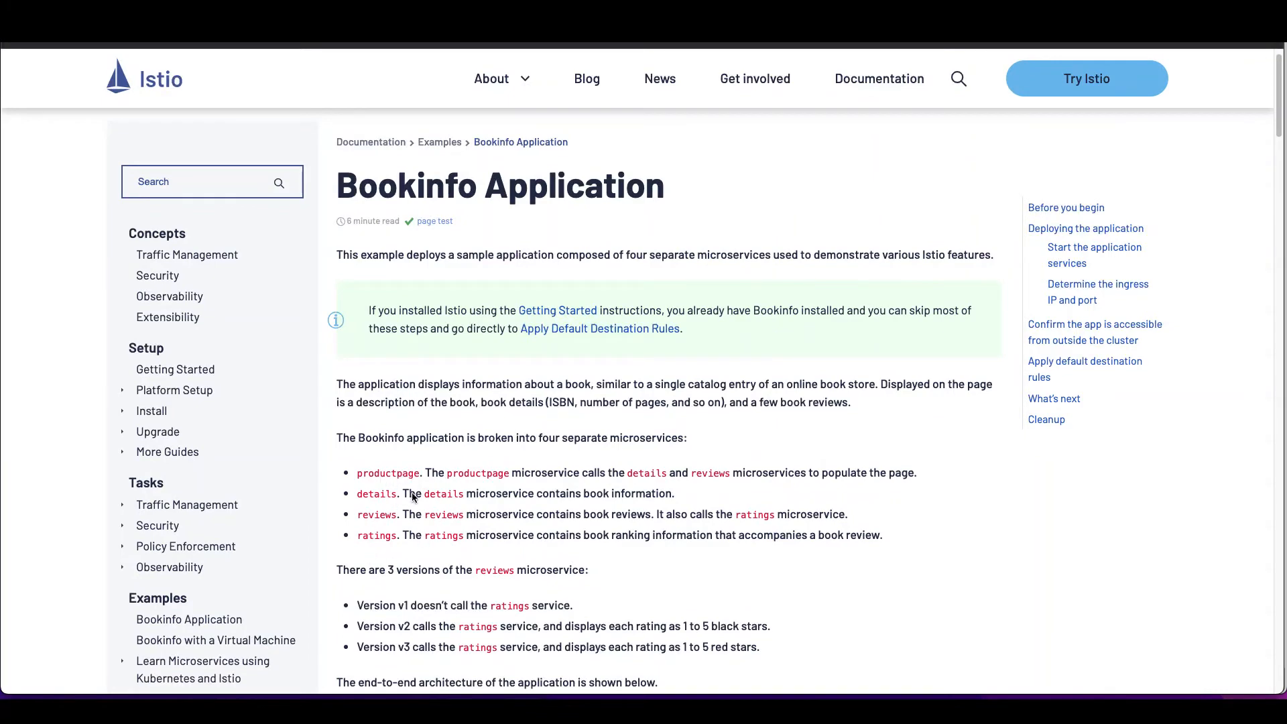
Scroll the Bookinfo Application page down to the architecture diagram.
scroll(down, 3)
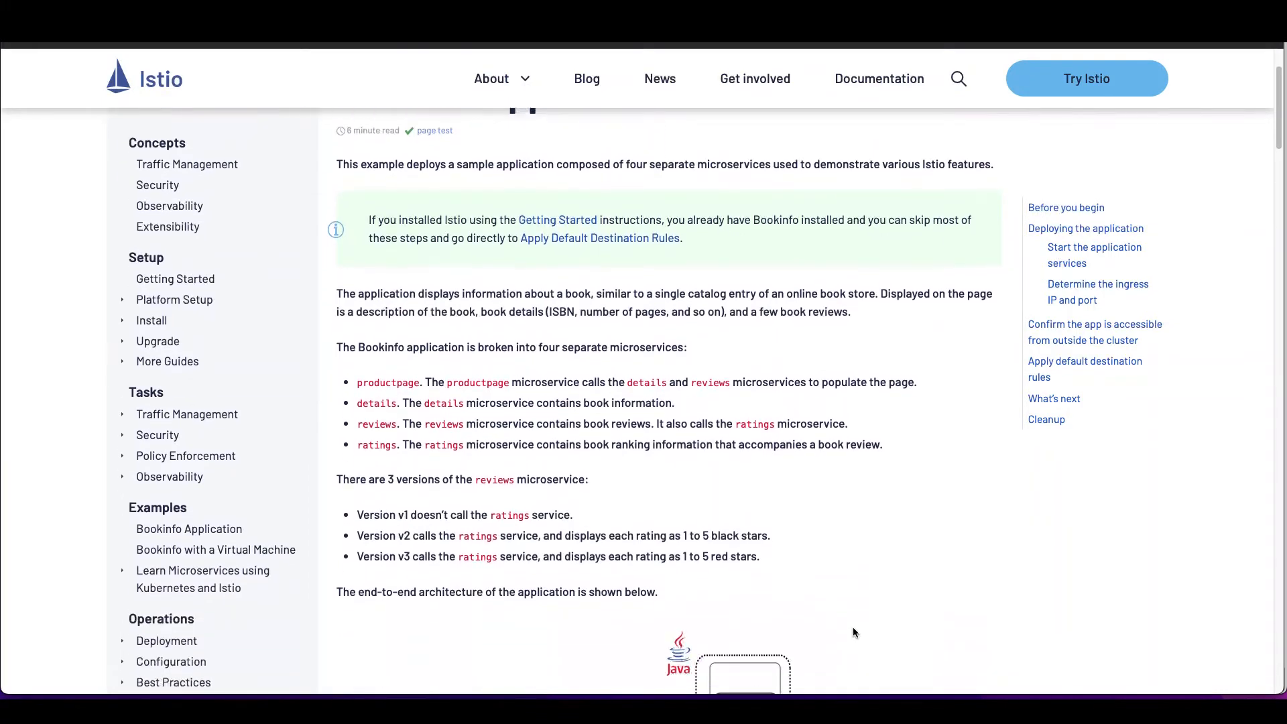
scroll(down, 3)
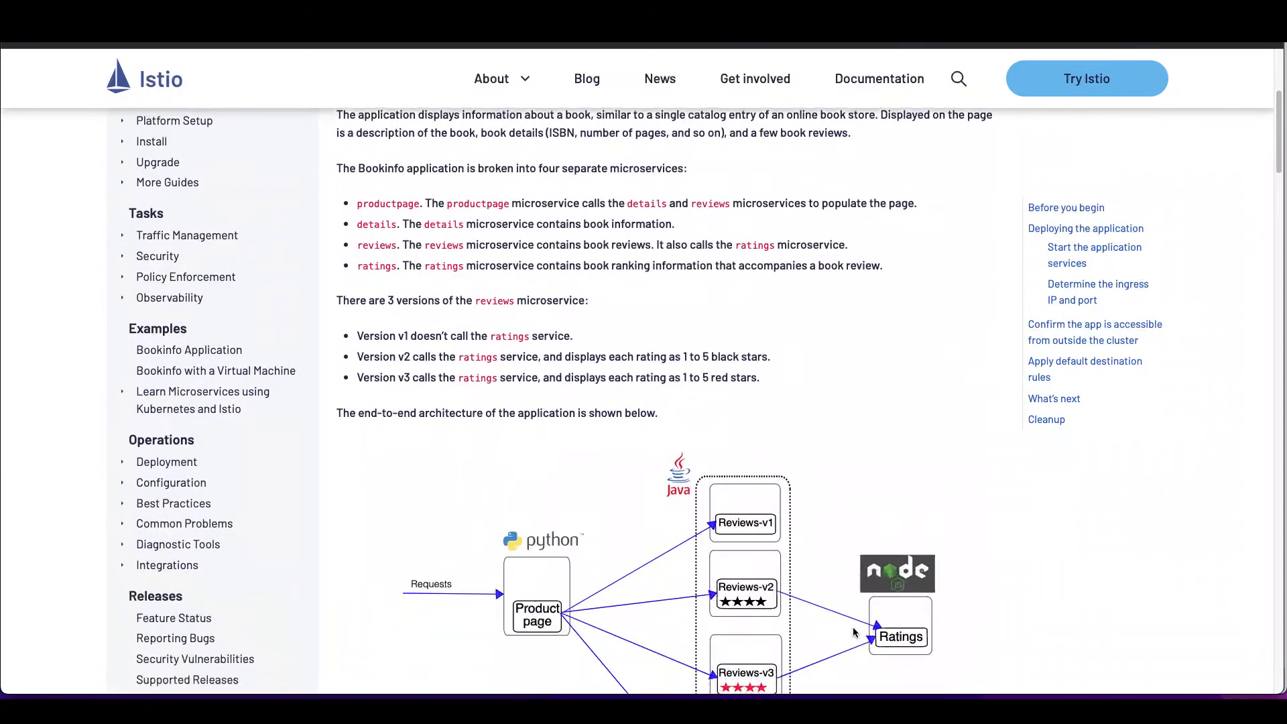
scroll(down, 3)
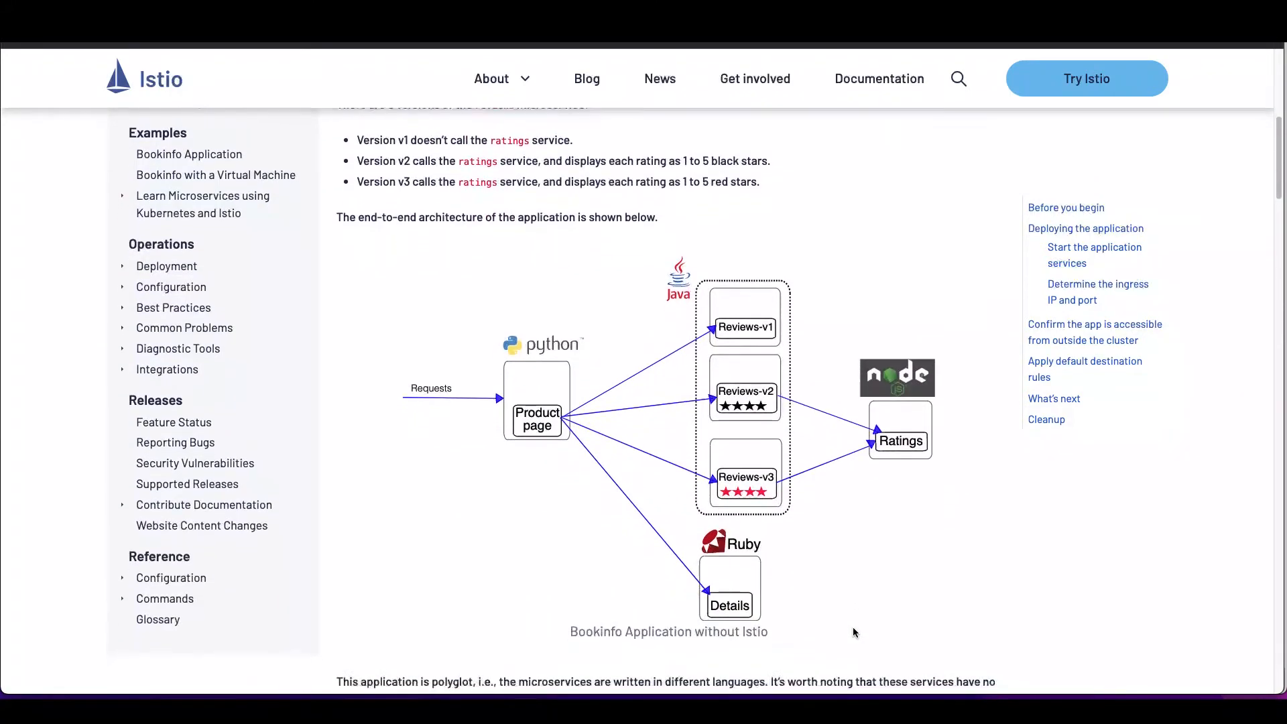
scroll(down, 3)
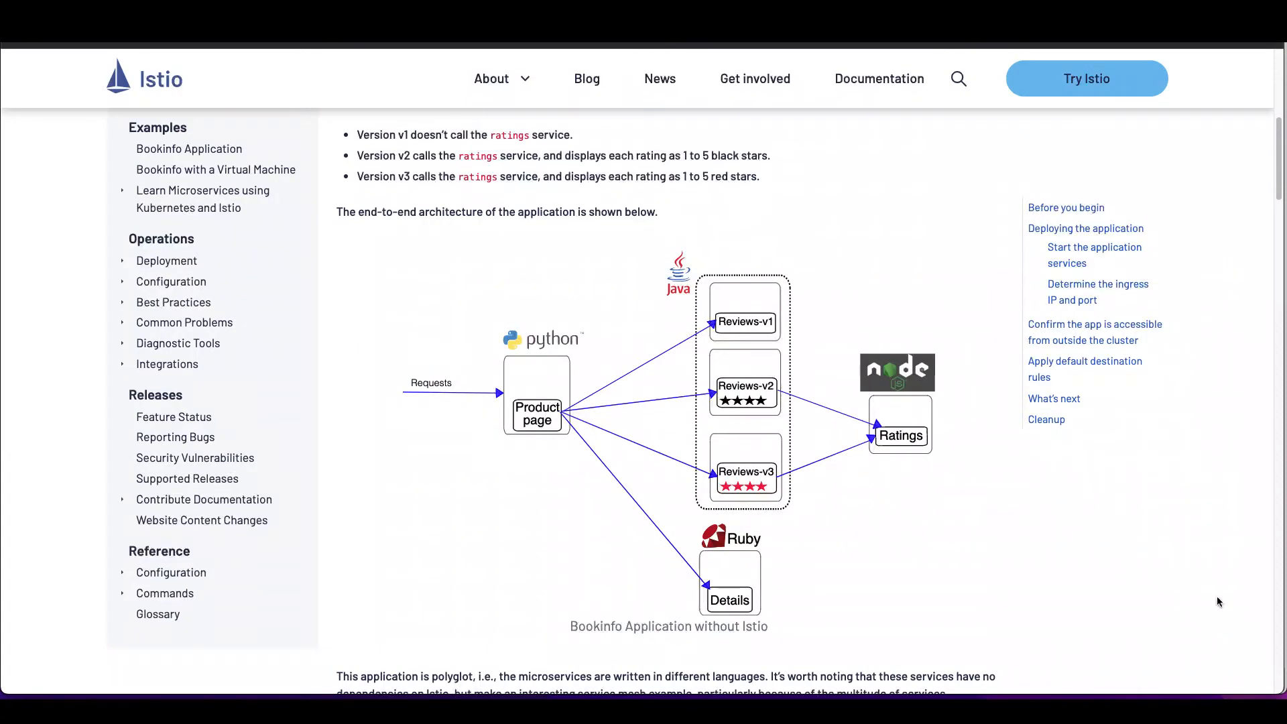
mouse_move(735, 355)
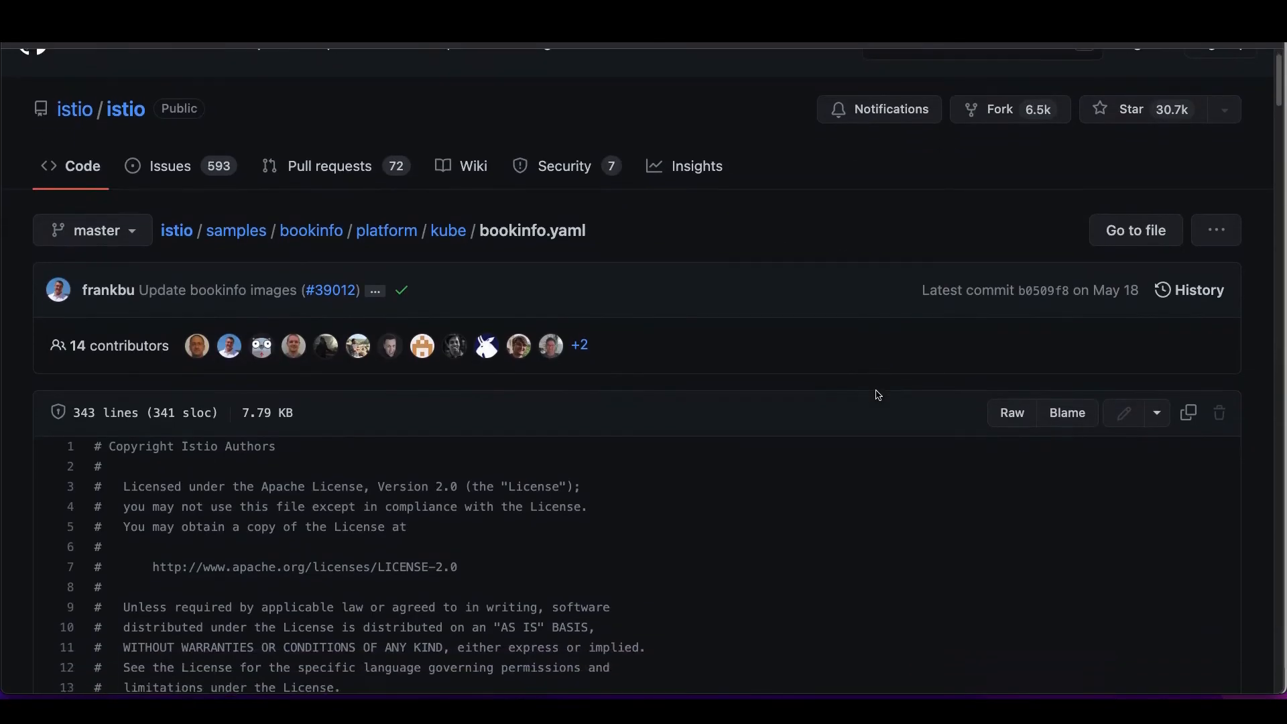
Scroll through bookinfo.yaml's details, ratings and reviews services, accounts and deployments.
scroll(down, 3)
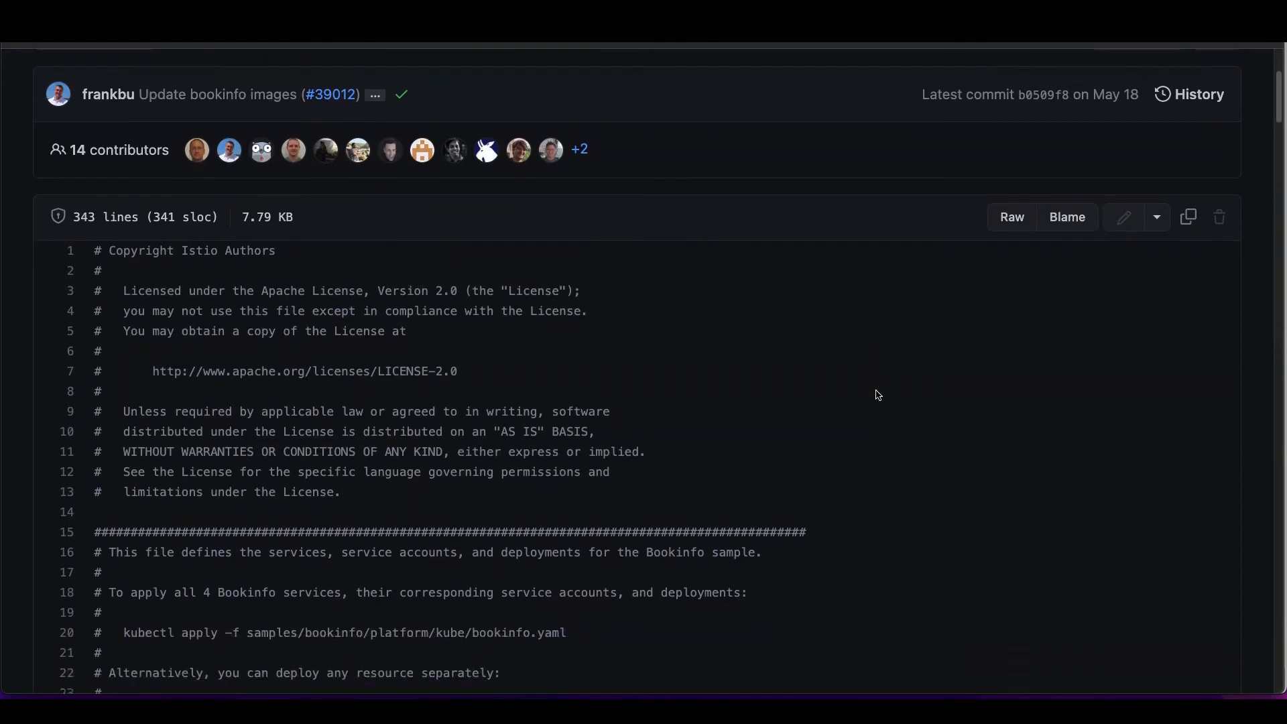
scroll(down, 3)
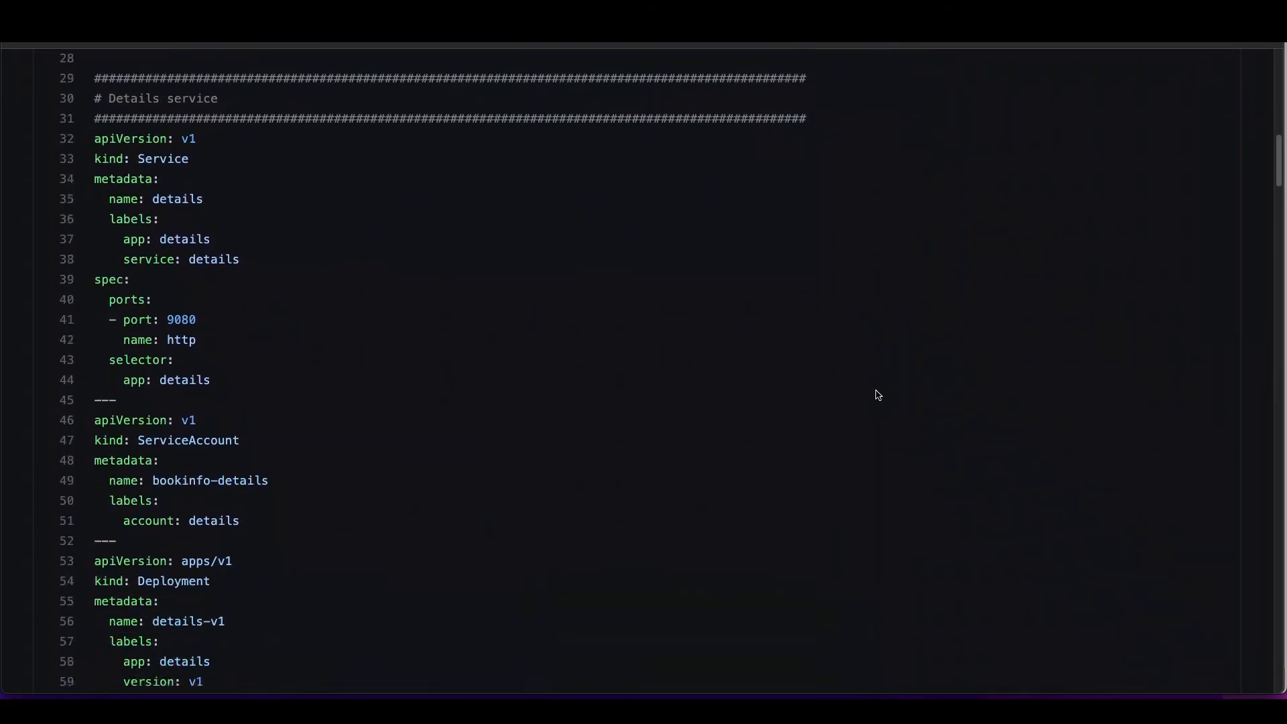
scroll(down, 3)
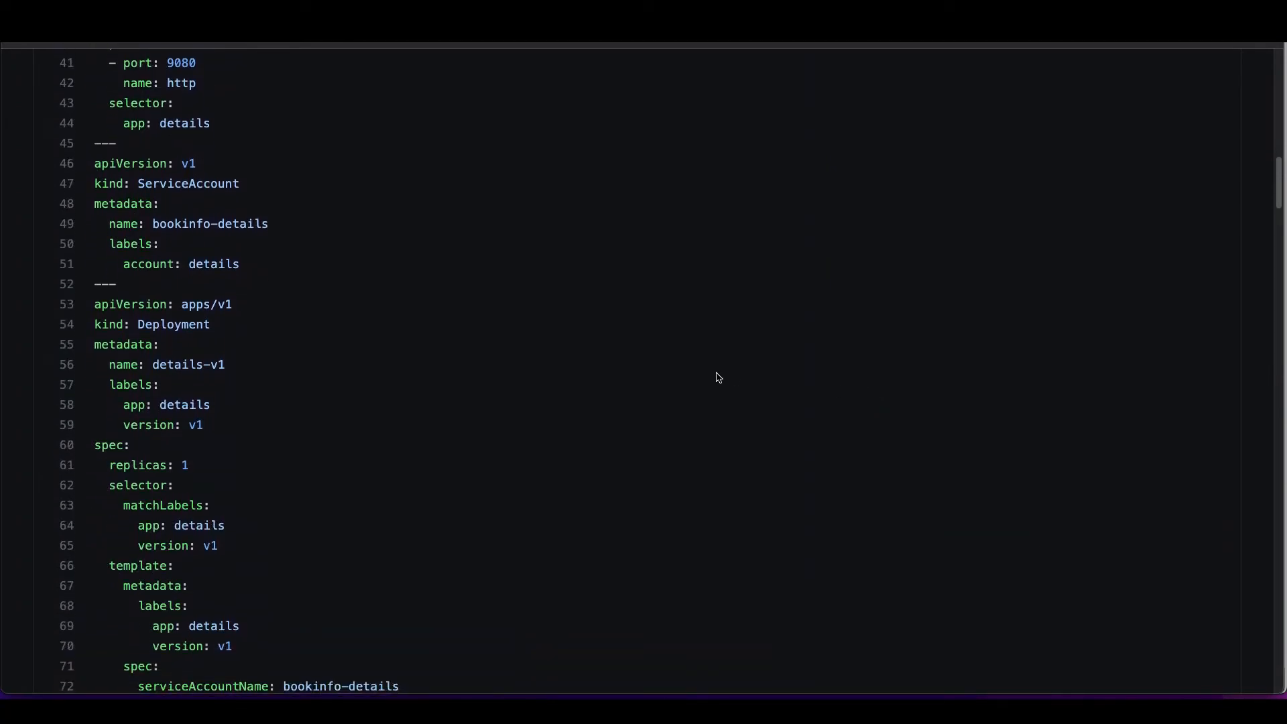
scroll(down, 3)
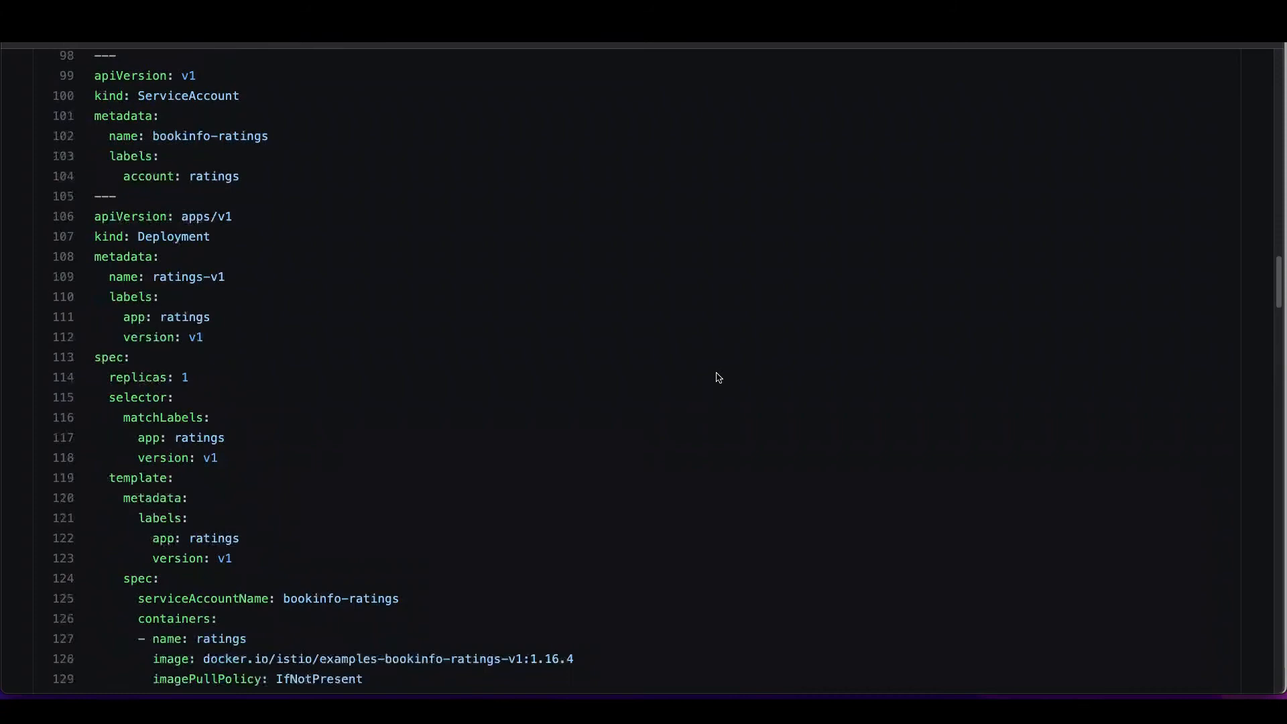
scroll(down, 3)
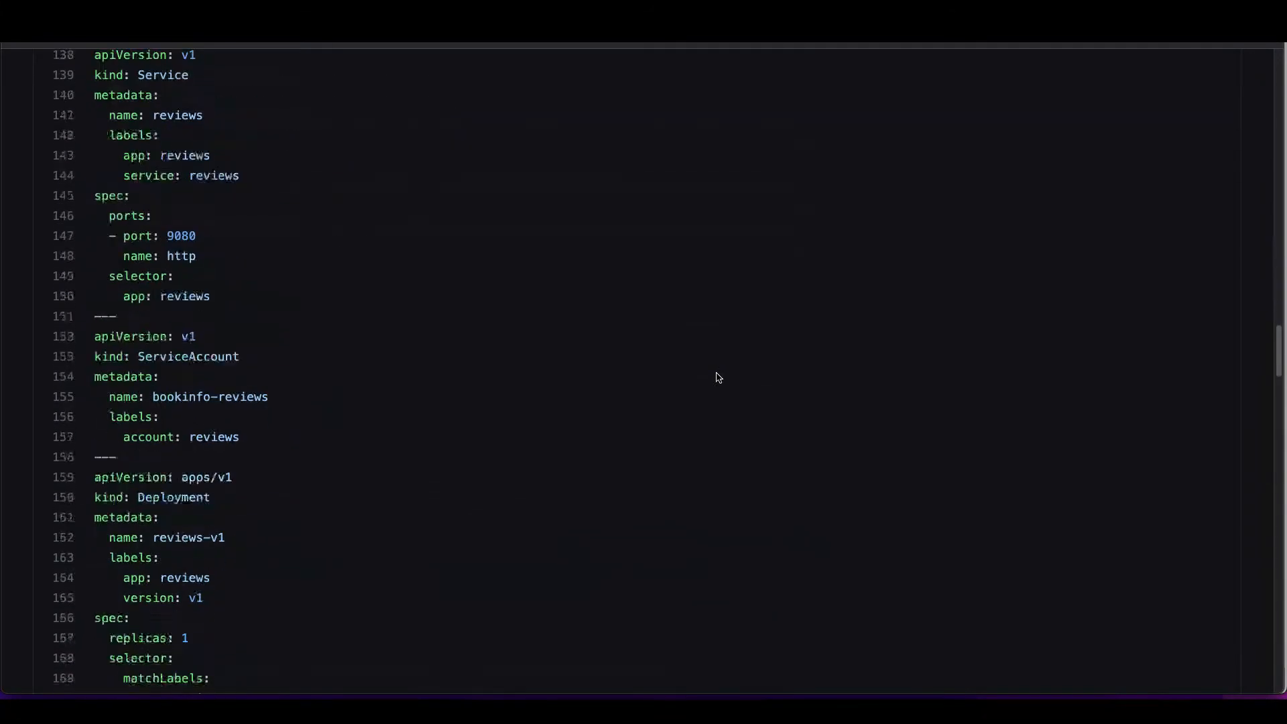
scroll(down, 3)
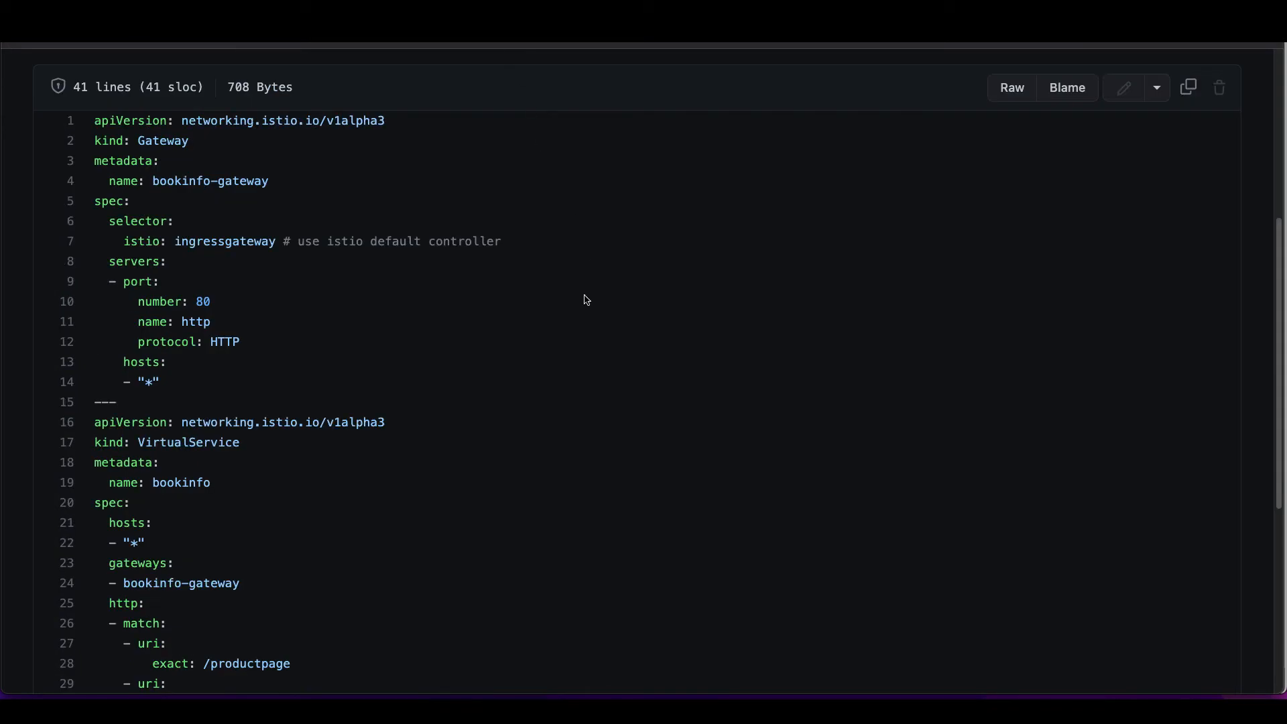
Scroll through bookinfo-gateway.yaml to review the port-80 Gateway and bookinfo VirtualService.
scroll(down, 3)
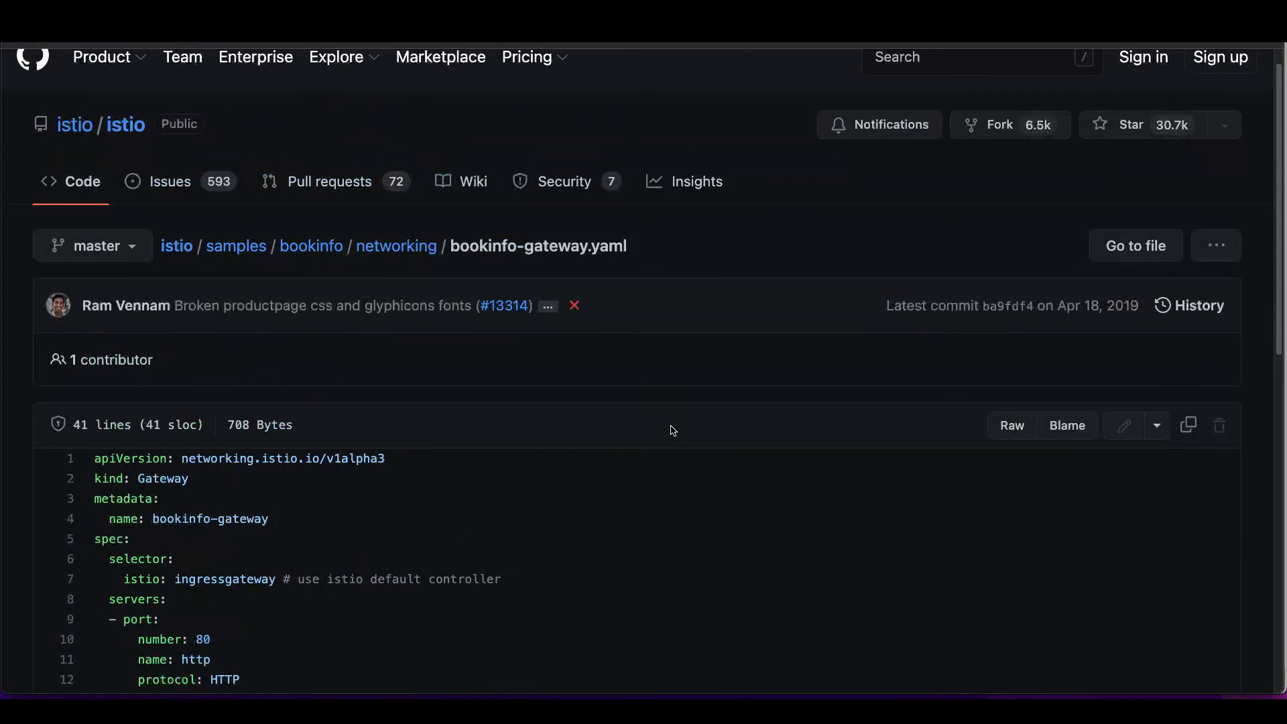
scroll(down, 3)
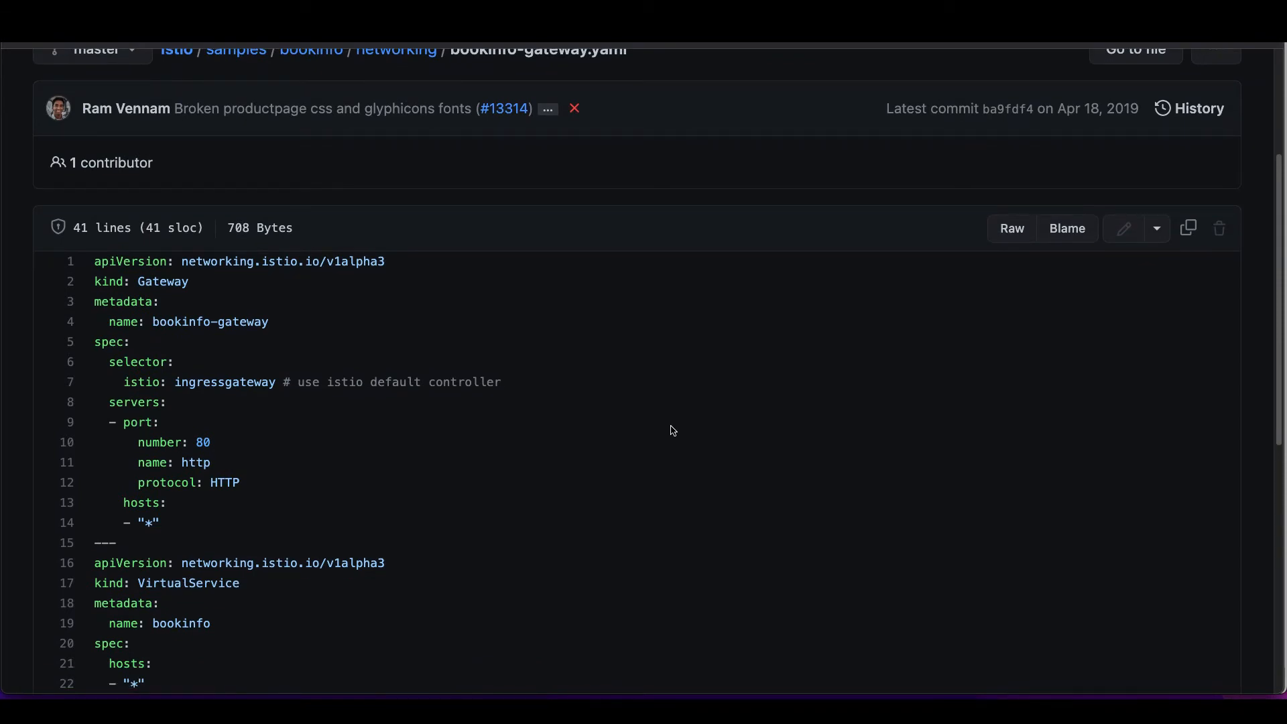
scroll(down, 3)
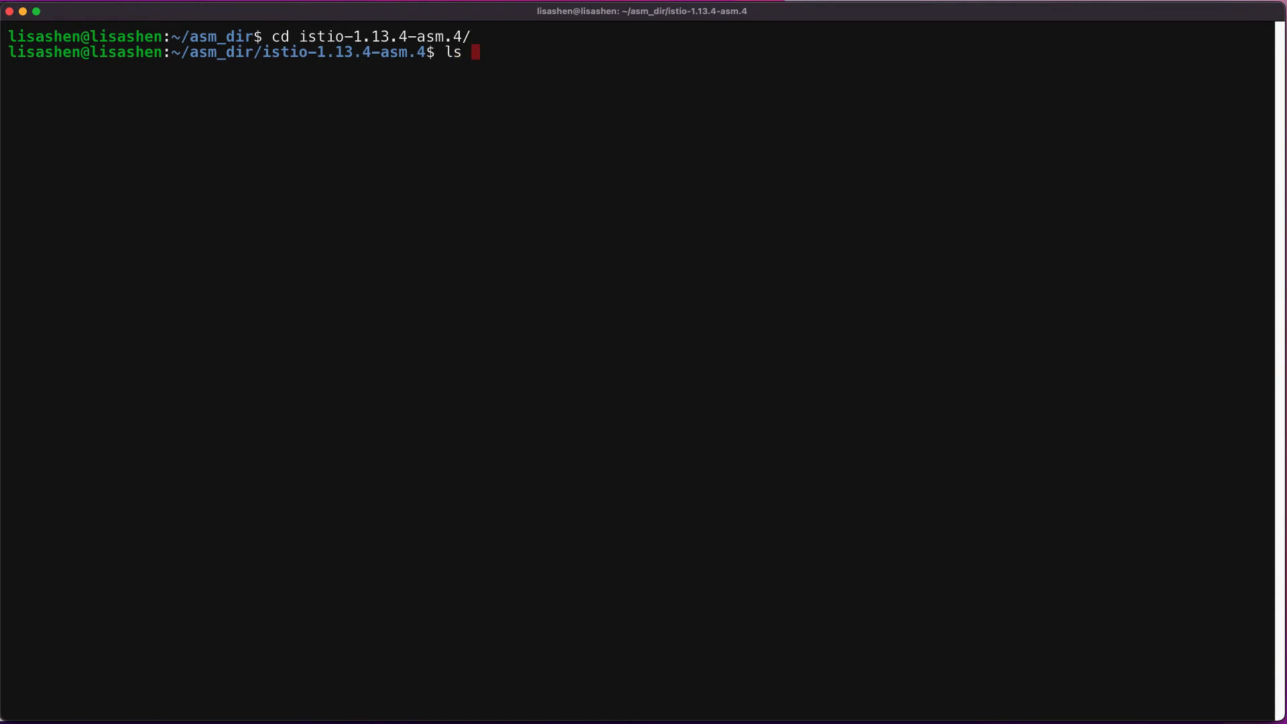
List directory files, run kubectl get services, and enter the bookinfo-gateway.yaml apply command.
text(-l)
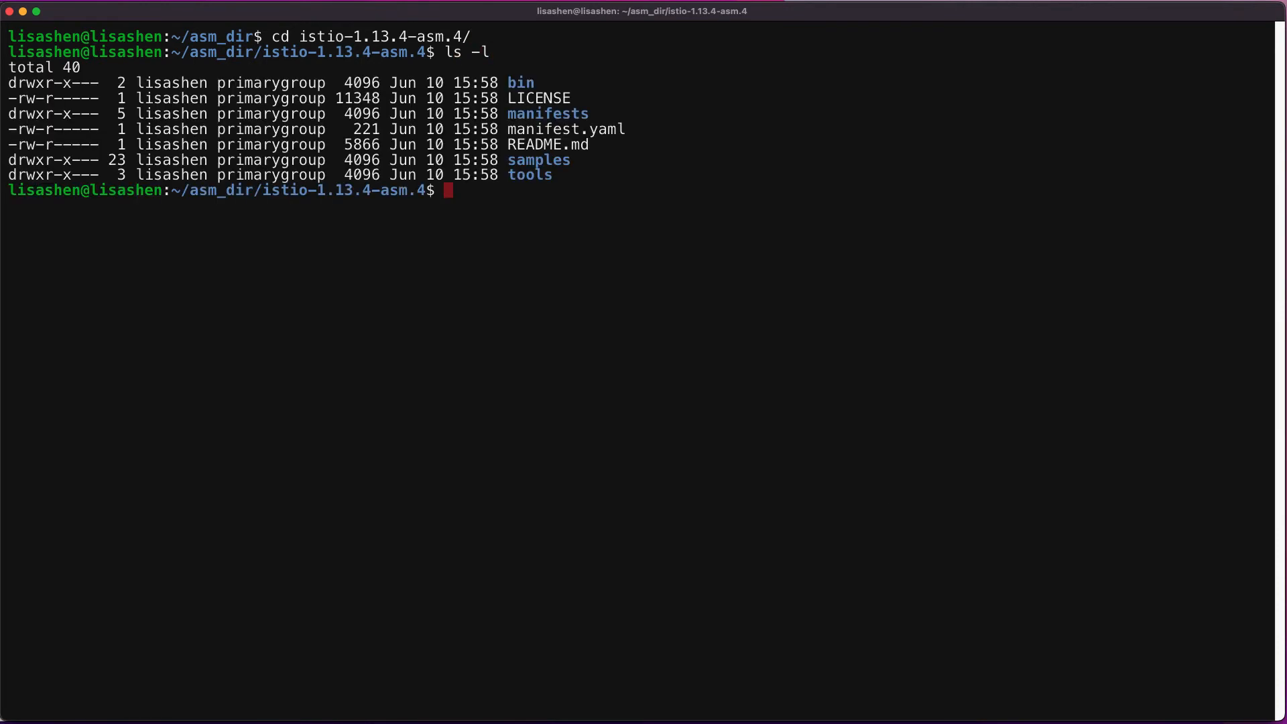
mouse_move(1118, 277)
text(kubectl apply -f samples/bookinfo/platform/kube/bookinfo.yaml)
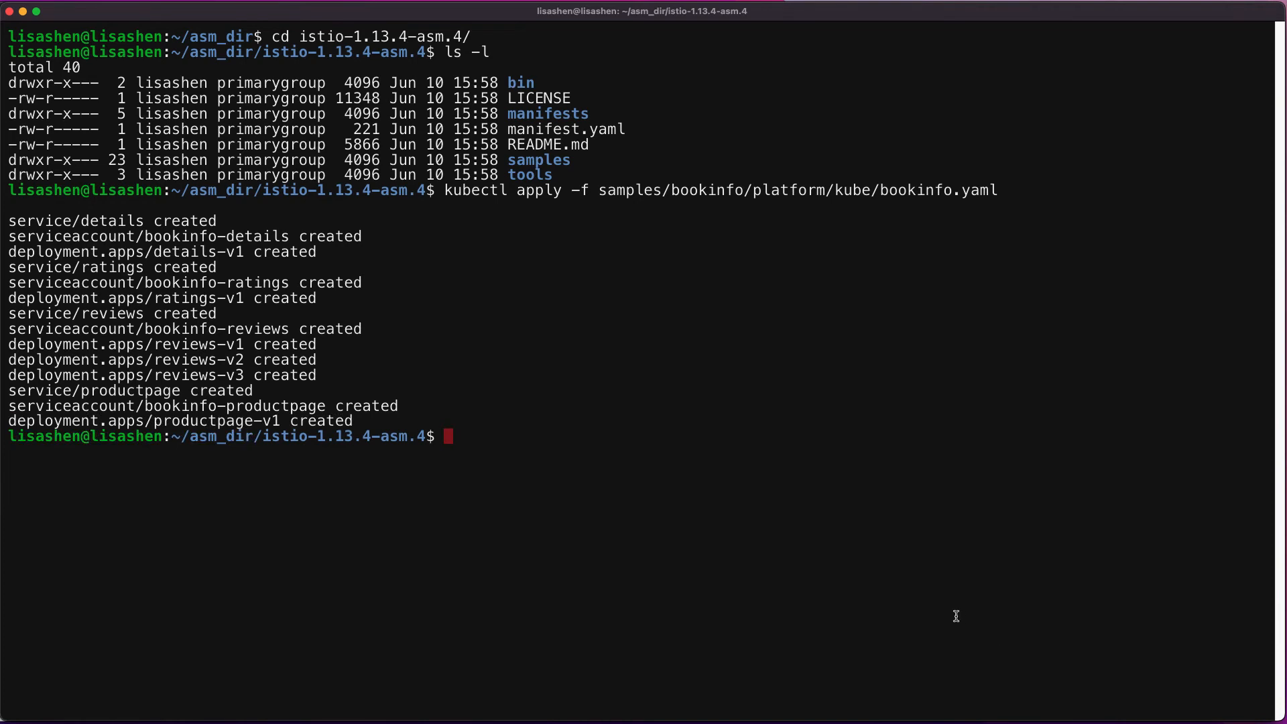
text(k)
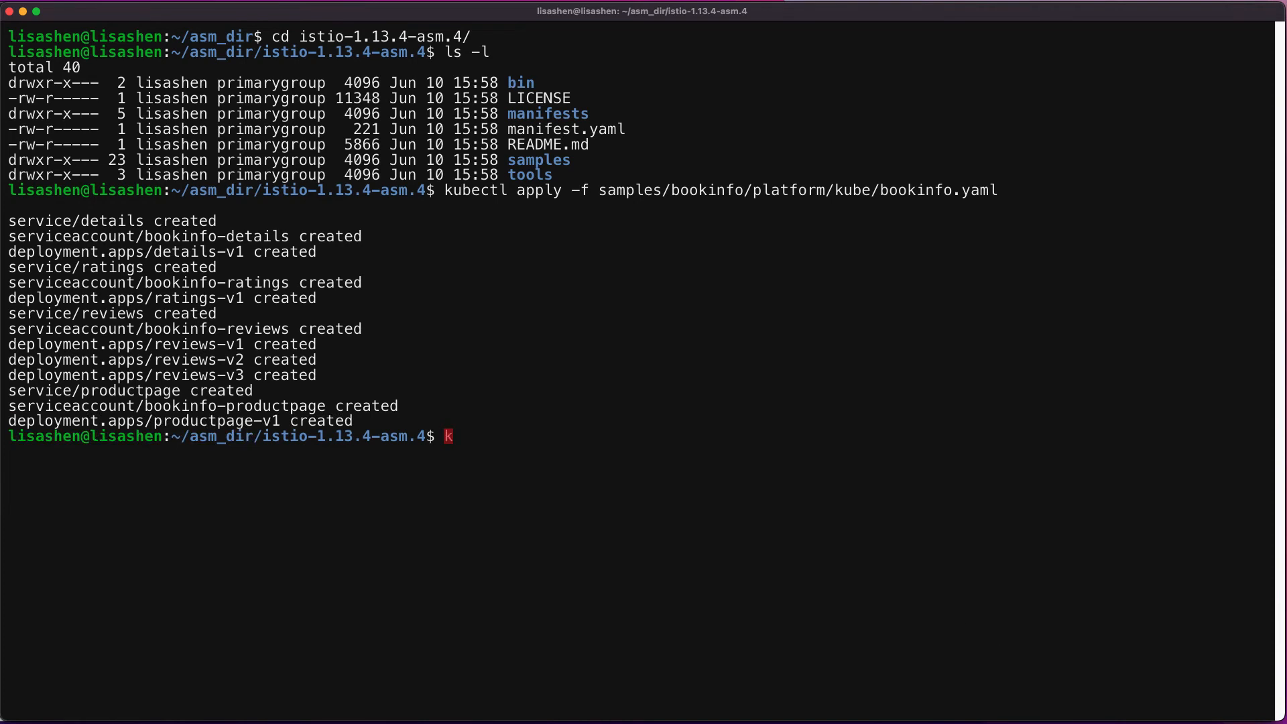
text(ubectl get pods)
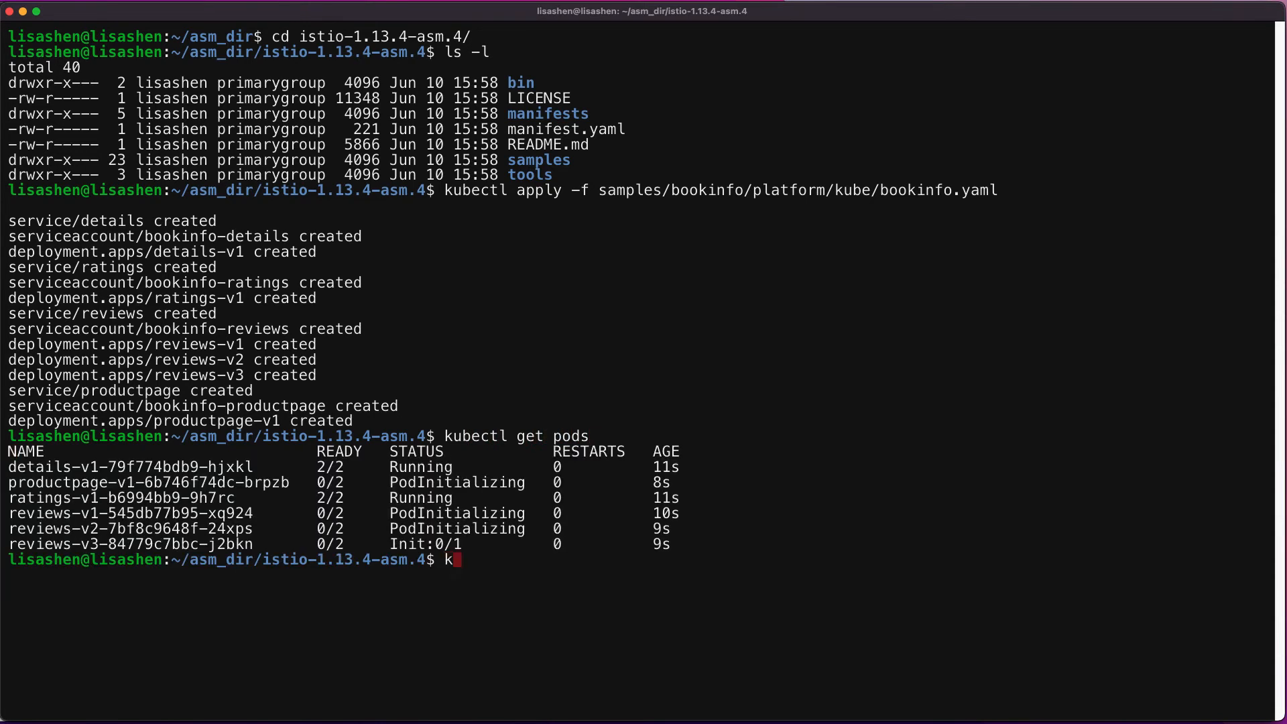
text(ubectl)
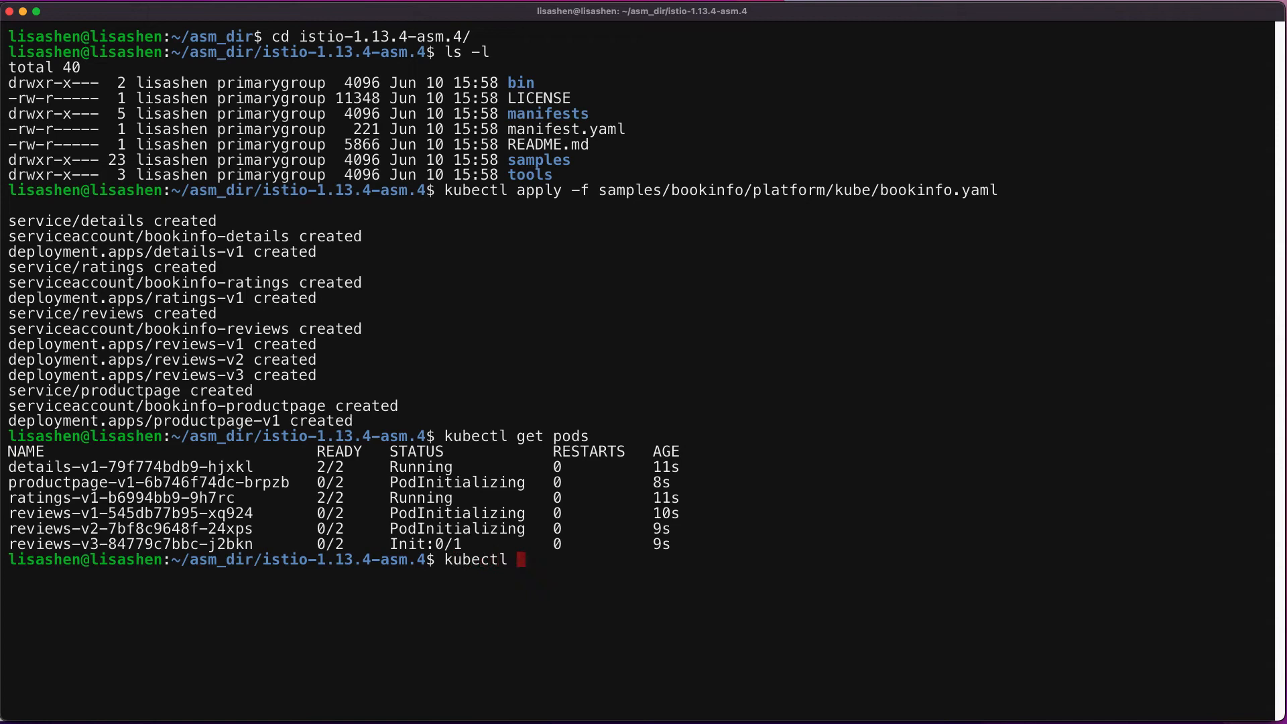
text(get servi)
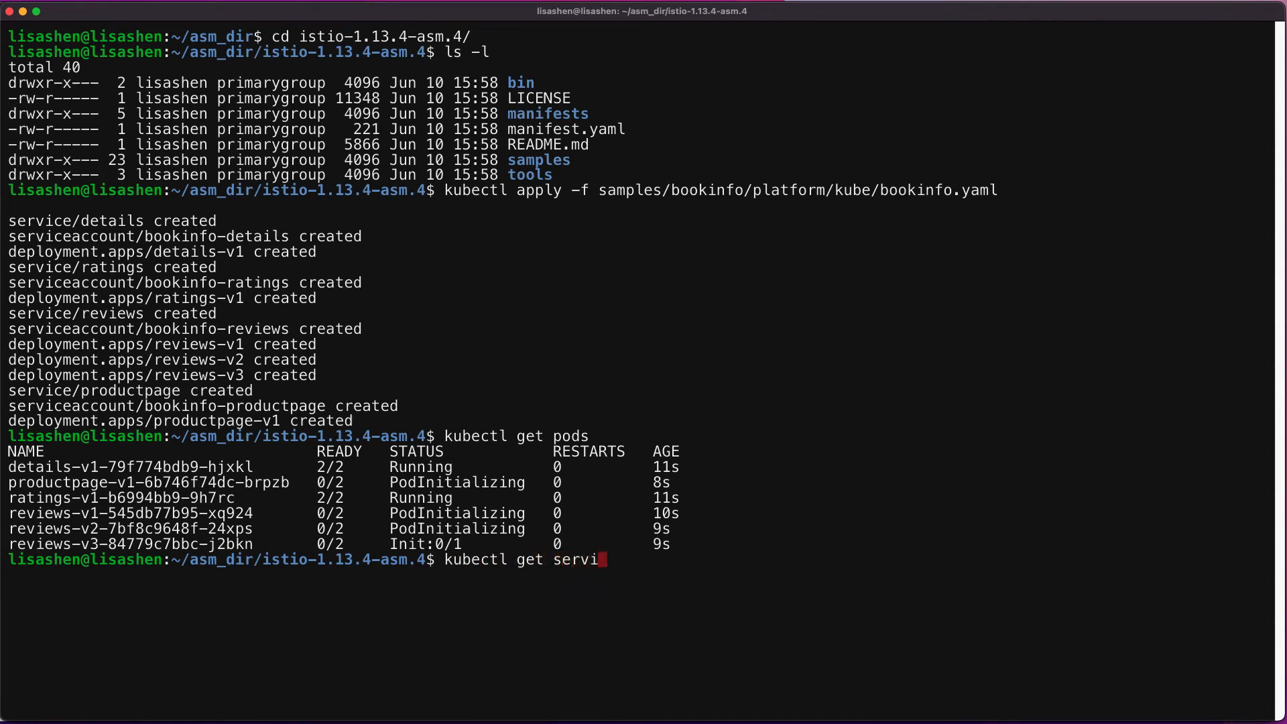
text(ces)
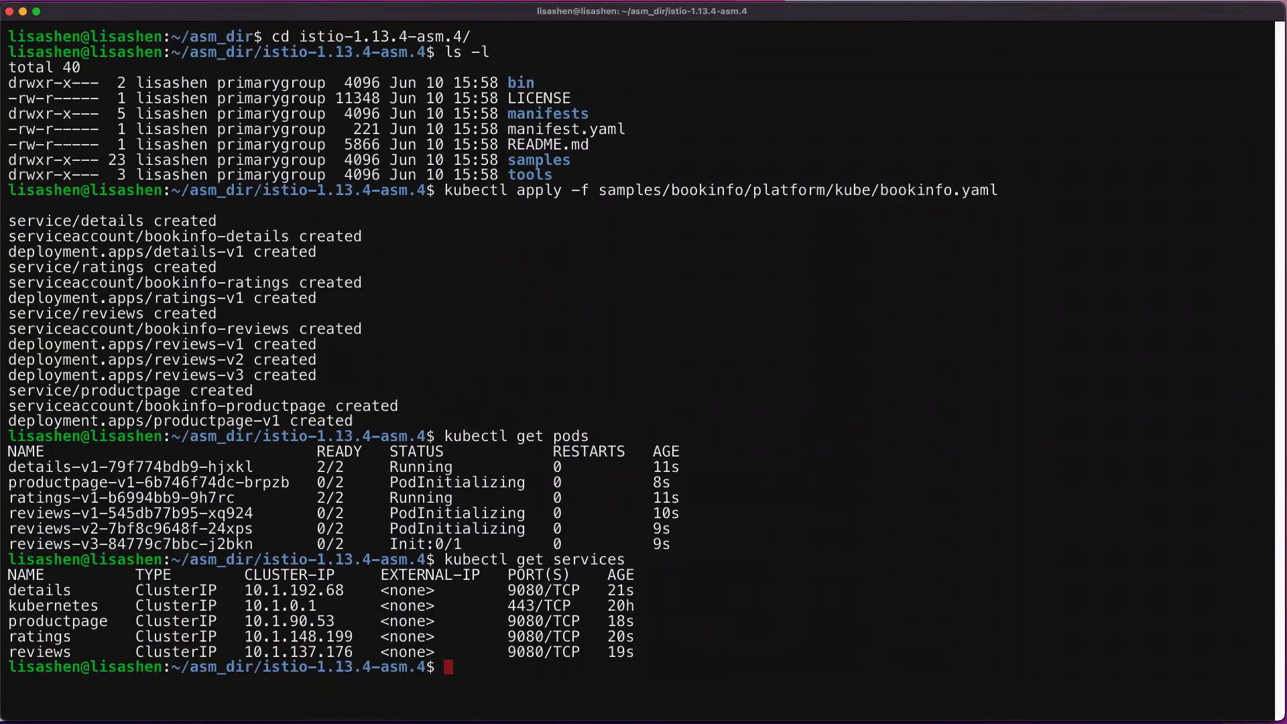
mouse_move(1047, 567)
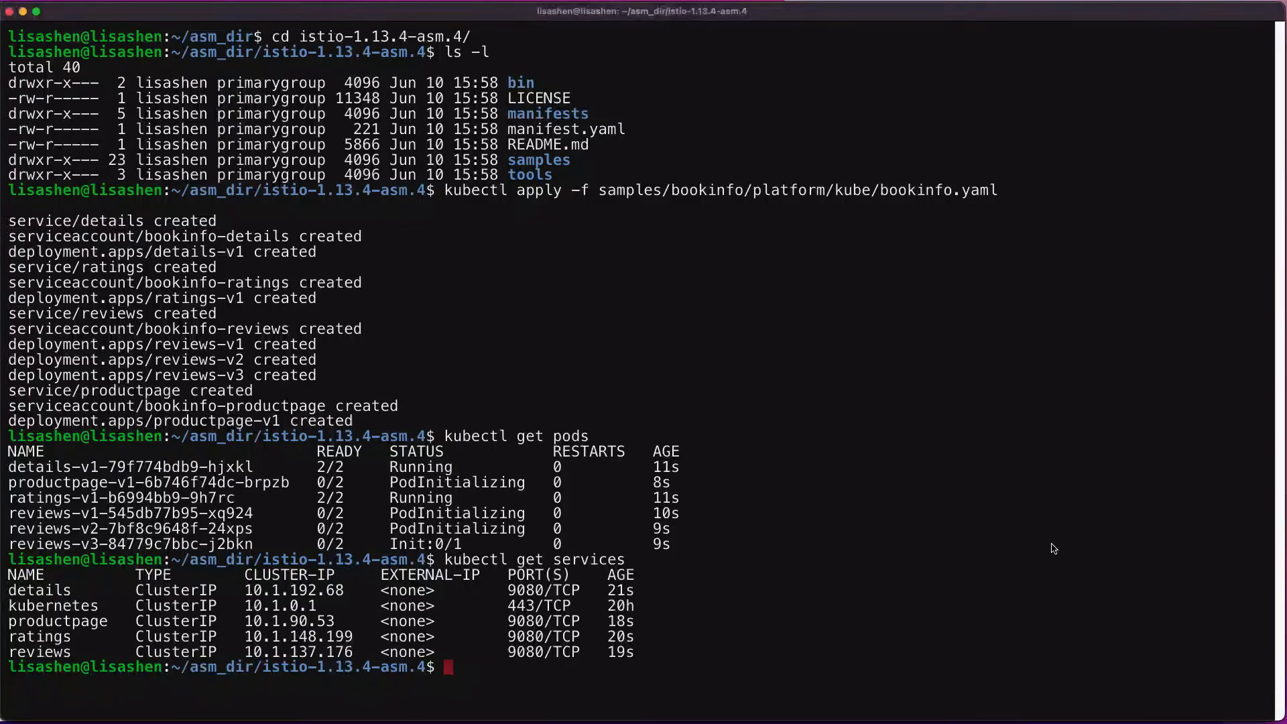
text(kubectl apply -f samples/bookinfo/networking/bookinfo-gateway.yaml)
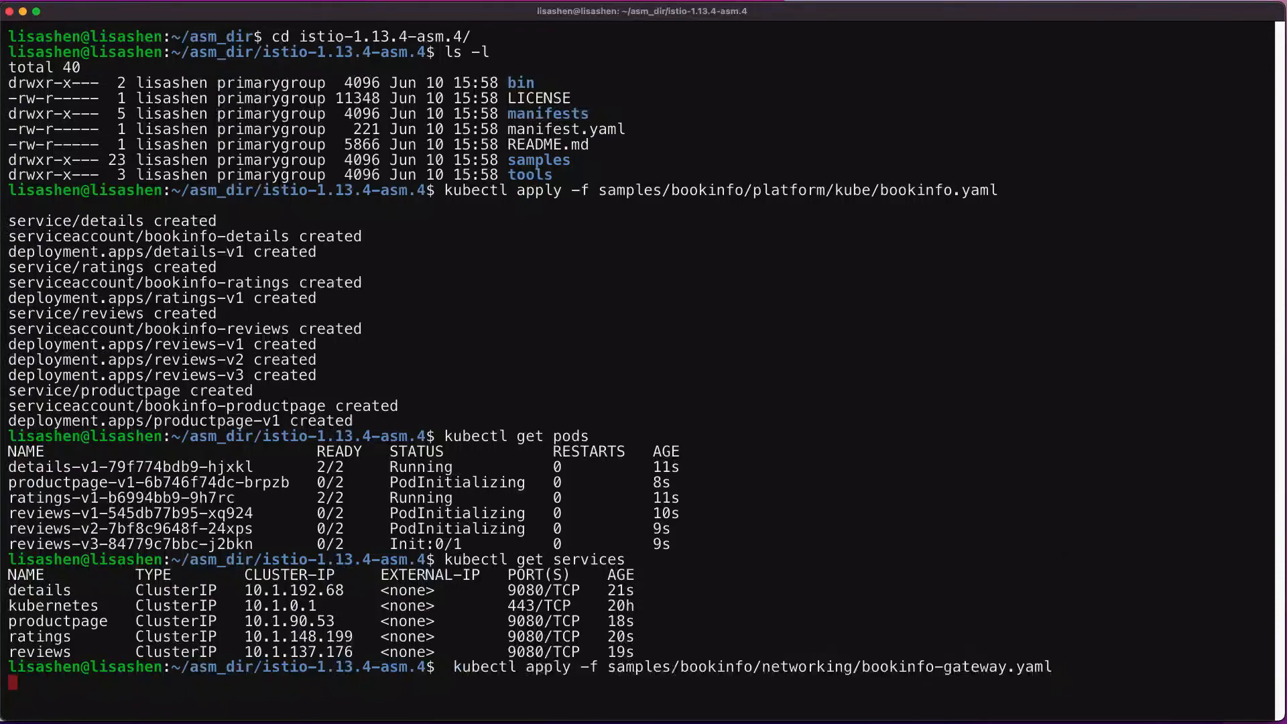
Apply bookinfo-gateway.yaml to create the gateway and virtual service, then type kubectl get gateway.
key(Return)
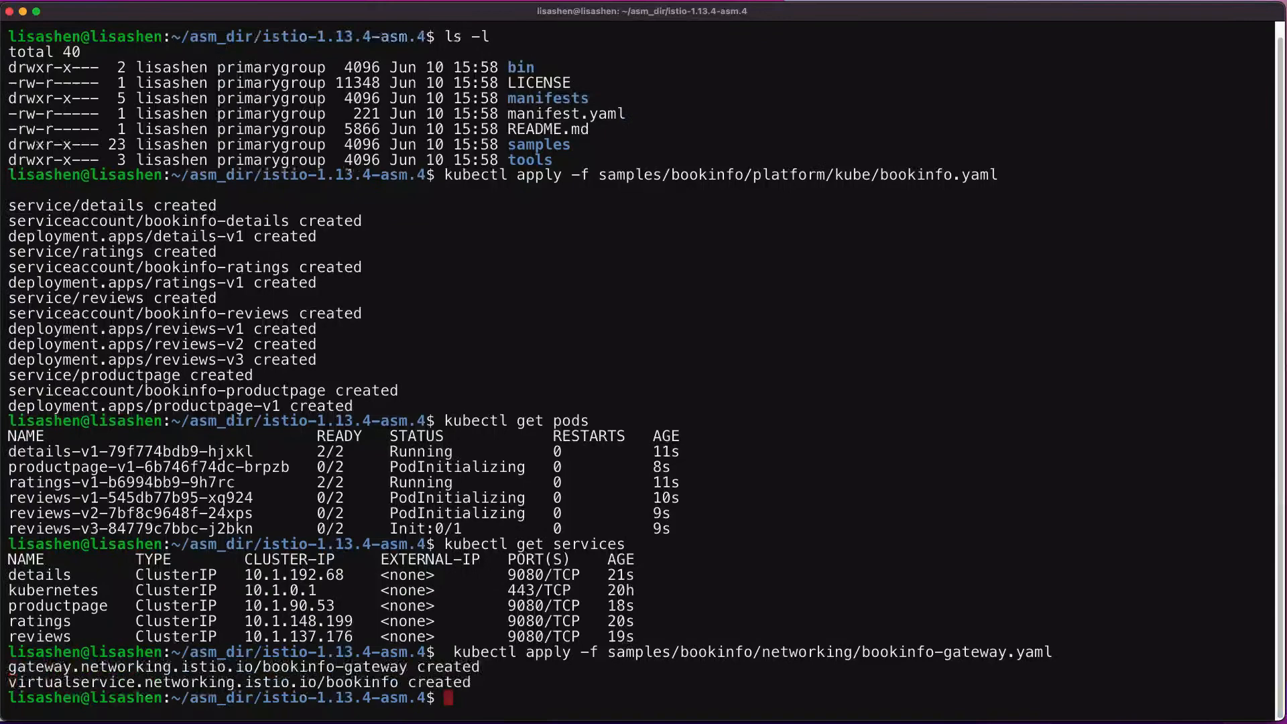
text(k)
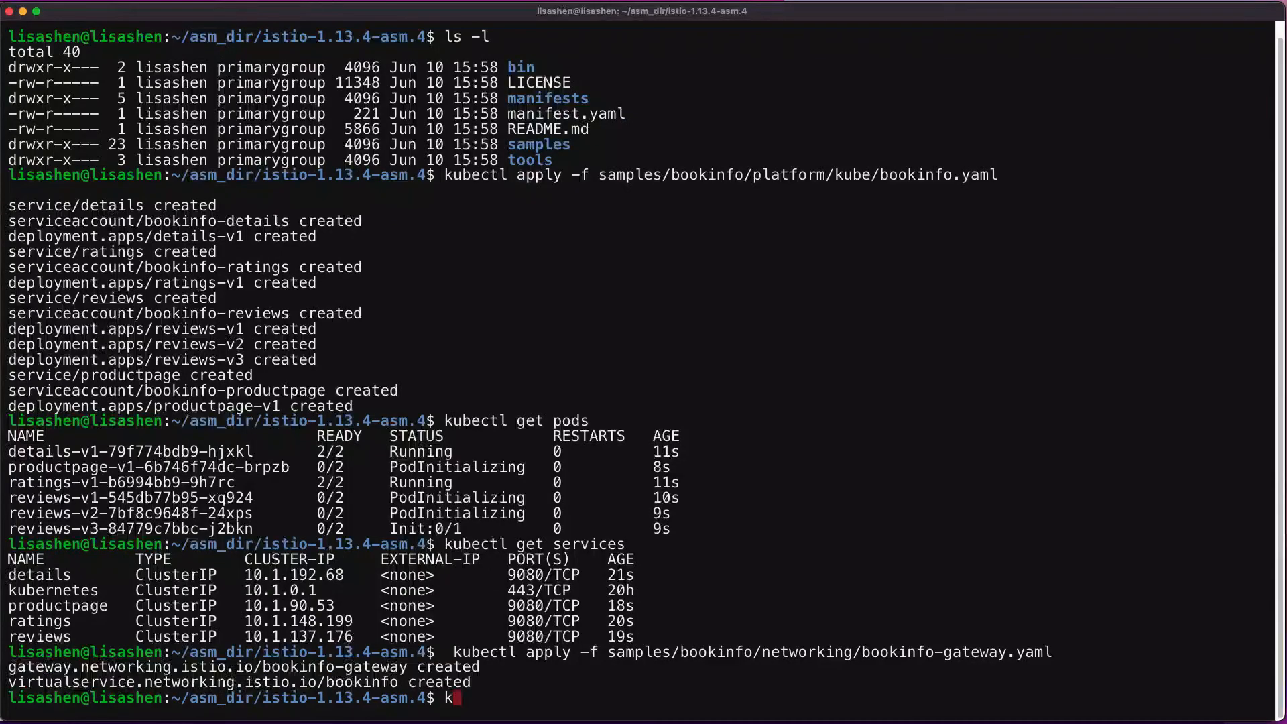
text(ubectl g)
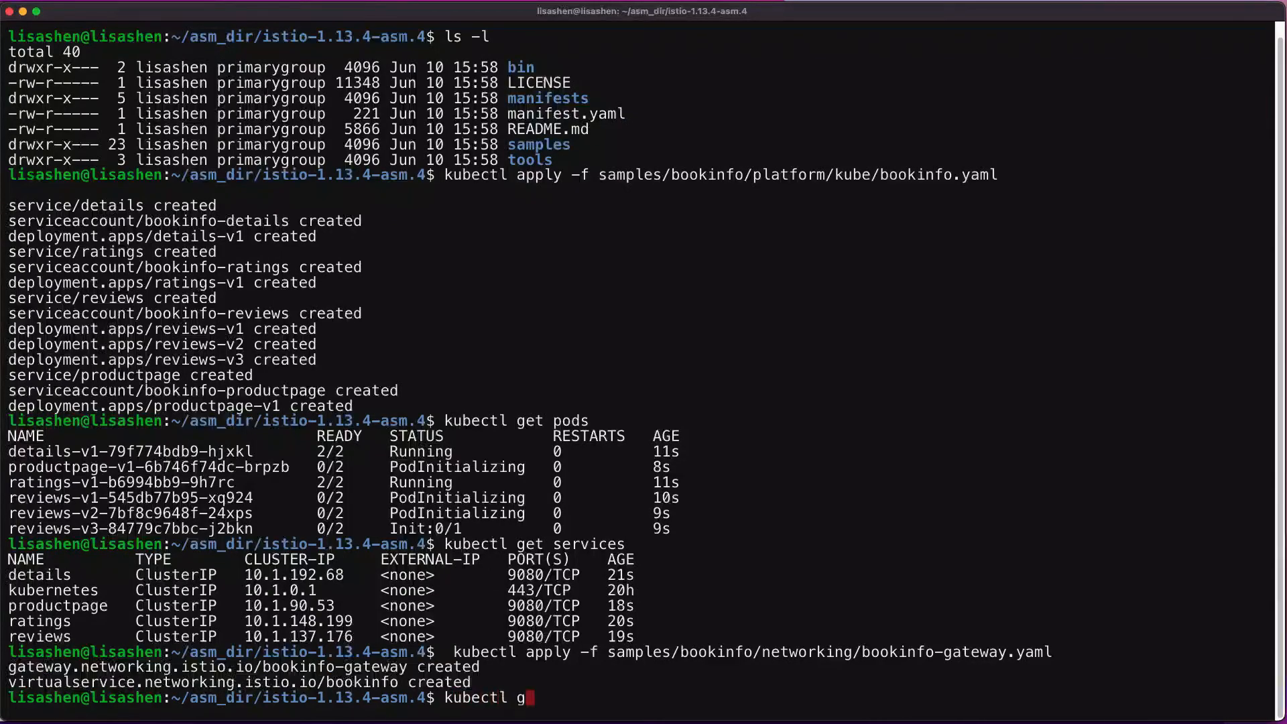
text(et gate)
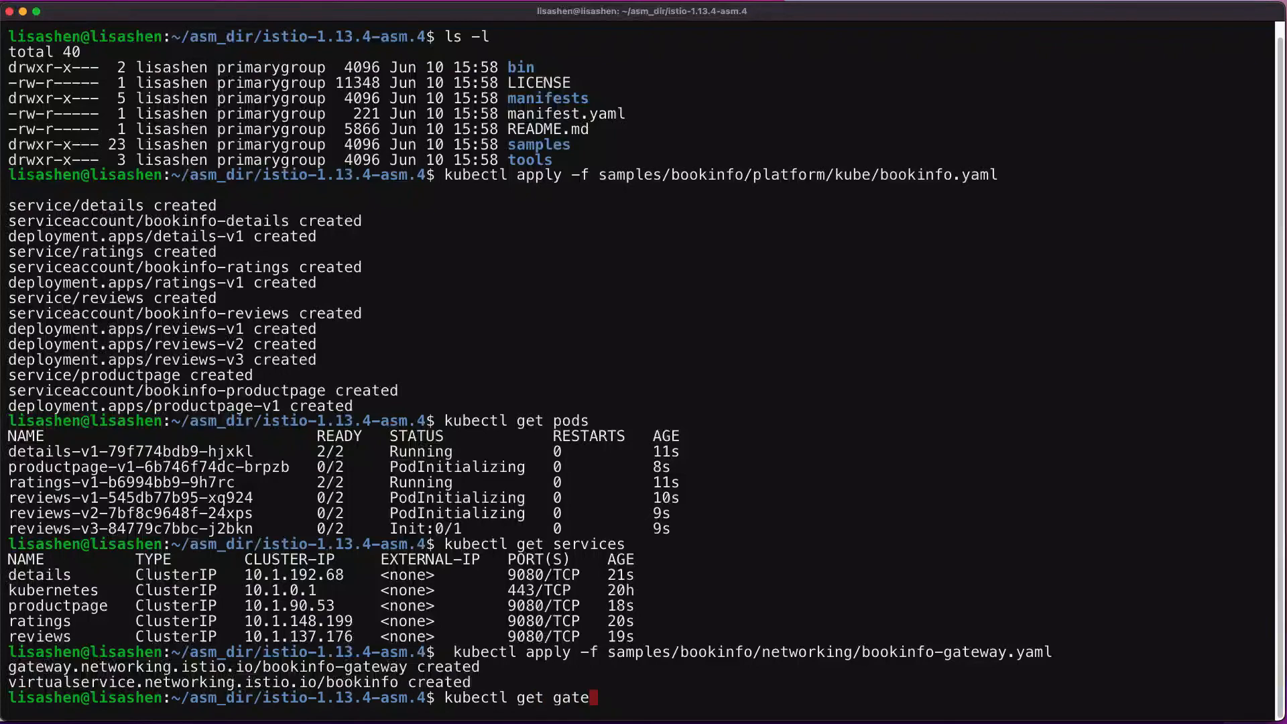
text(w)
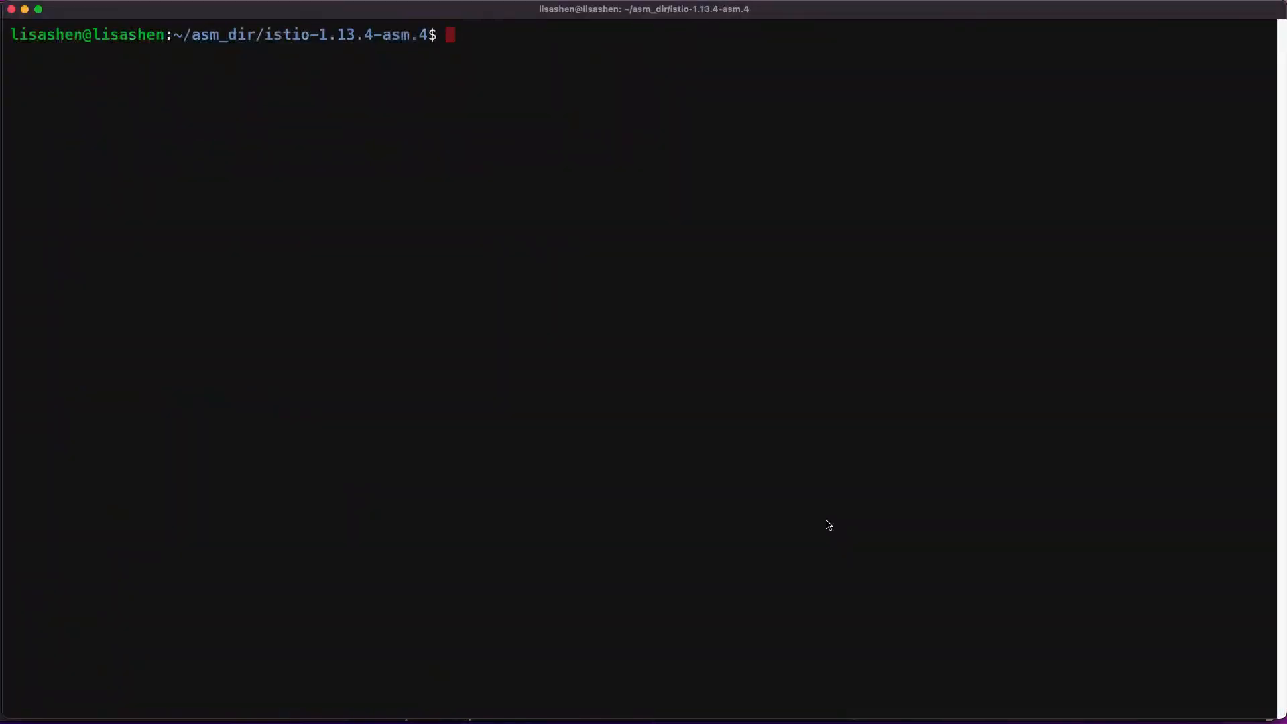
Get the istio-ingressgateway service in istio-gateway and copy its amazonaws.com external hostname.
text(kubectl get svc istio-ingressgateway -n istio-gateway)
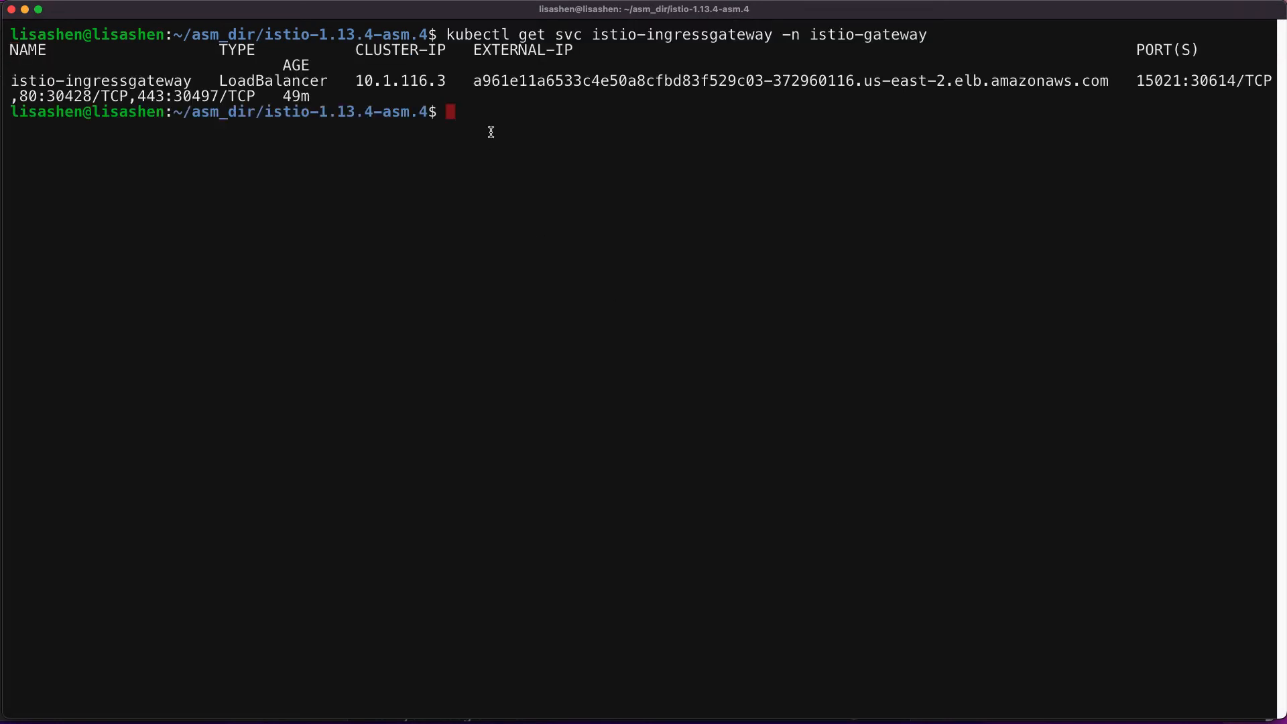
drag(474, 80, 1048, 80)
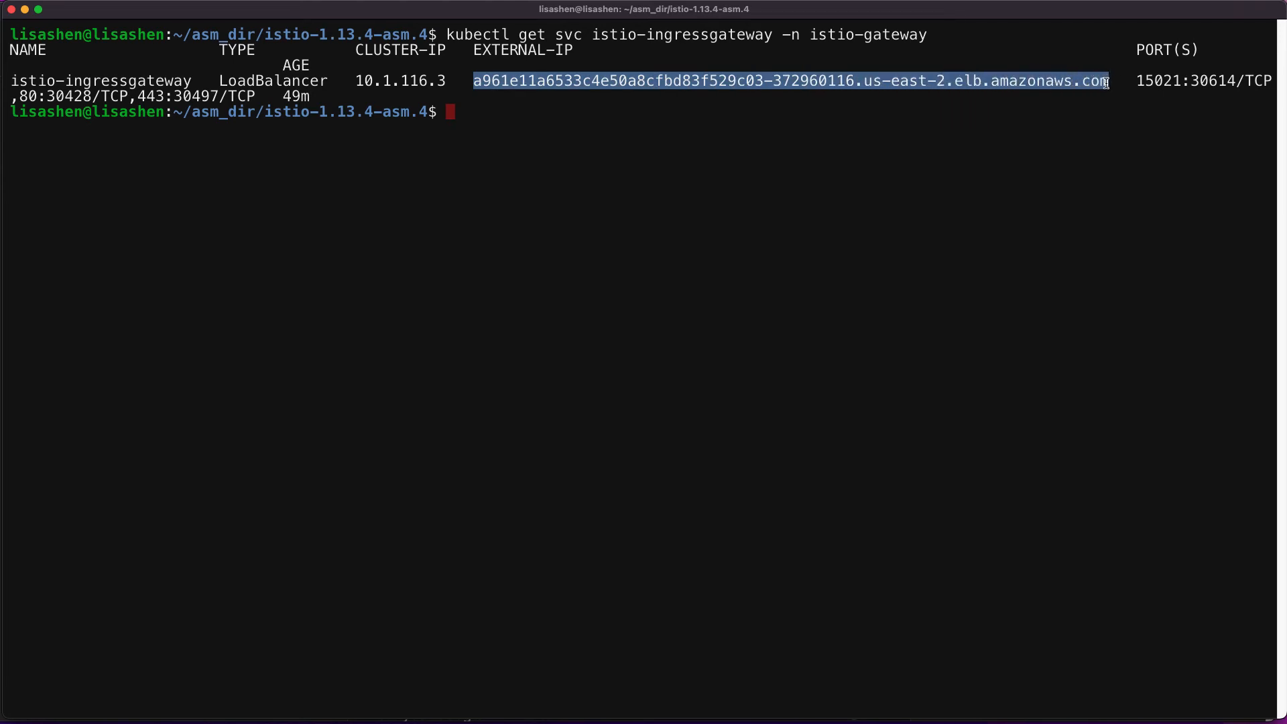
key(cmd+c)
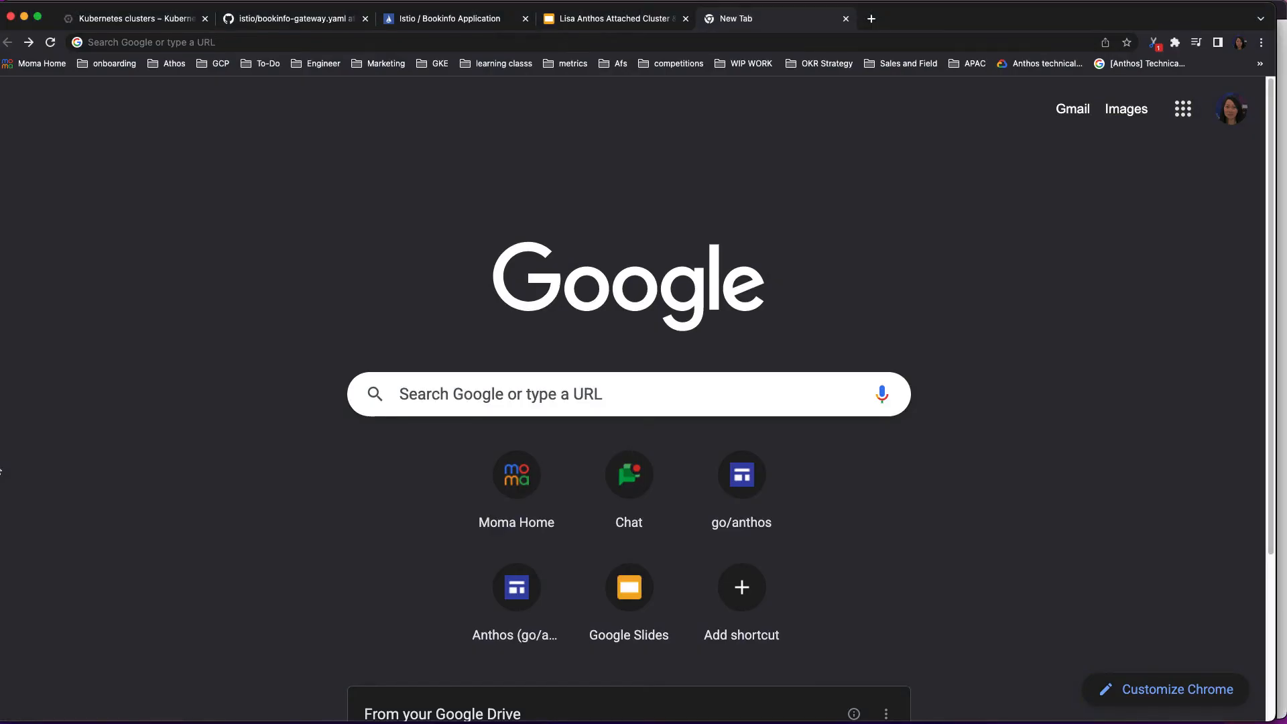
Enter a961e11a6533c4e50a8cfbd83f529c03-372960116.us-east-2.elb.amazonaws.com/productpage in a new tab's address bar.
click(246, 41)
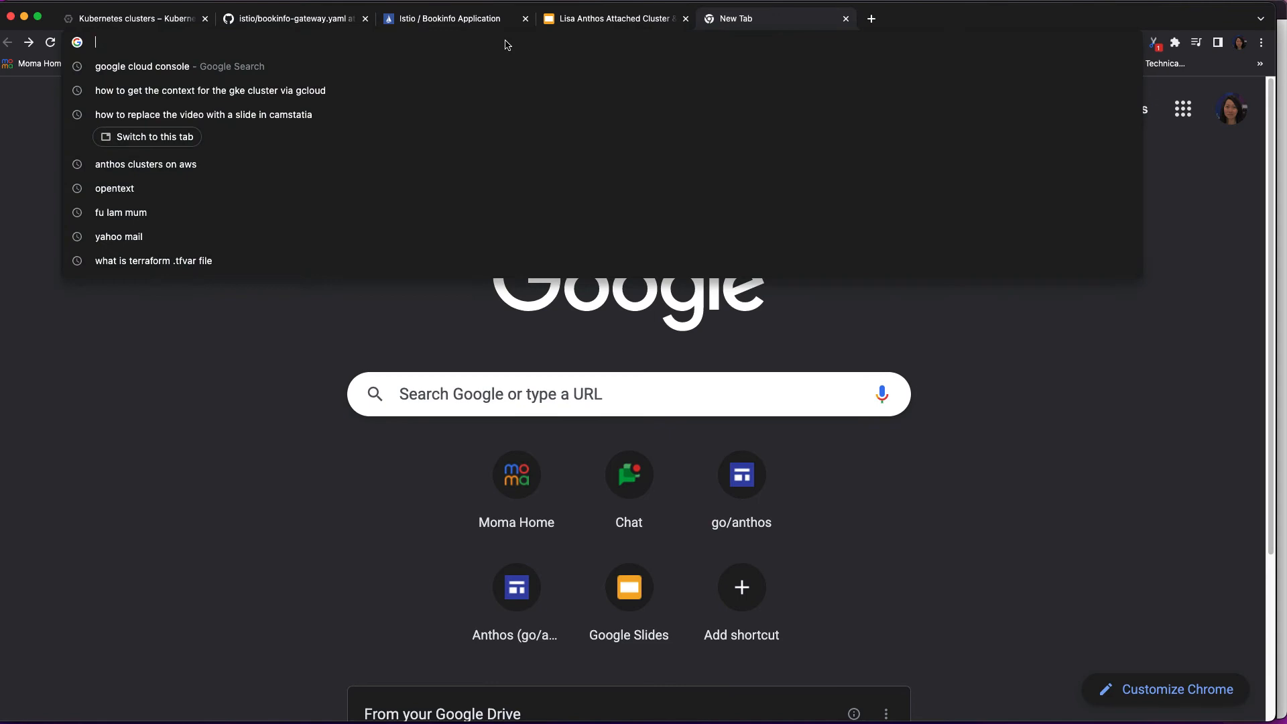
text(a961e11a6533c4e50a8cfbd83f529c03-372960116.us-east-2.elb.amazonaws.com)
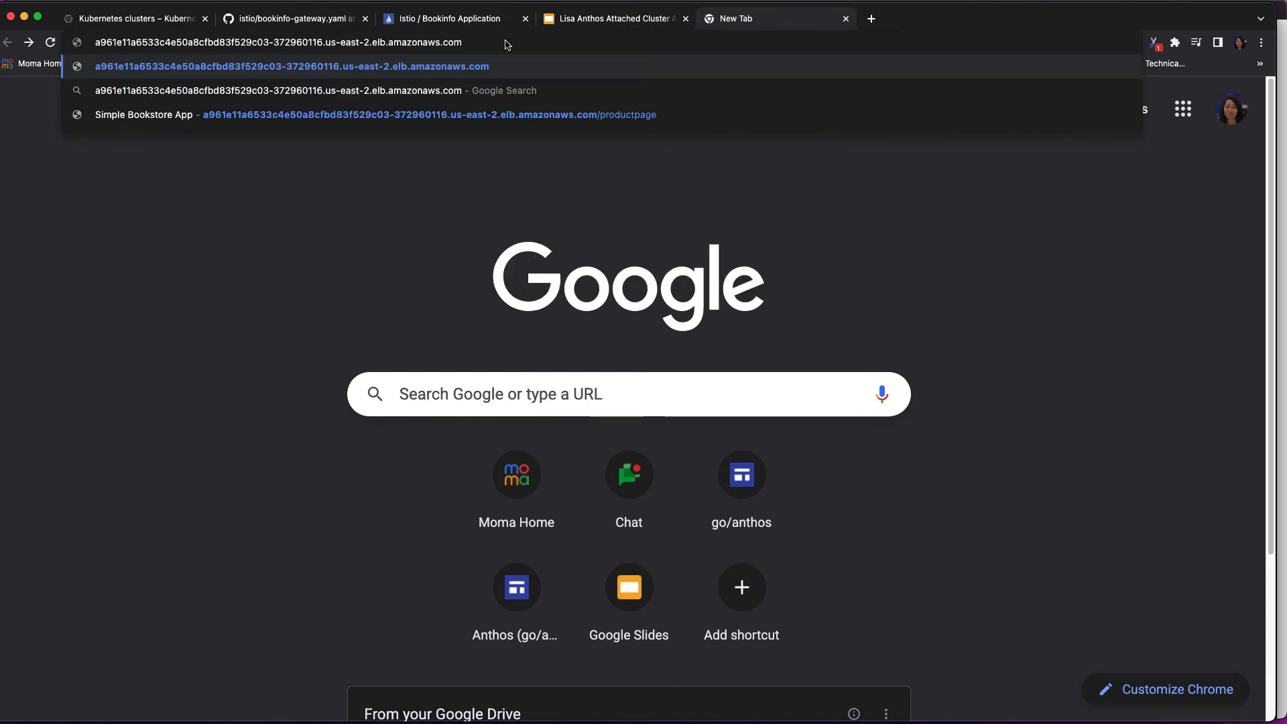
text(/)
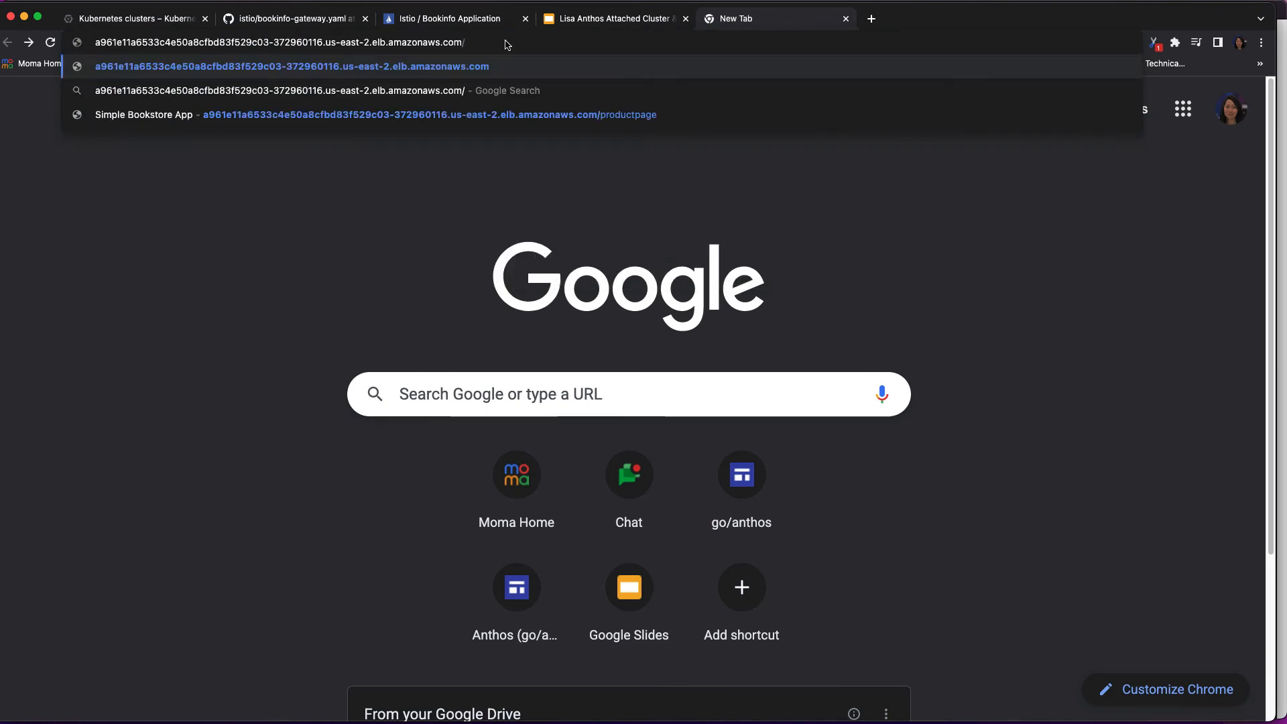
text(productp)
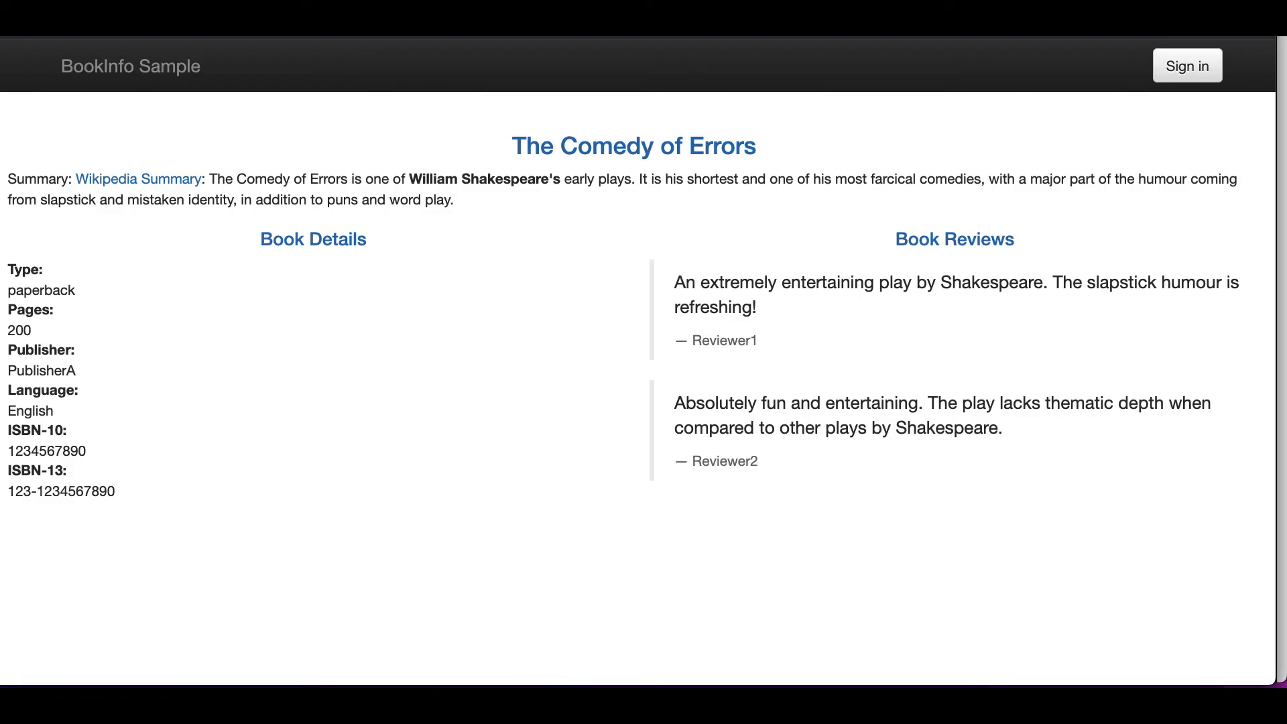
mouse_move(497, 288)
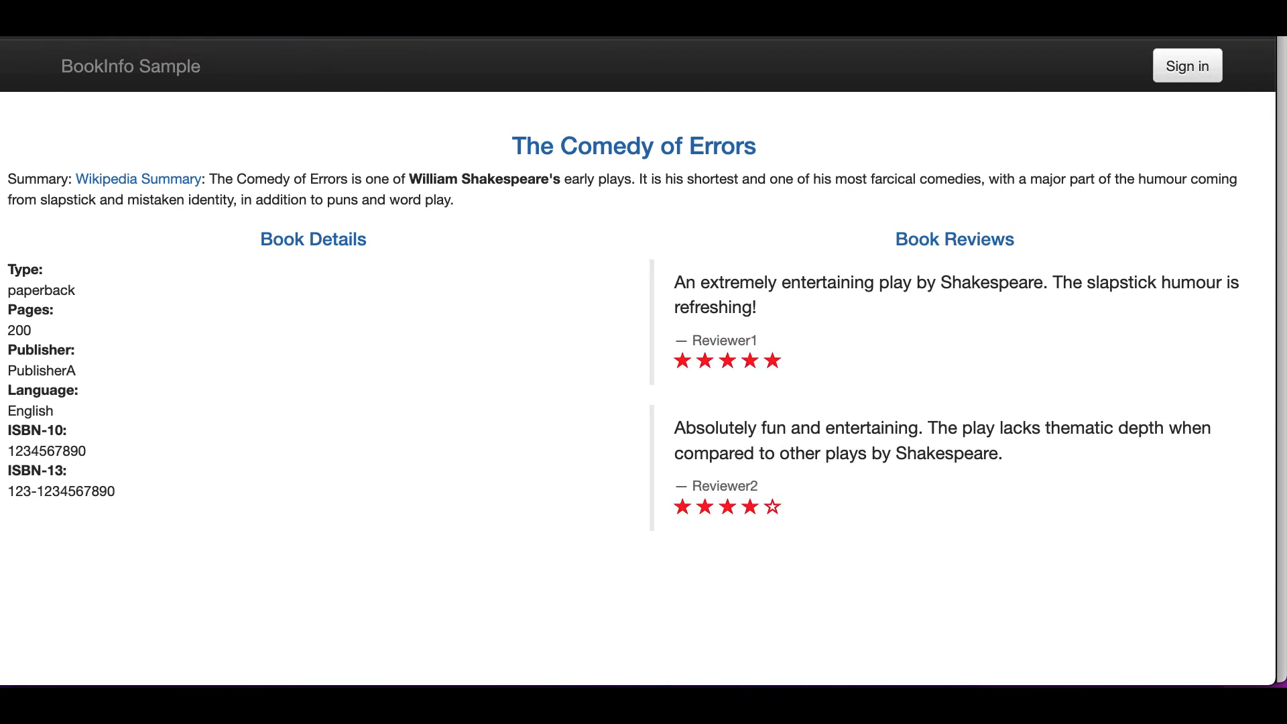
mouse_move(438, 376)
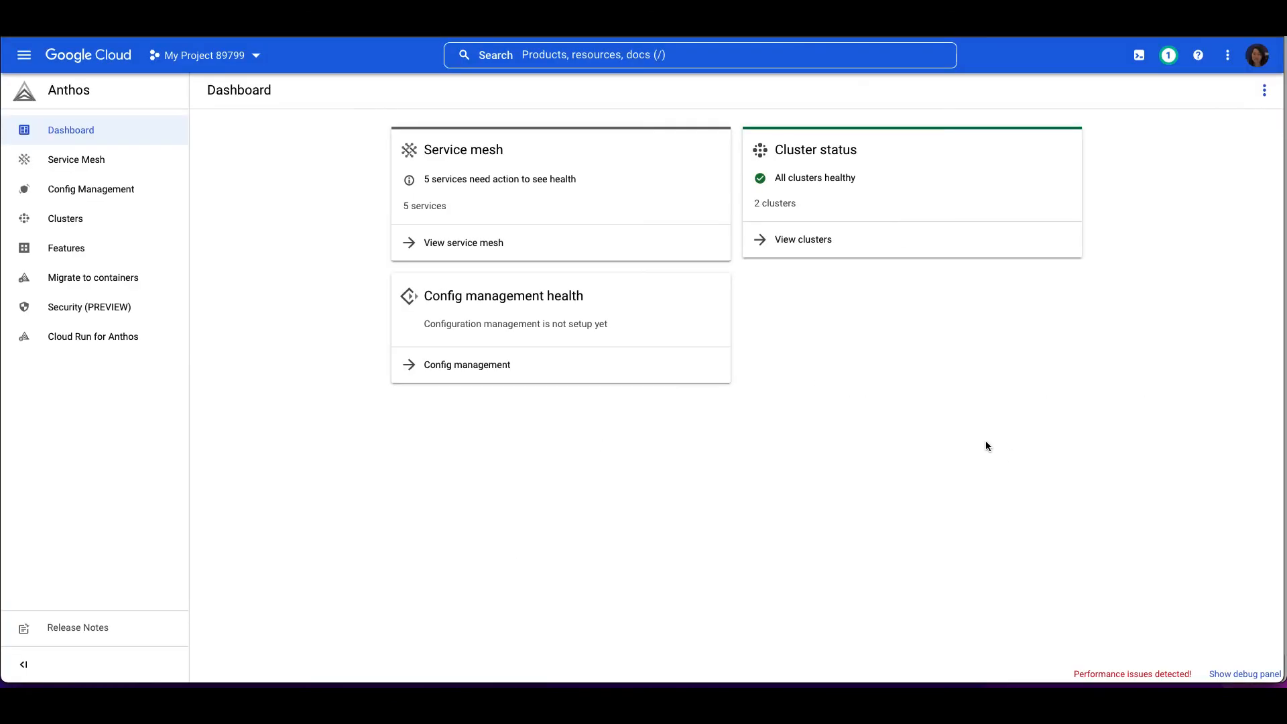
mouse_move(708, 350)
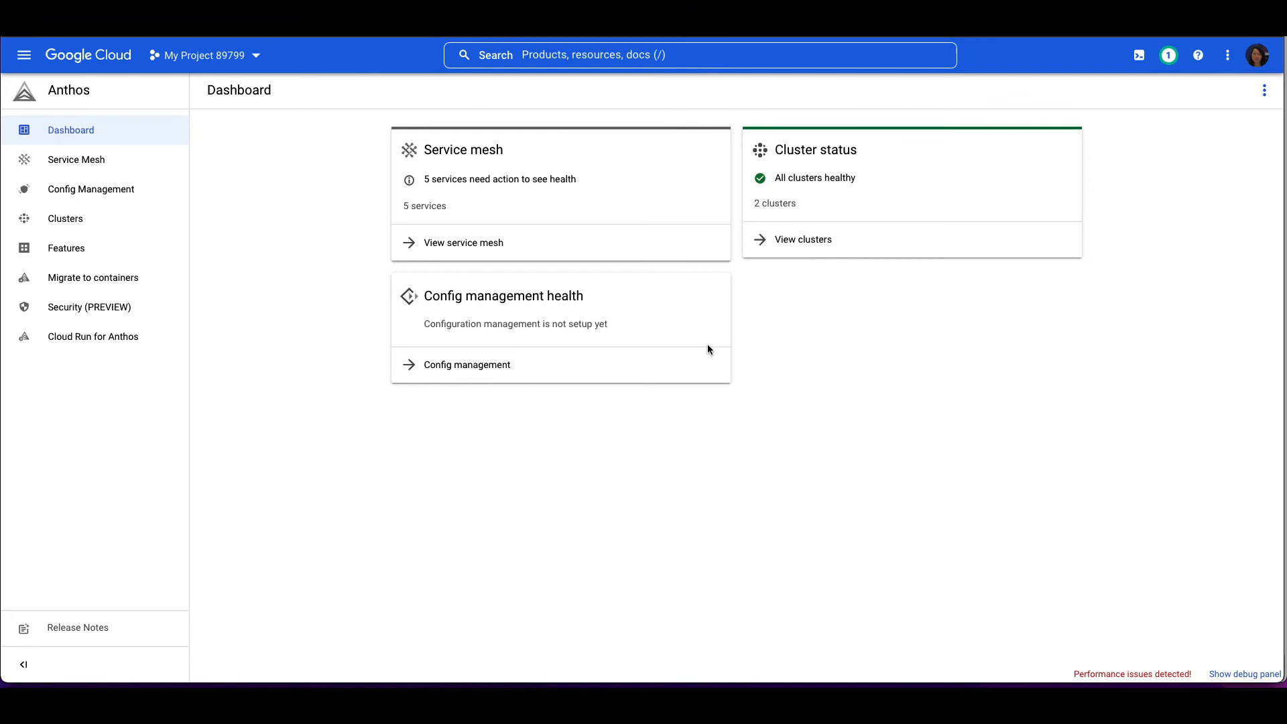
mouse_move(510, 293)
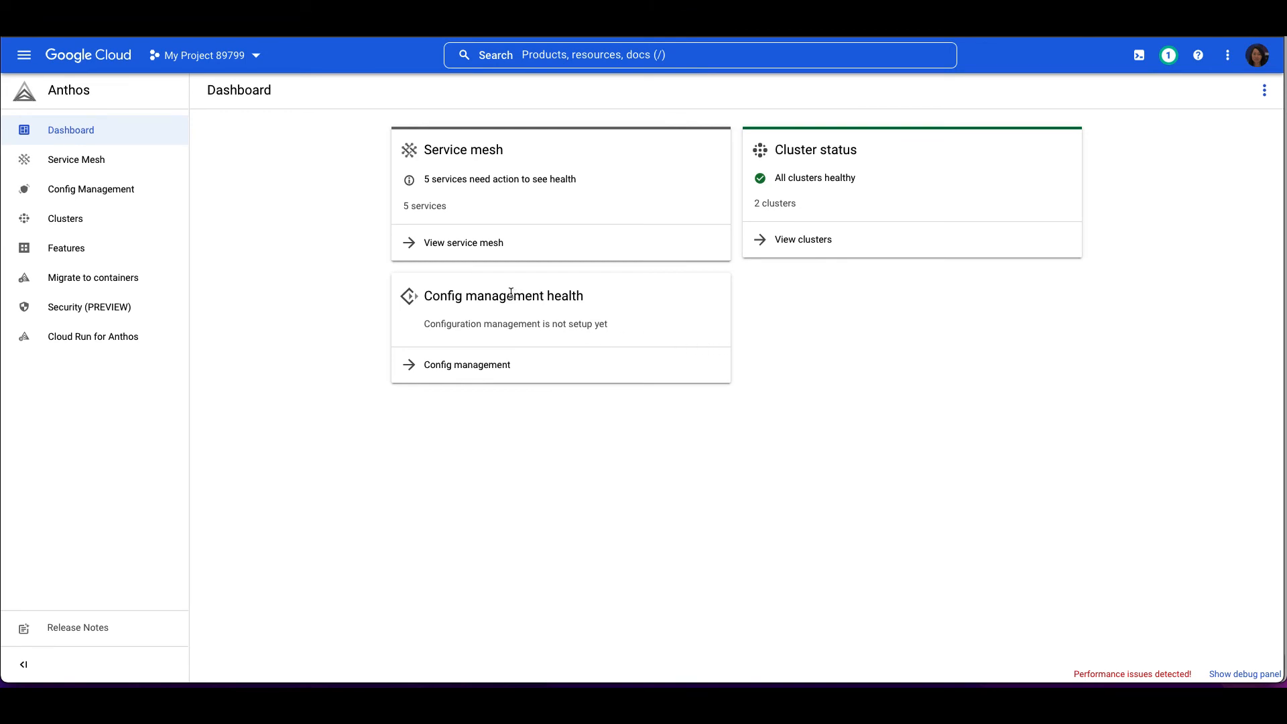
mouse_move(76, 161)
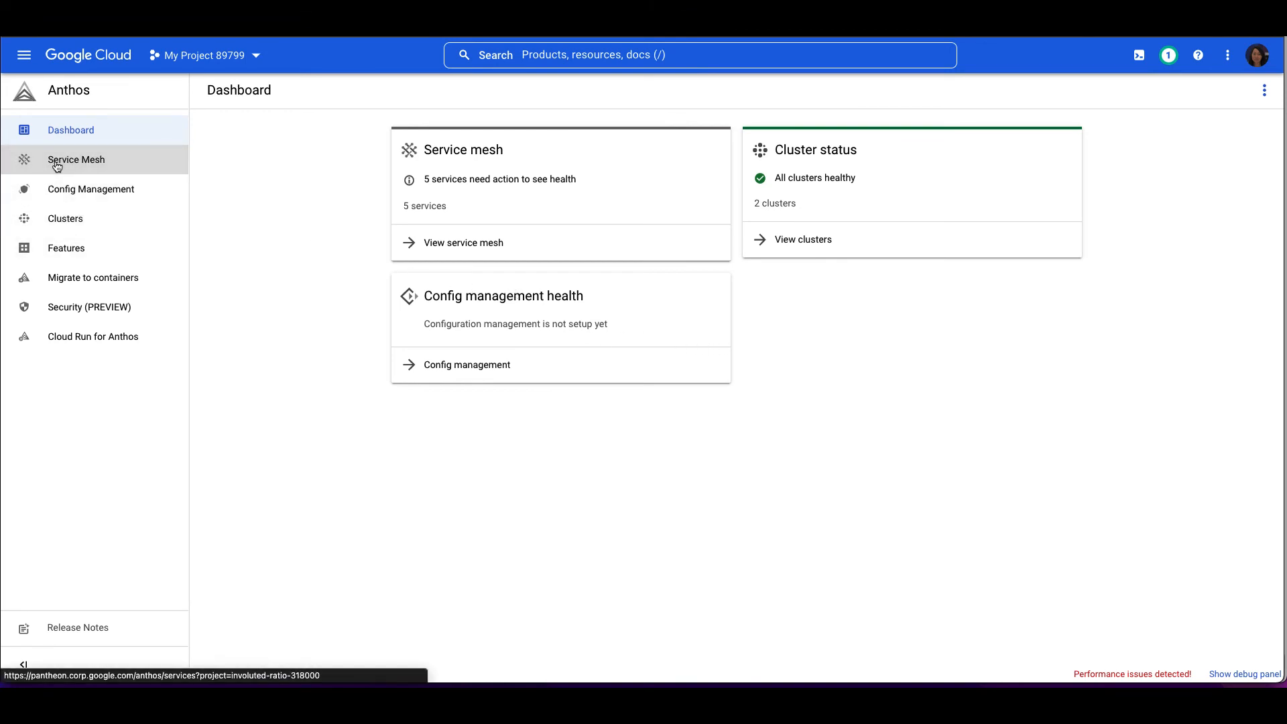
Open Service Mesh from the Anthos left navigation.
click(76, 159)
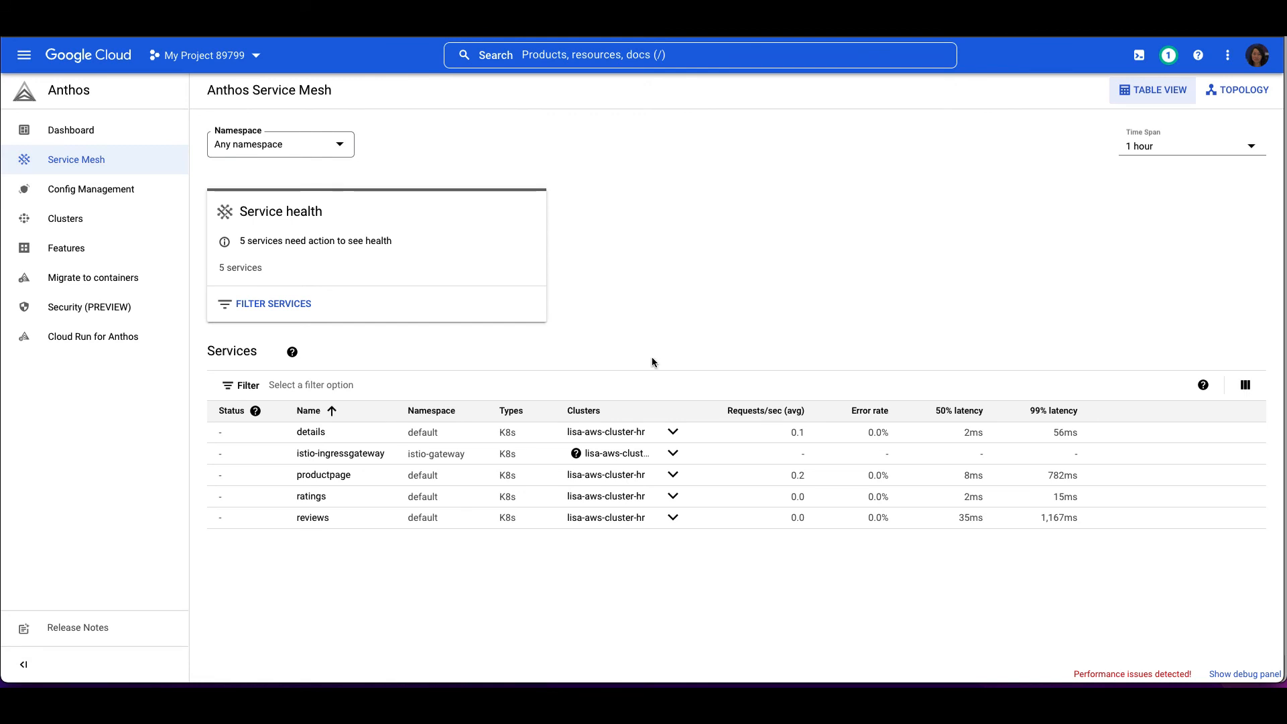
mouse_move(760, 524)
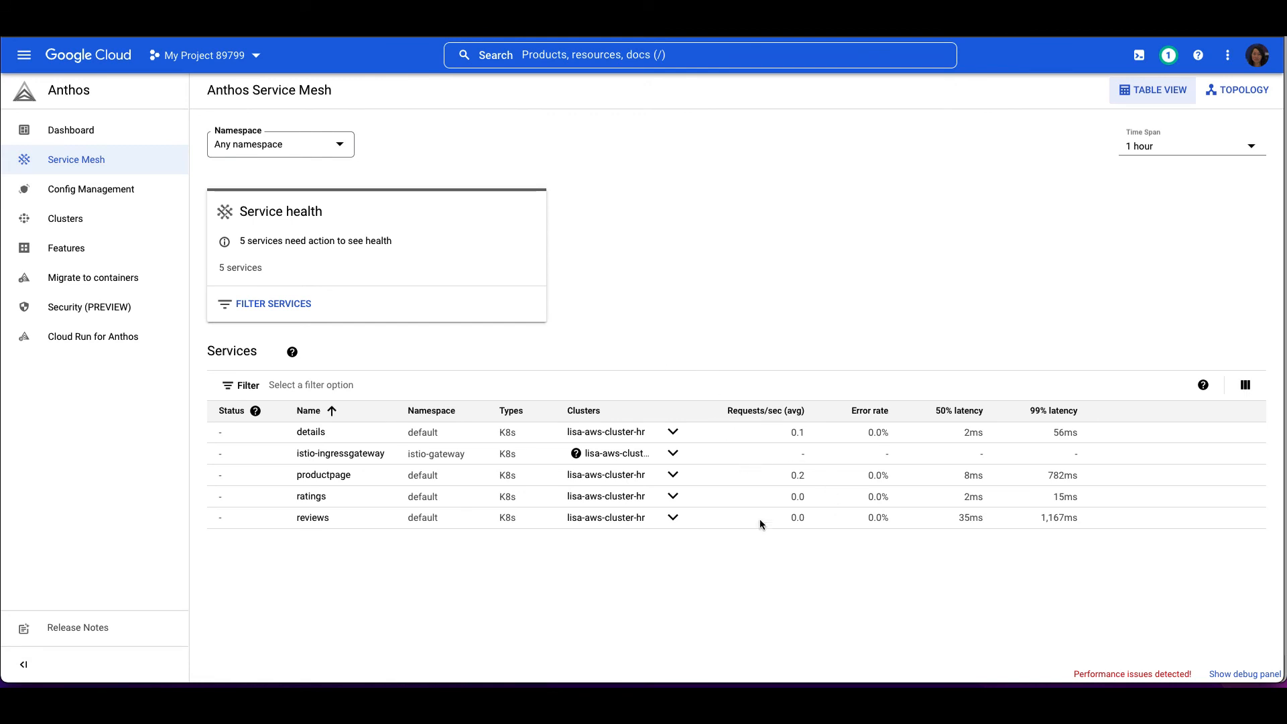
mouse_move(371, 569)
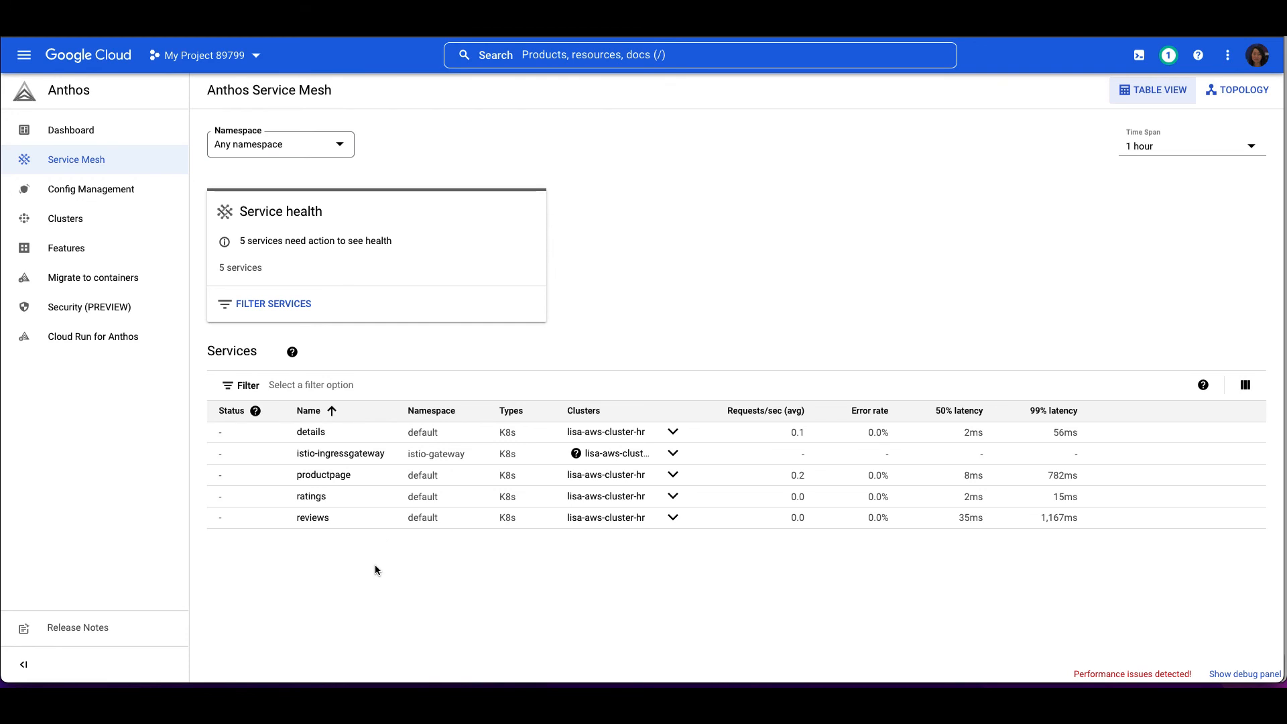
mouse_move(449, 591)
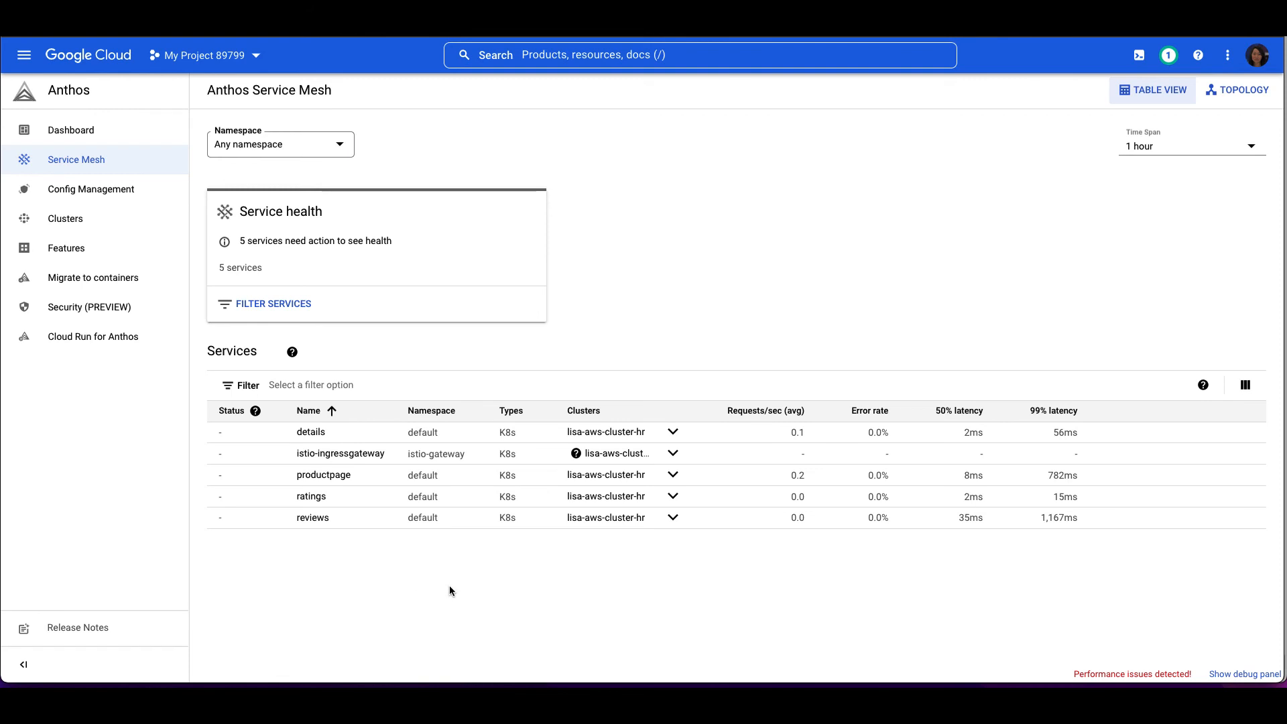
mouse_move(1062, 185)
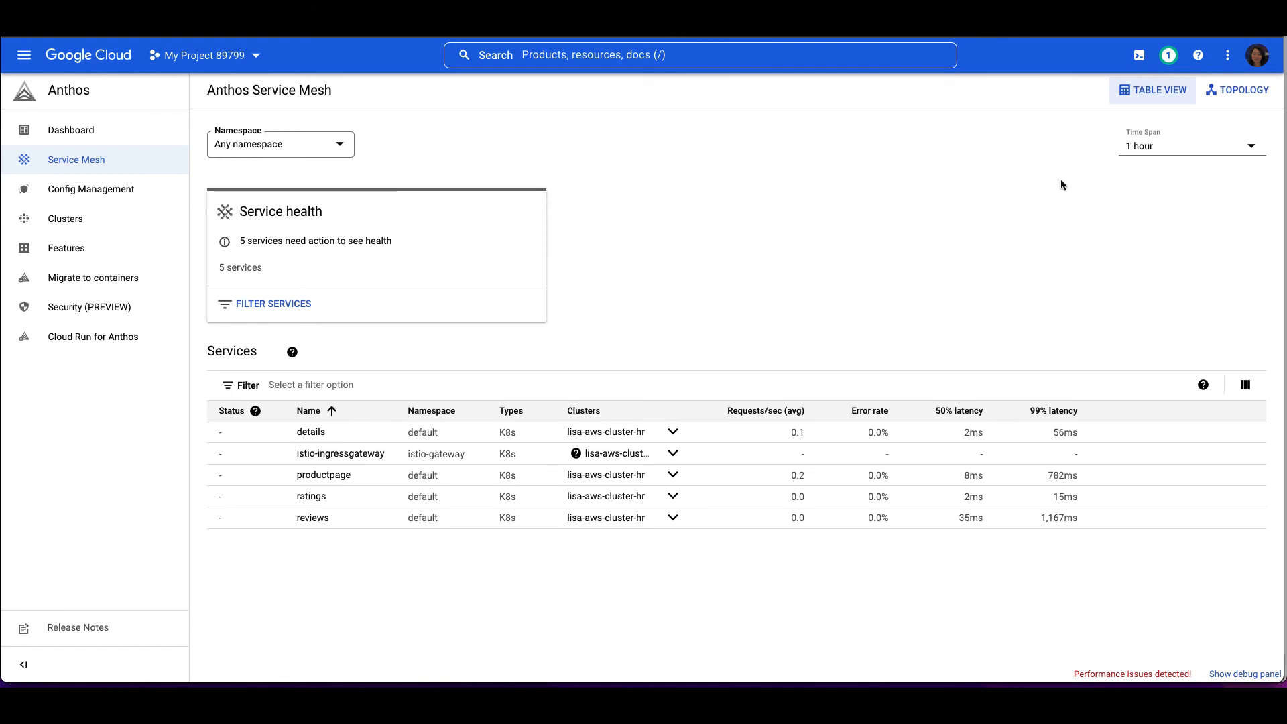
mouse_move(1243, 90)
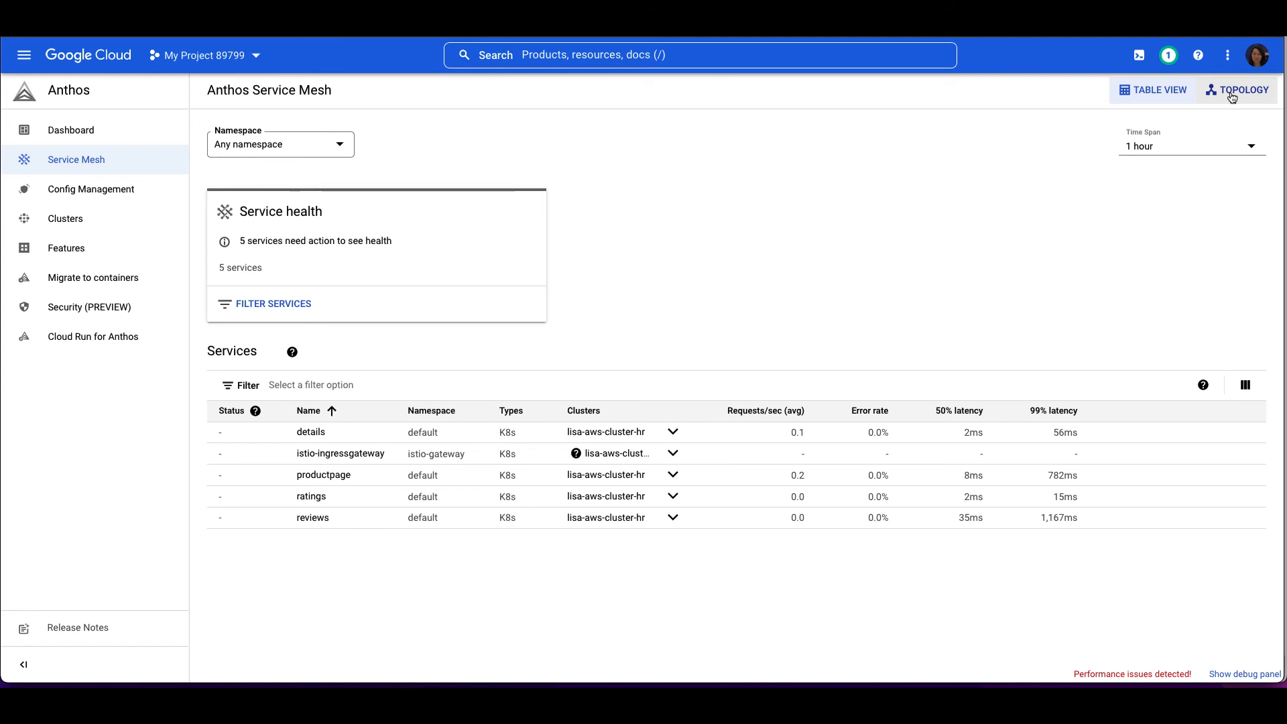
Switch the Service Mesh services table to the topology view.
click(1241, 89)
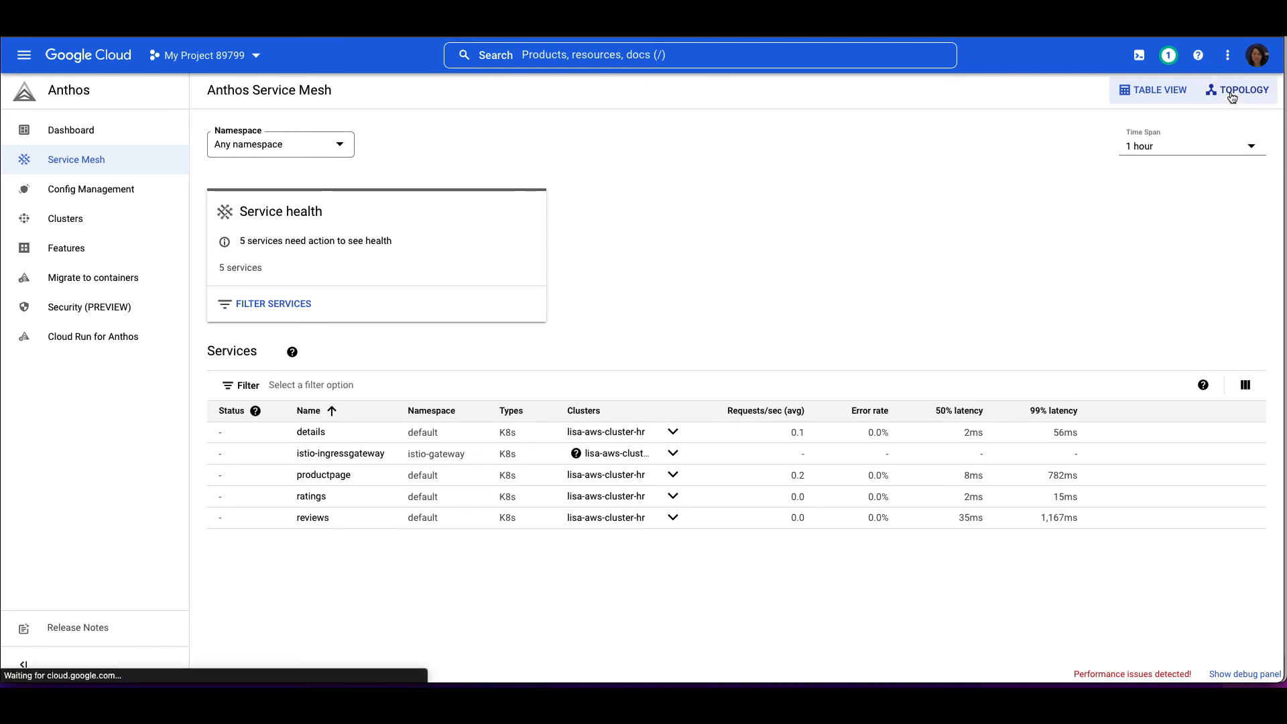
Expand the productpage node into its pod in the topology, then return to Table View.
click(1242, 89)
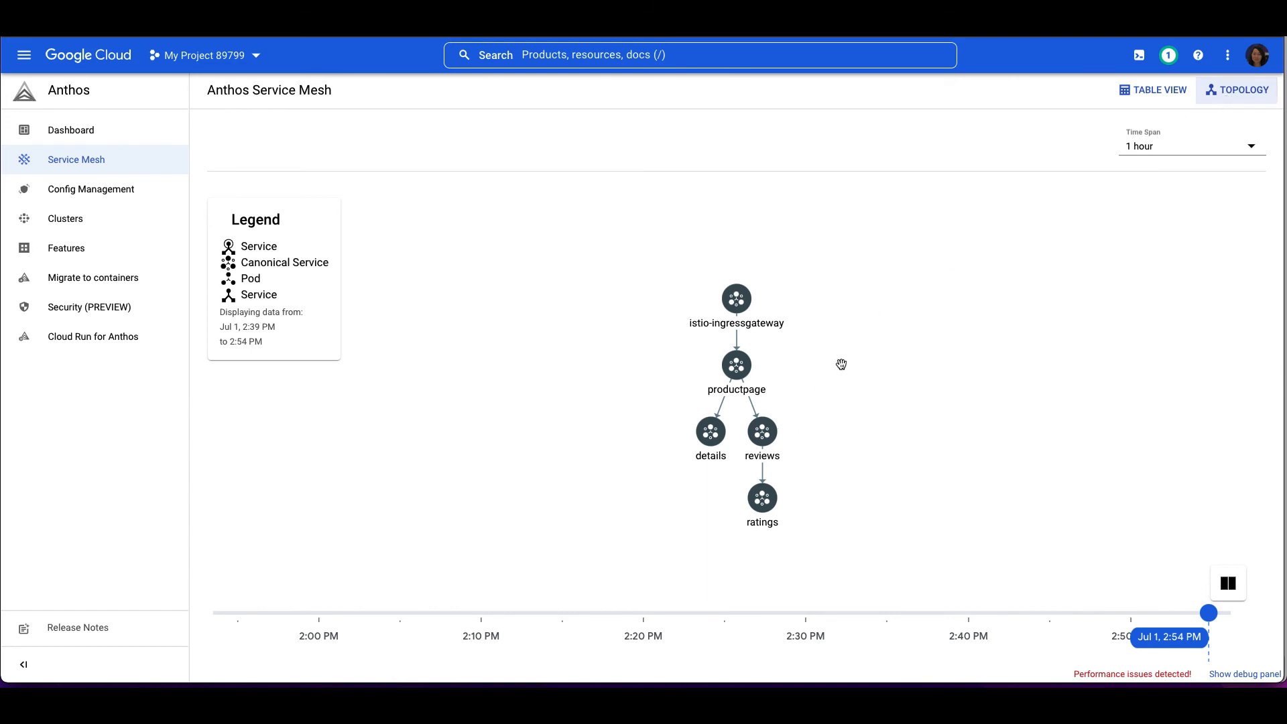
mouse_move(817, 426)
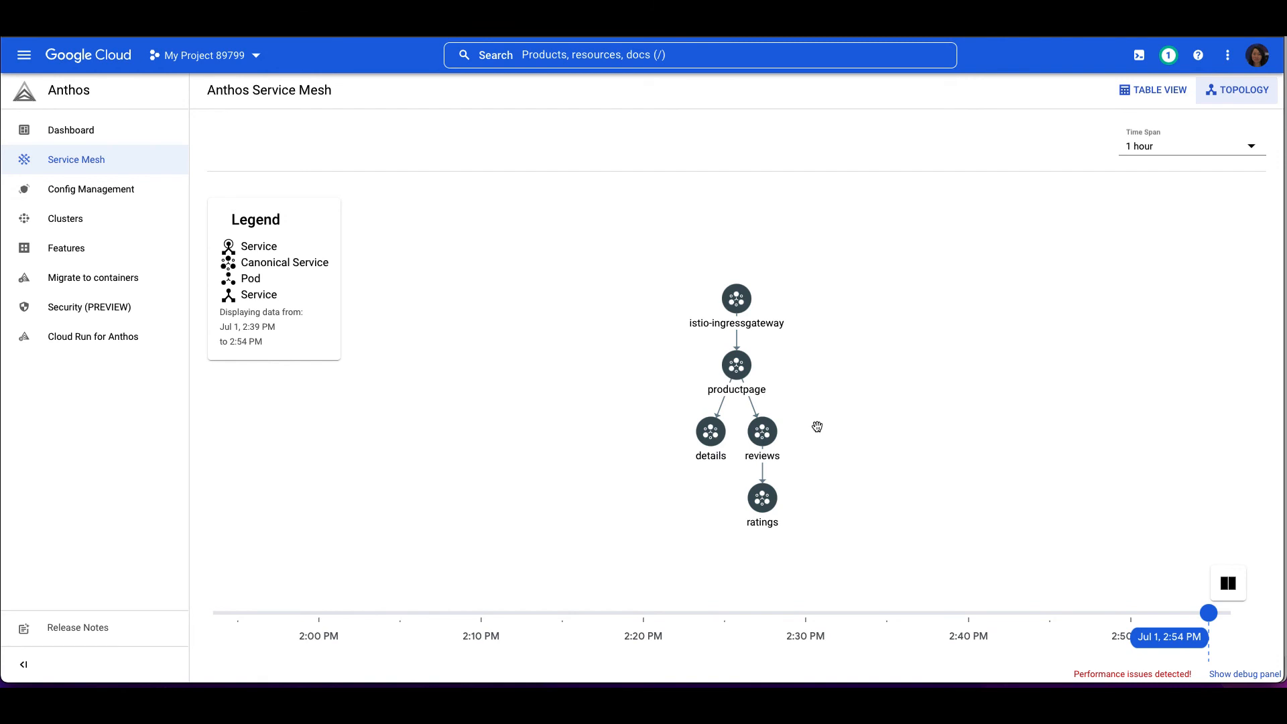
mouse_move(783, 427)
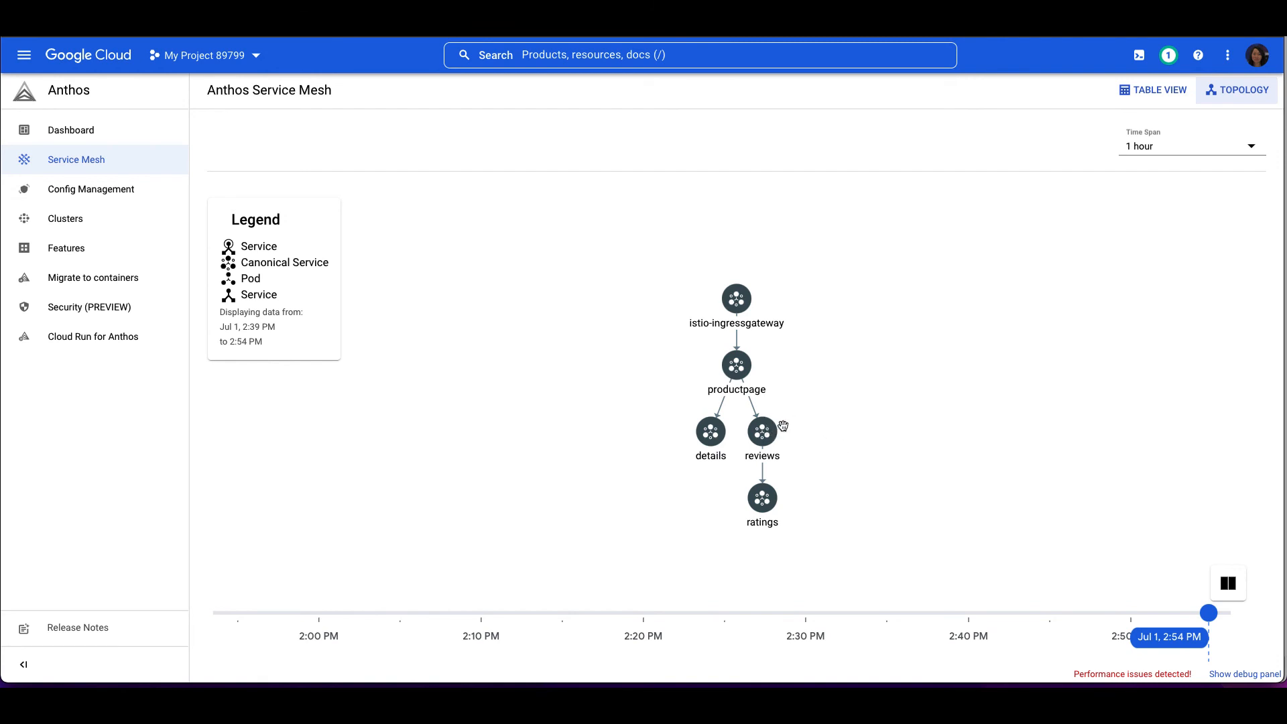
click(735, 364)
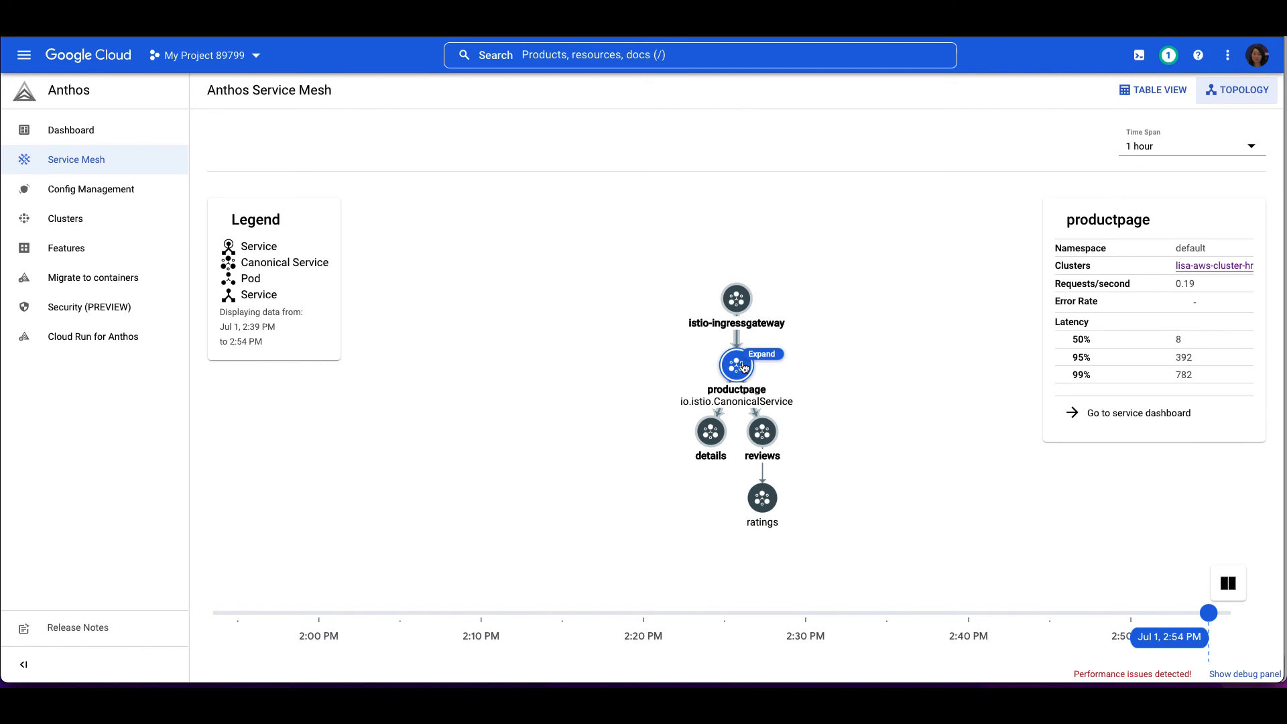
click(760, 354)
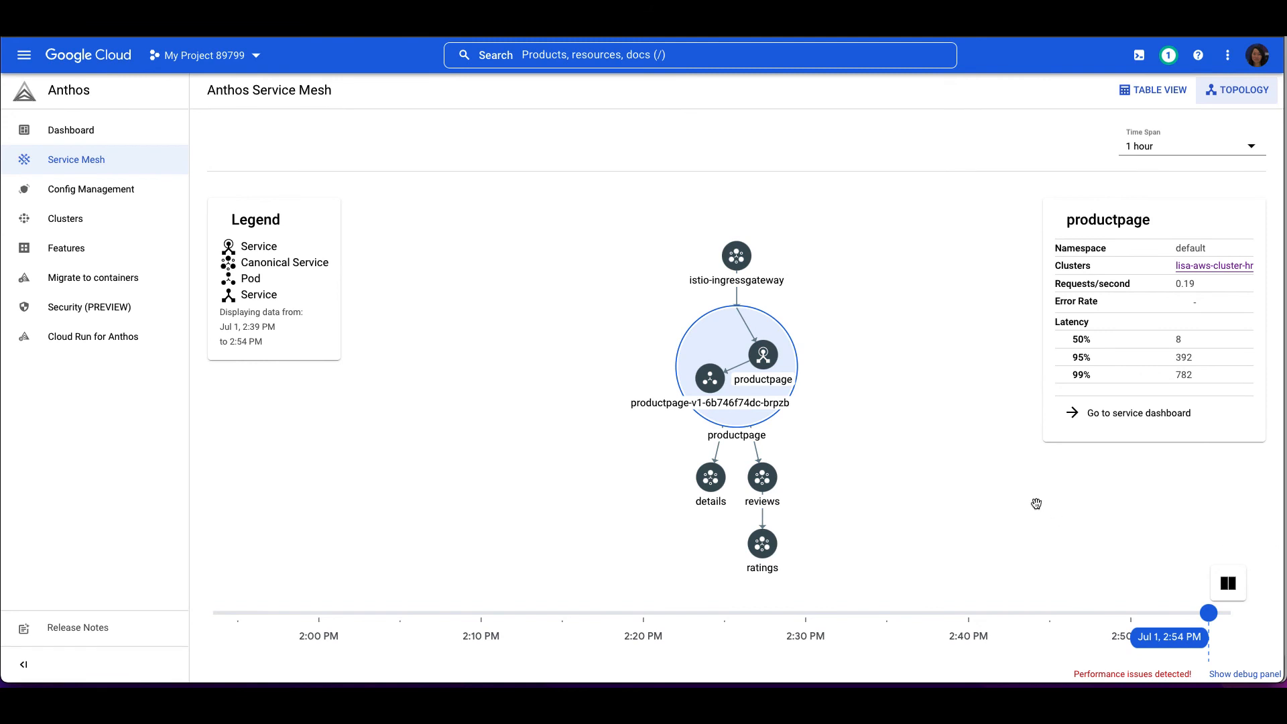
mouse_move(855, 380)
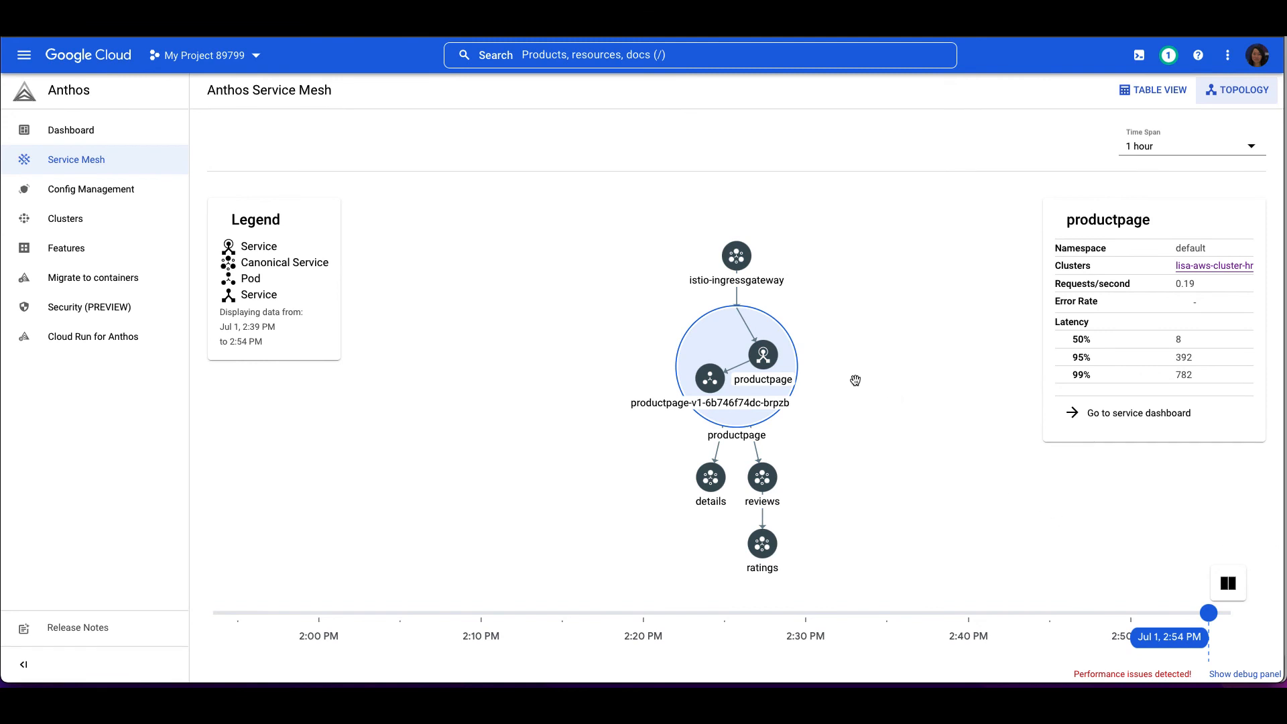
mouse_move(844, 380)
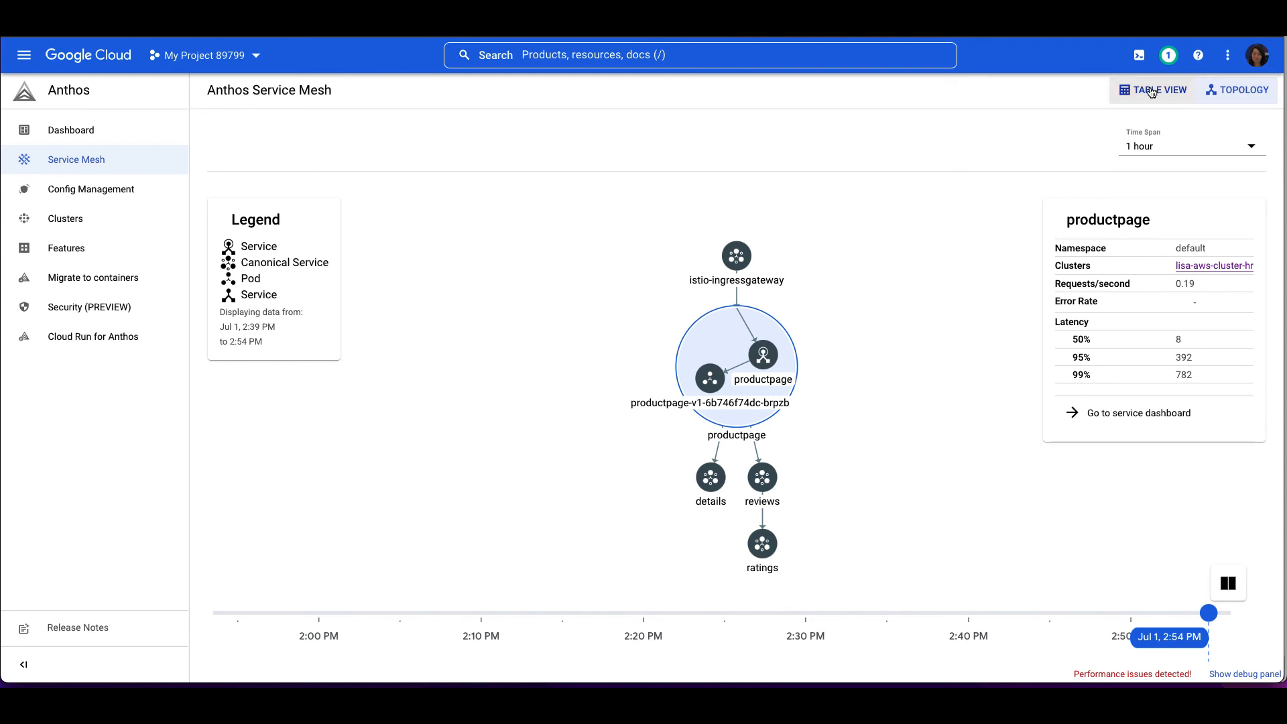
click(1157, 89)
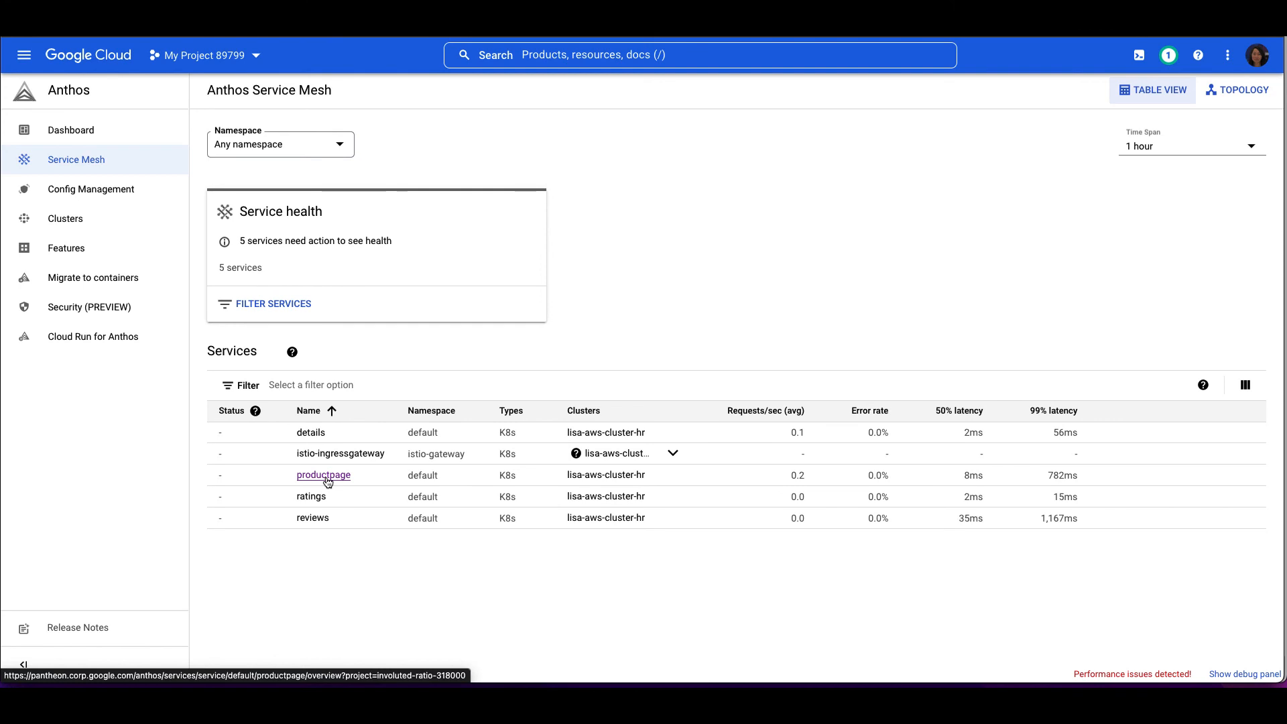
Open the productpage service dashboard, then its Health page.
click(323, 475)
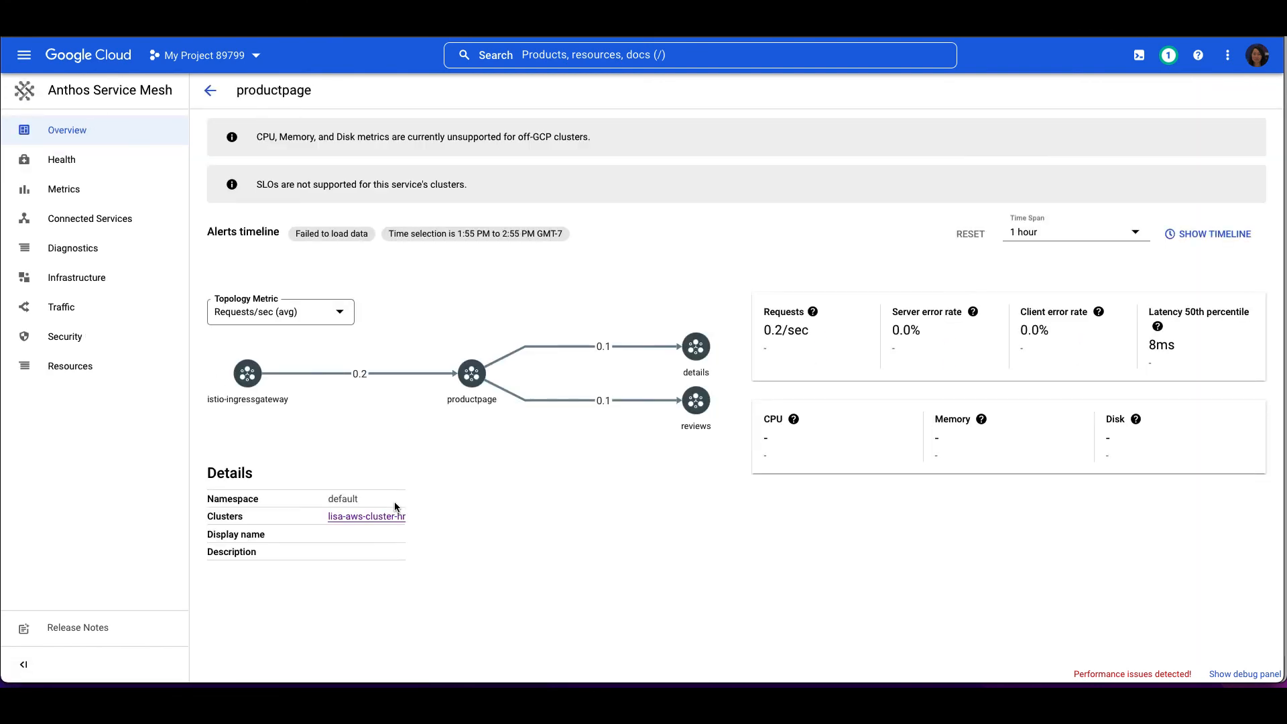
mouse_move(63, 189)
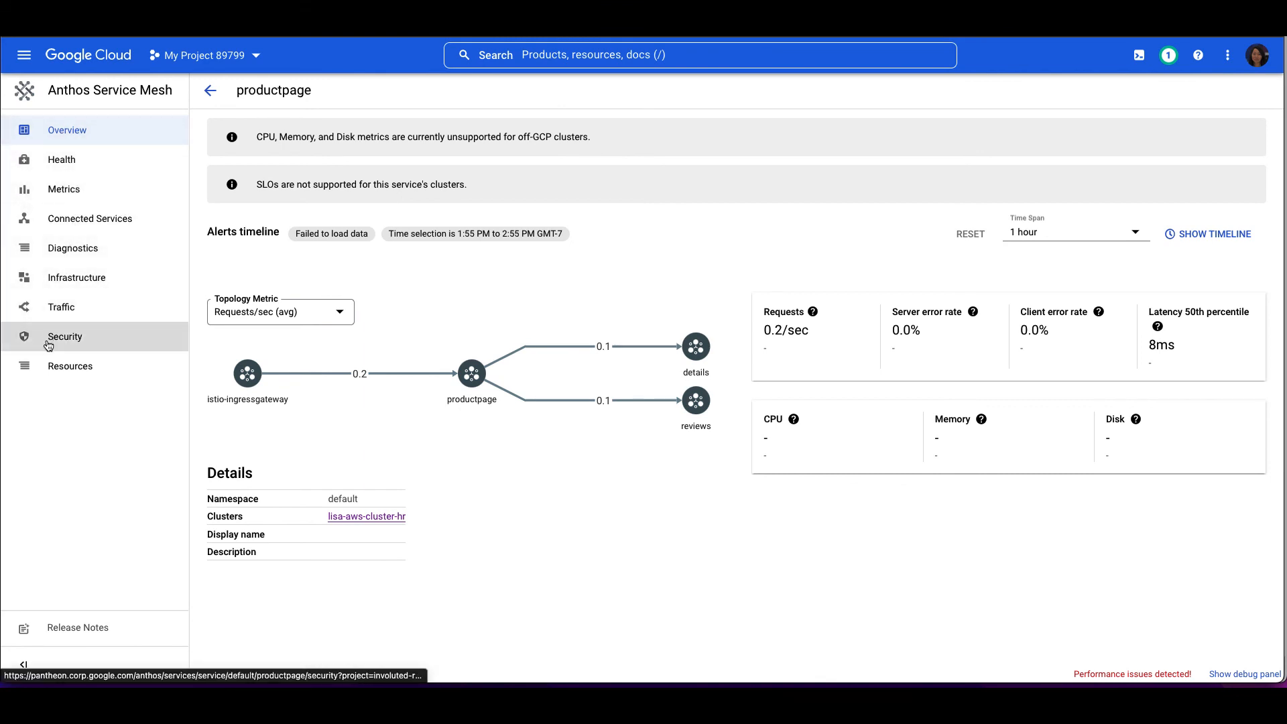
mouse_move(70, 365)
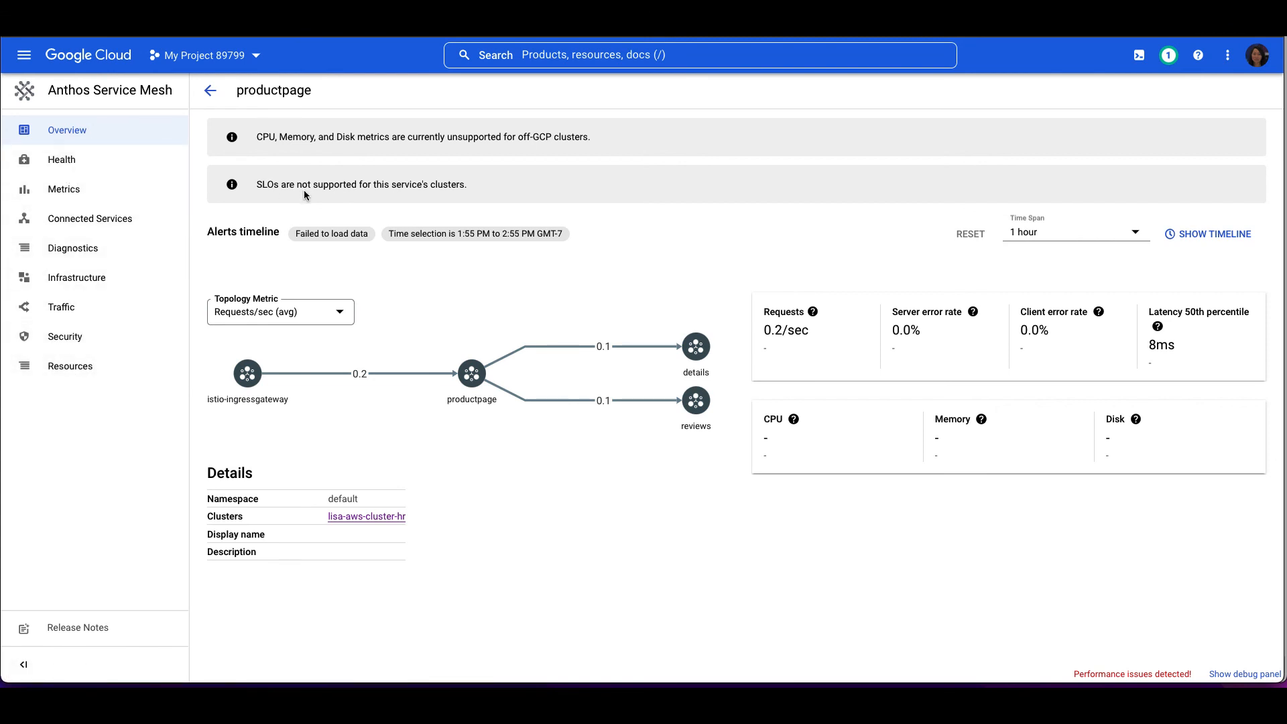
mouse_move(574, 479)
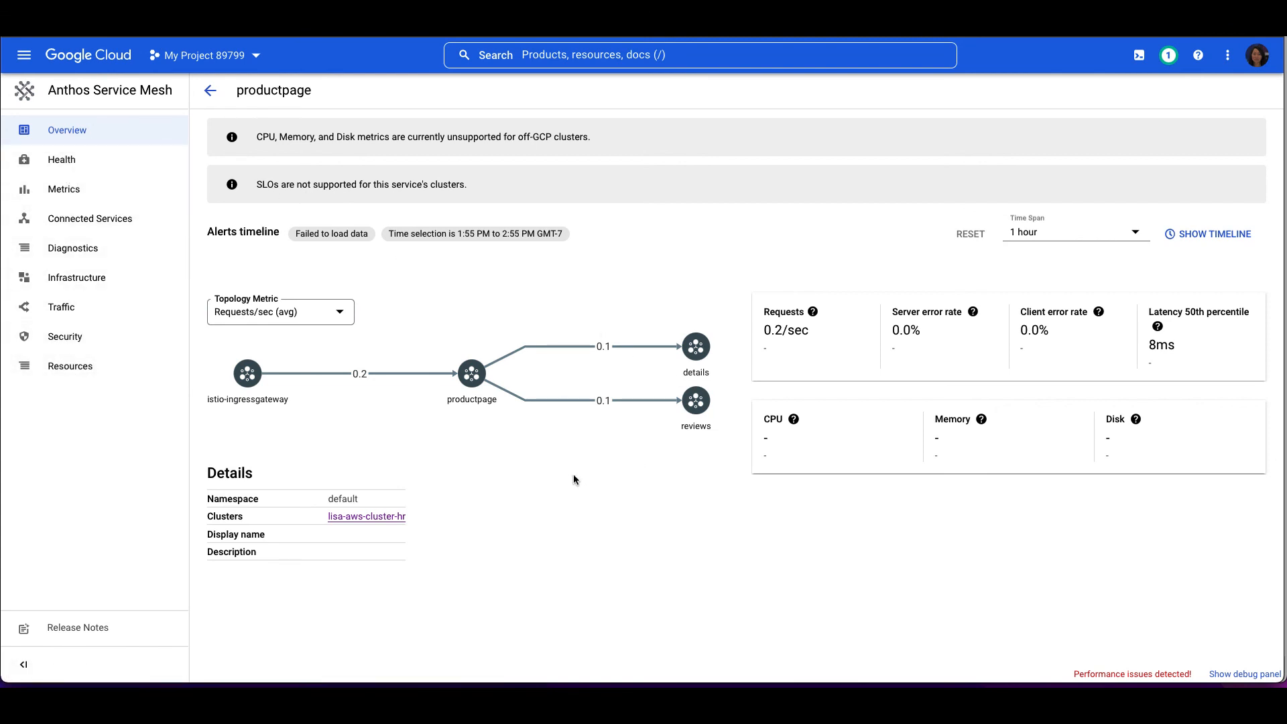
mouse_move(571, 481)
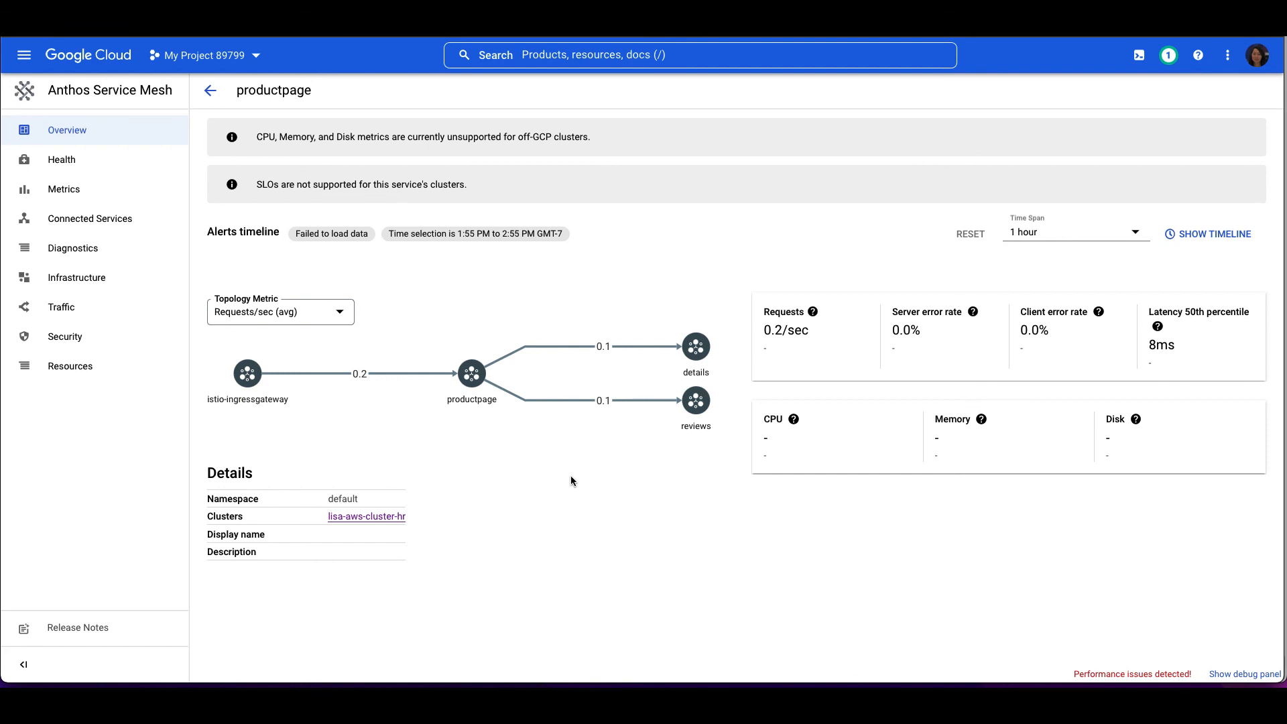
mouse_move(120, 306)
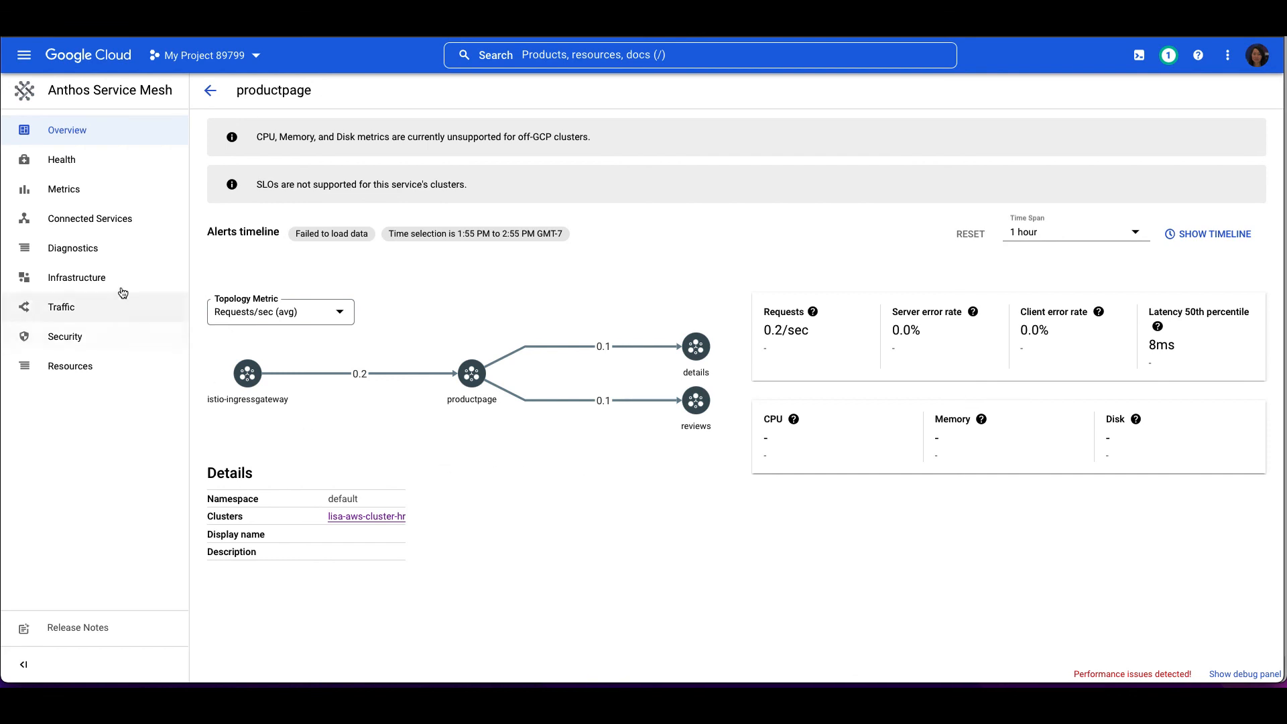
click(61, 159)
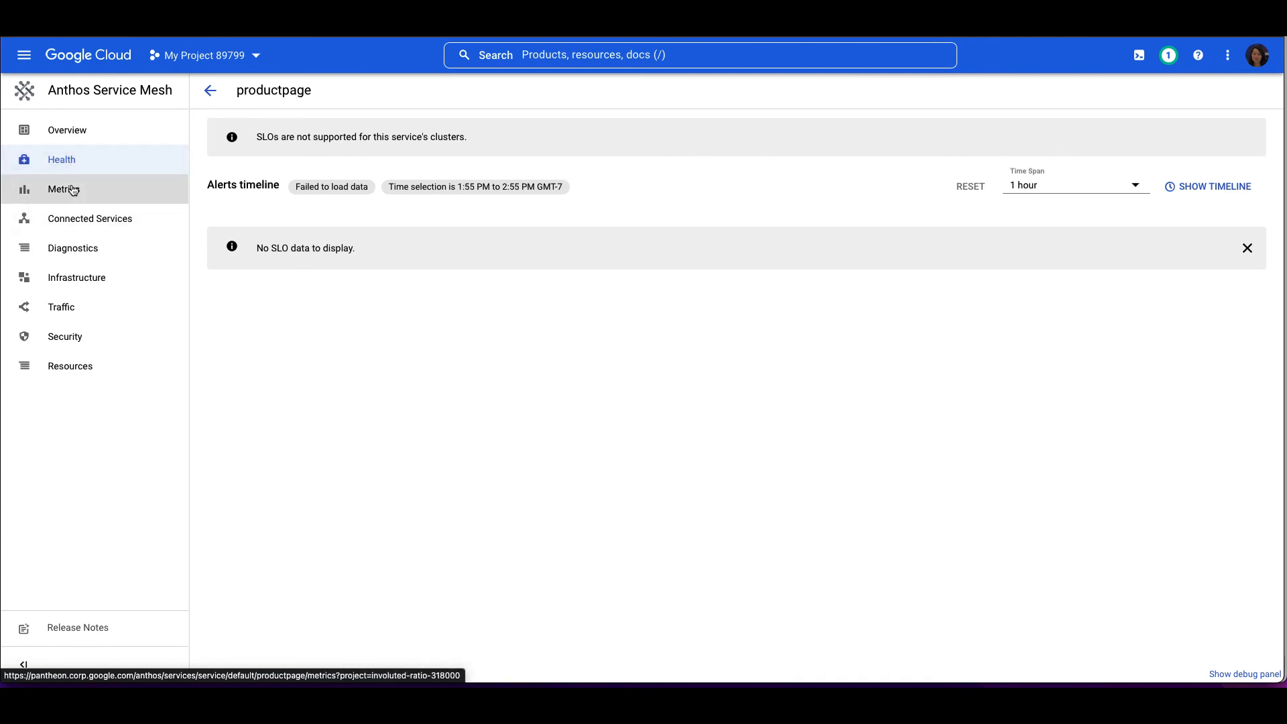
Scroll through productpage's Metrics charts for requests, error rates, latency and sizes.
click(63, 190)
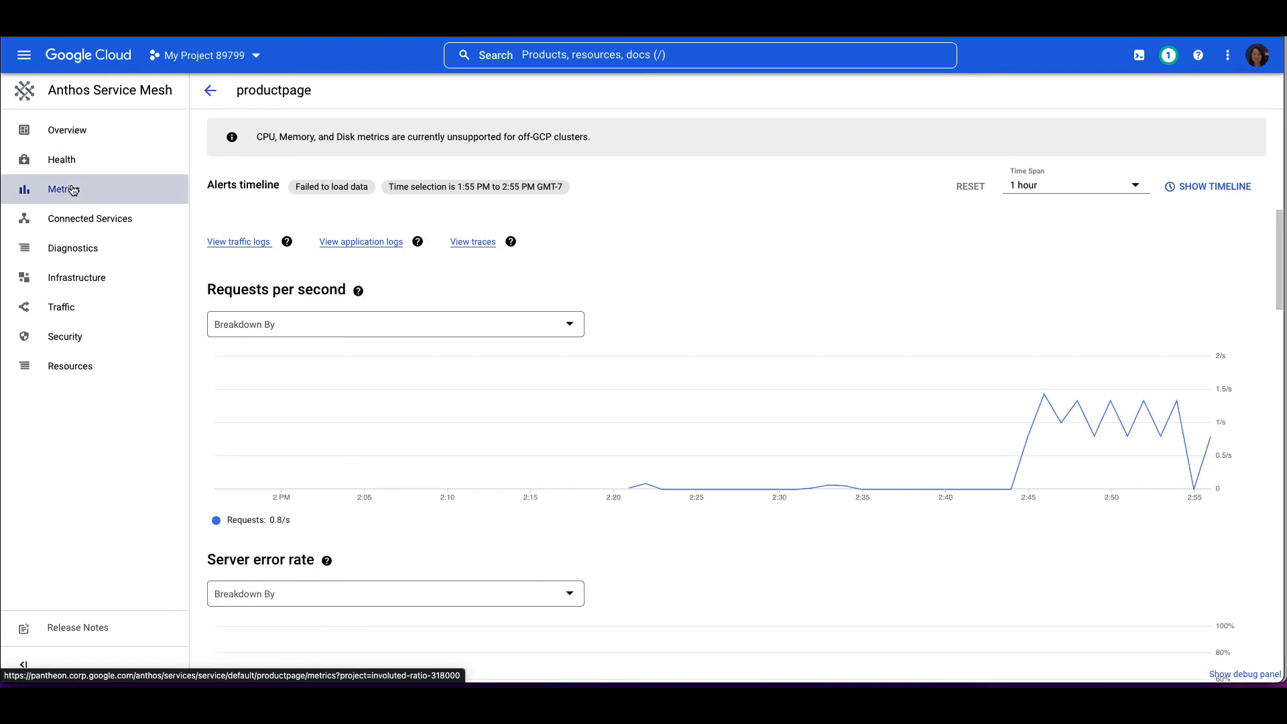
mouse_move(632, 498)
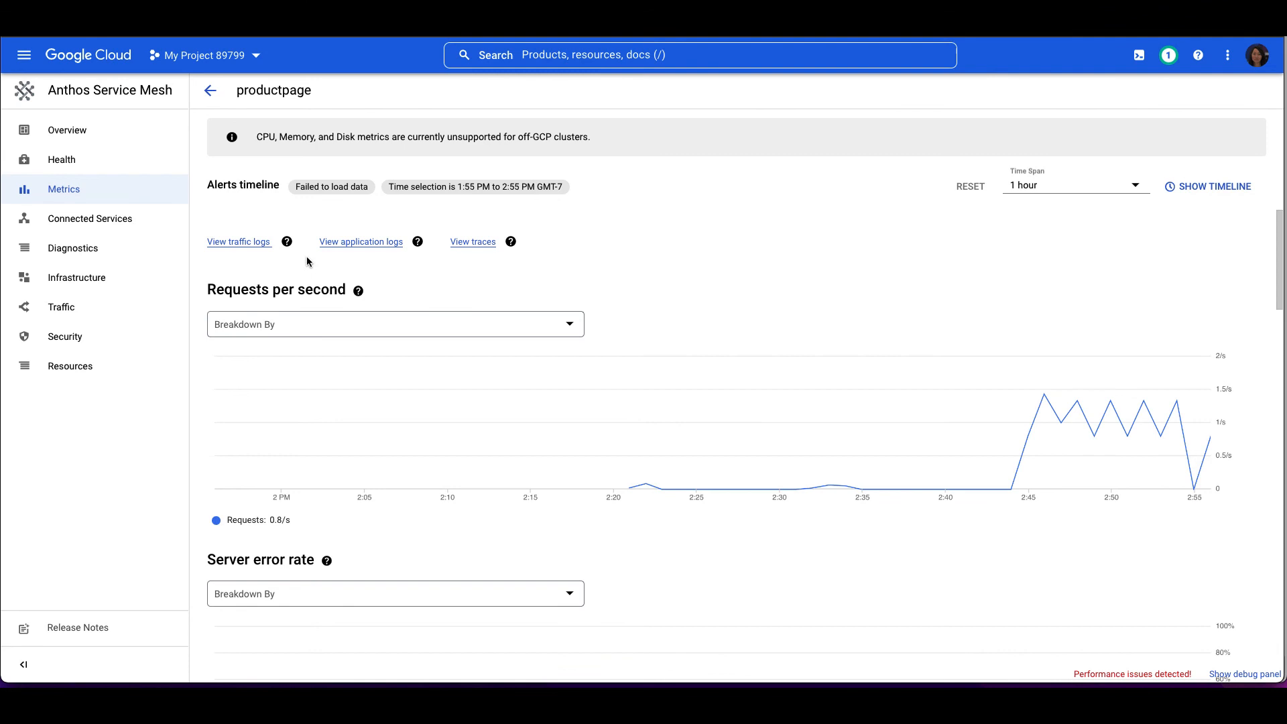
mouse_move(640, 457)
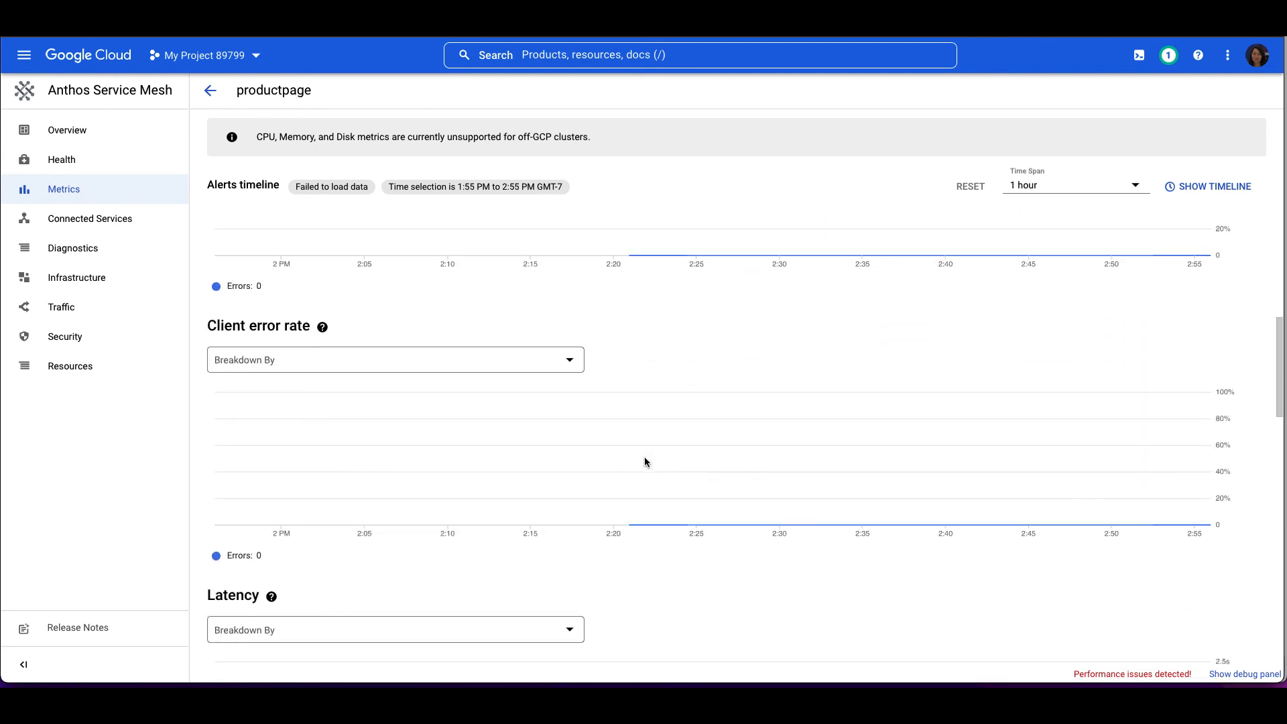
scroll(down, 3)
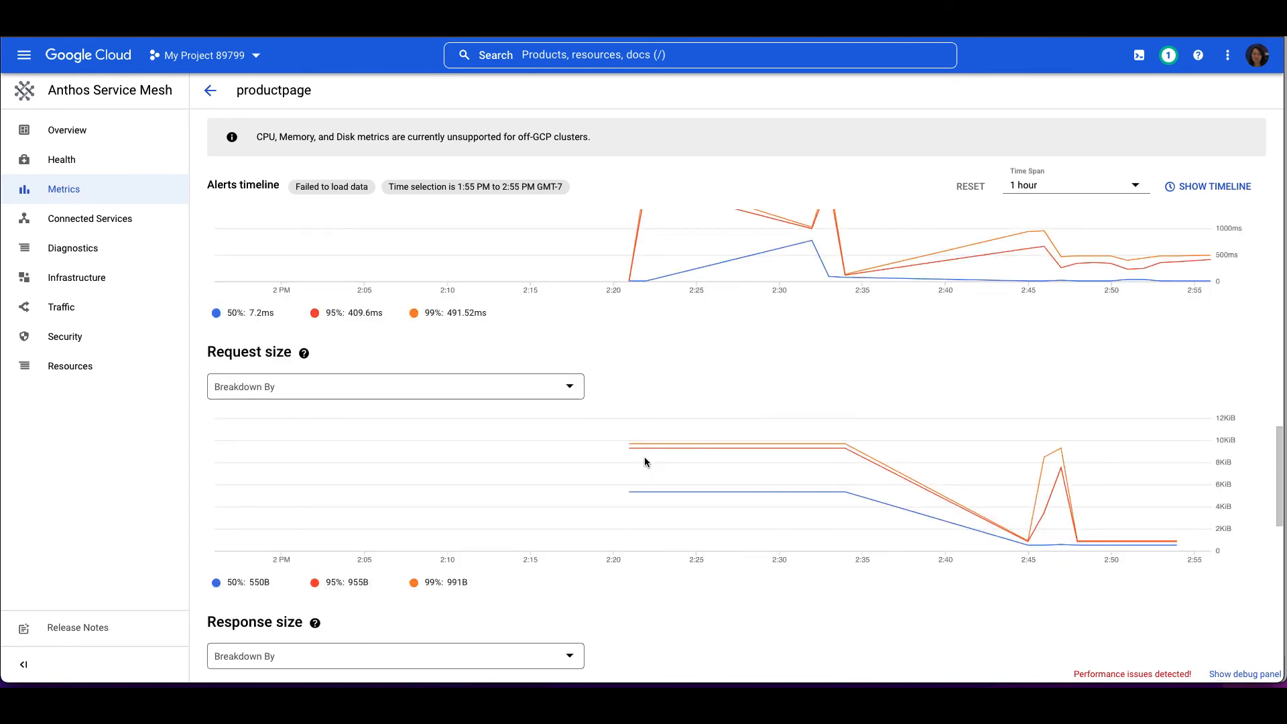
scroll(down, 3)
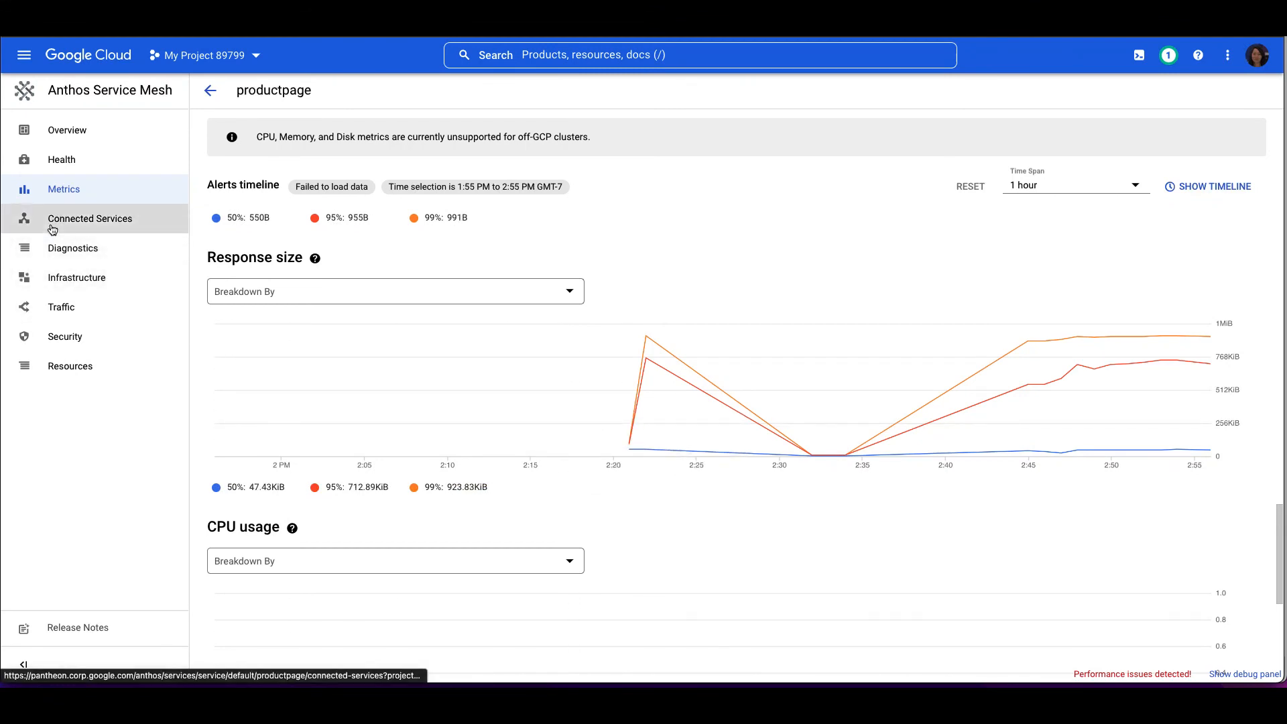
Open productpage's Diagnostics page, then its Infrastructure page with the pod instance.
click(89, 219)
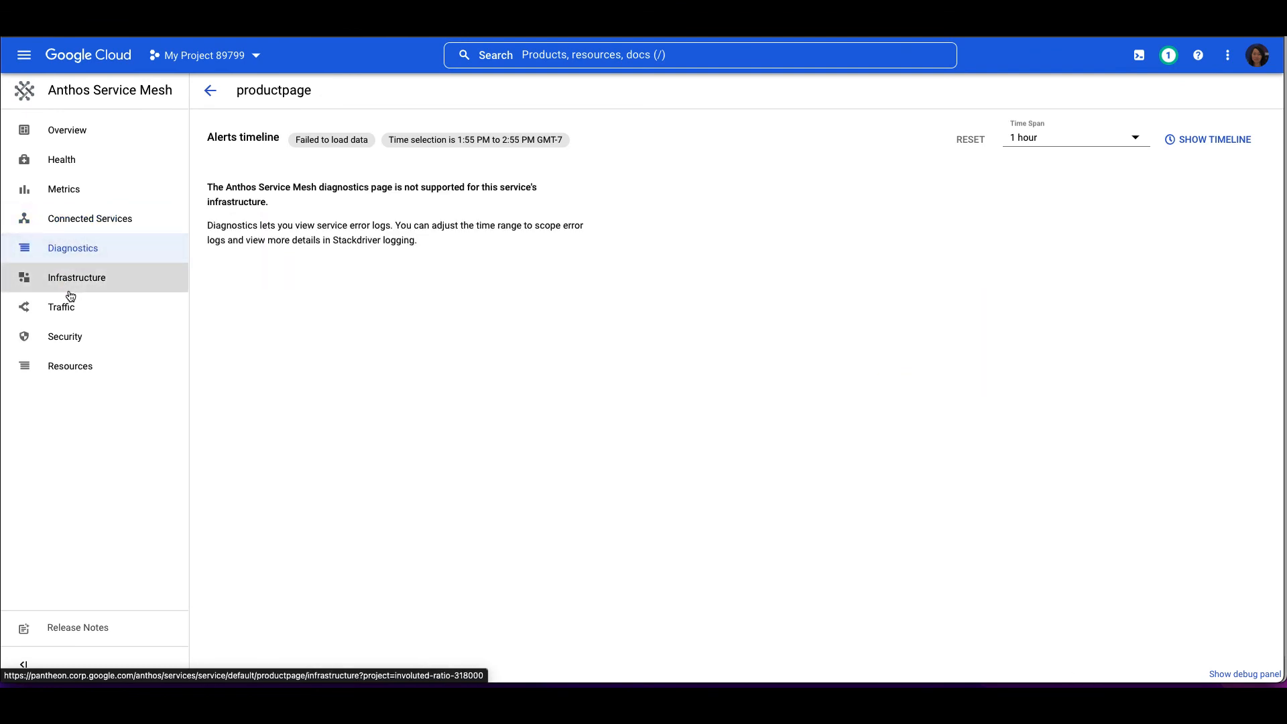
click(77, 277)
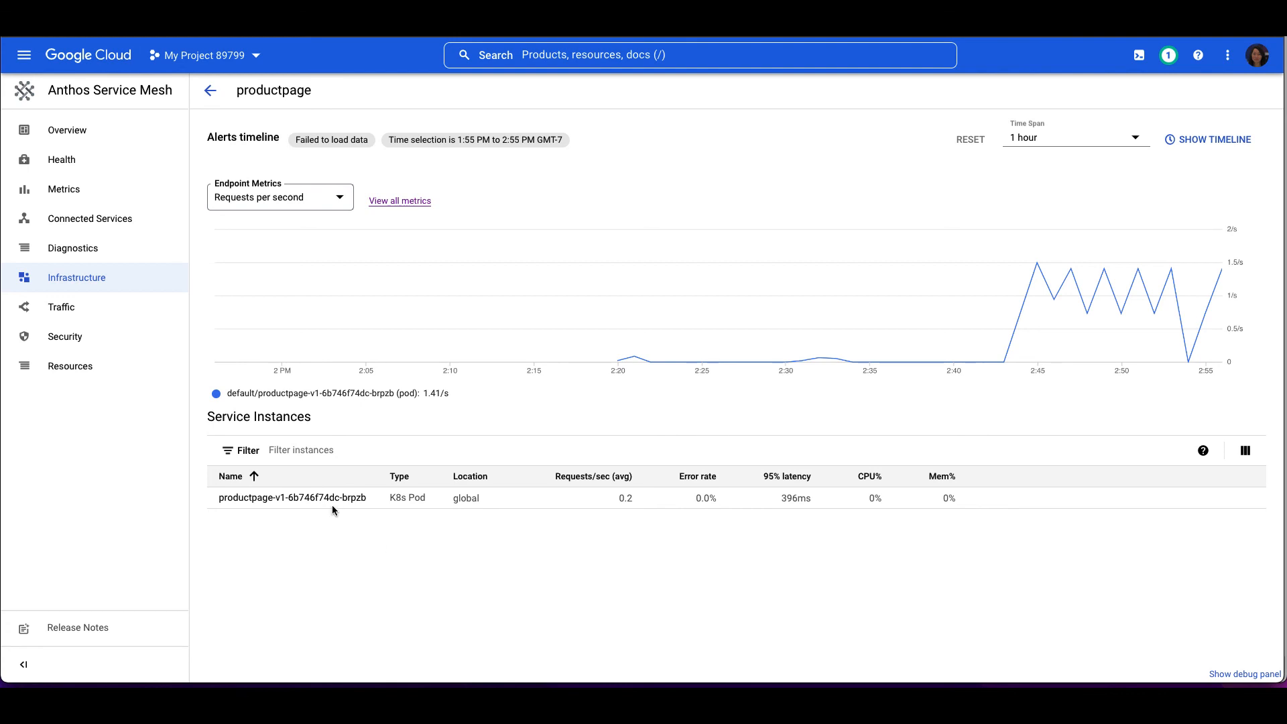
Inspect the productpage pod instance, then view productpage's Traffic and Security pages.
click(292, 498)
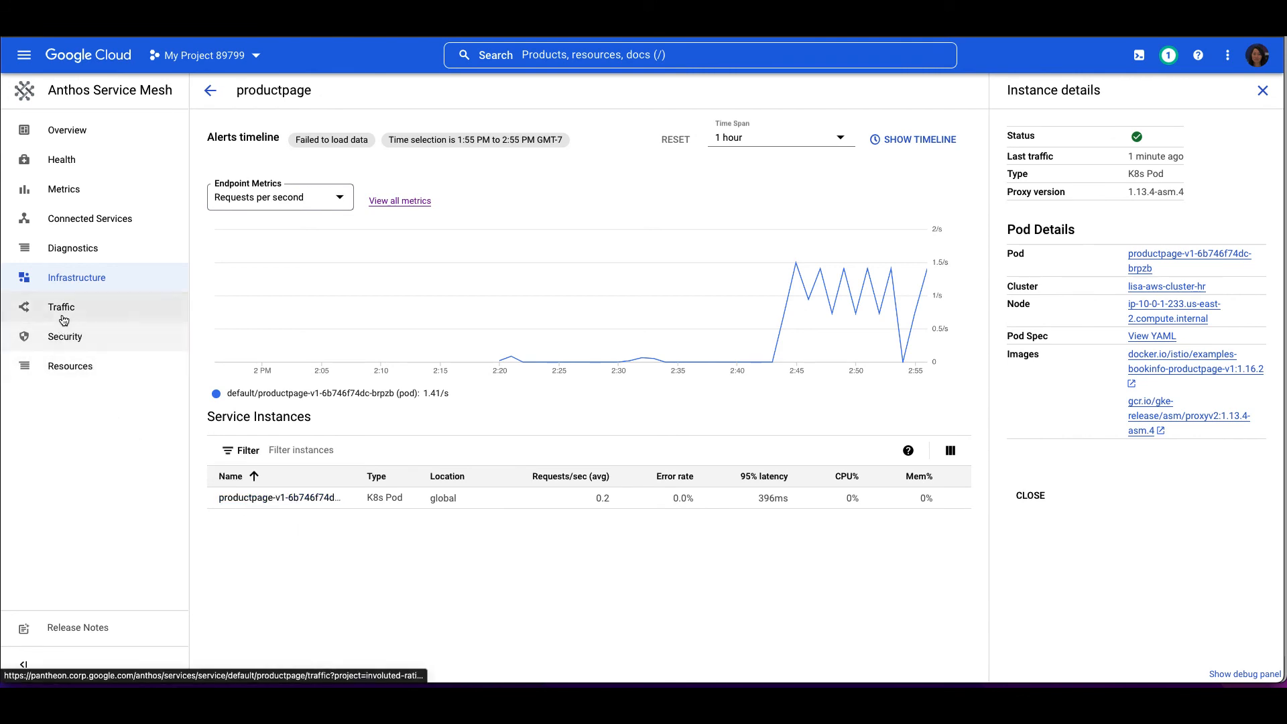
click(1262, 90)
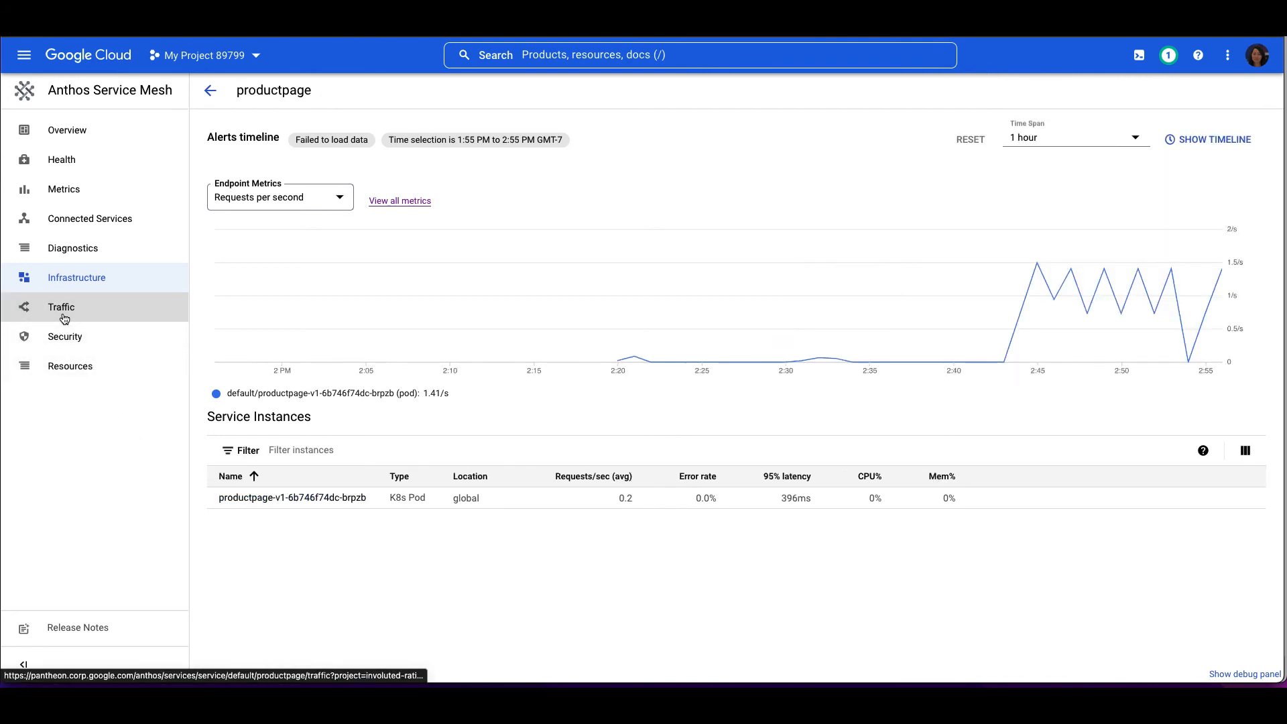
click(61, 307)
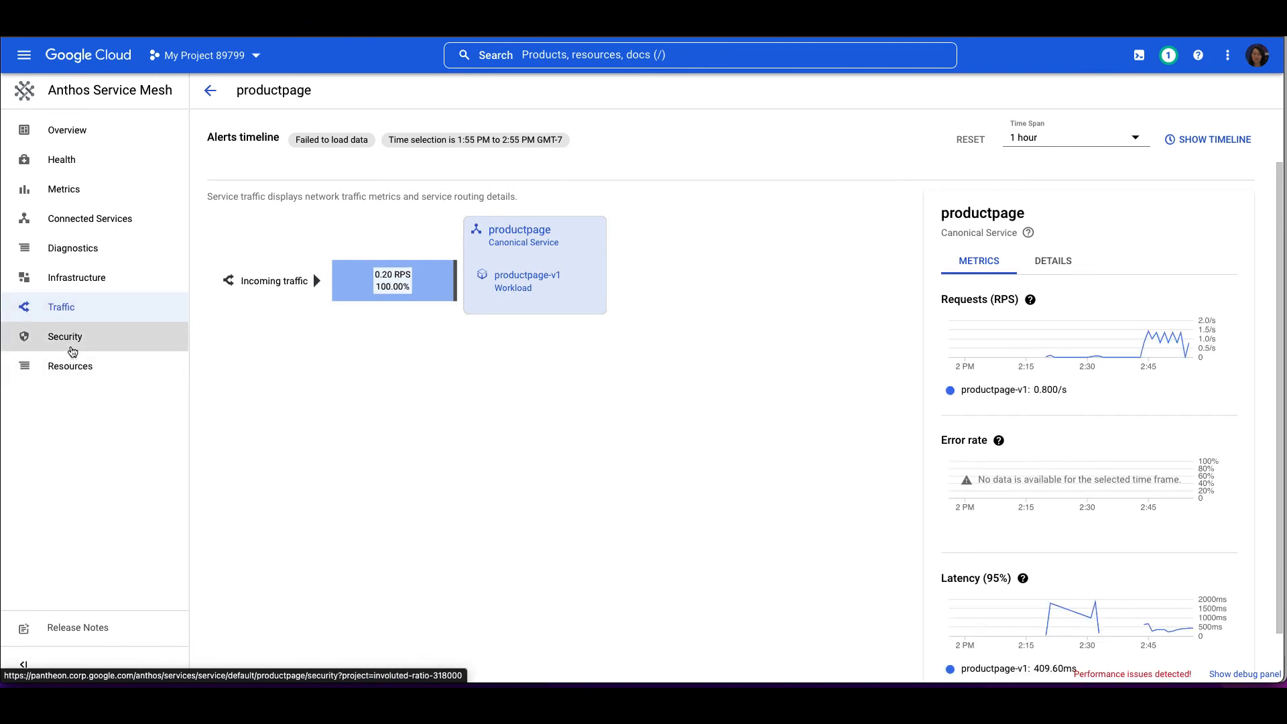
click(65, 337)
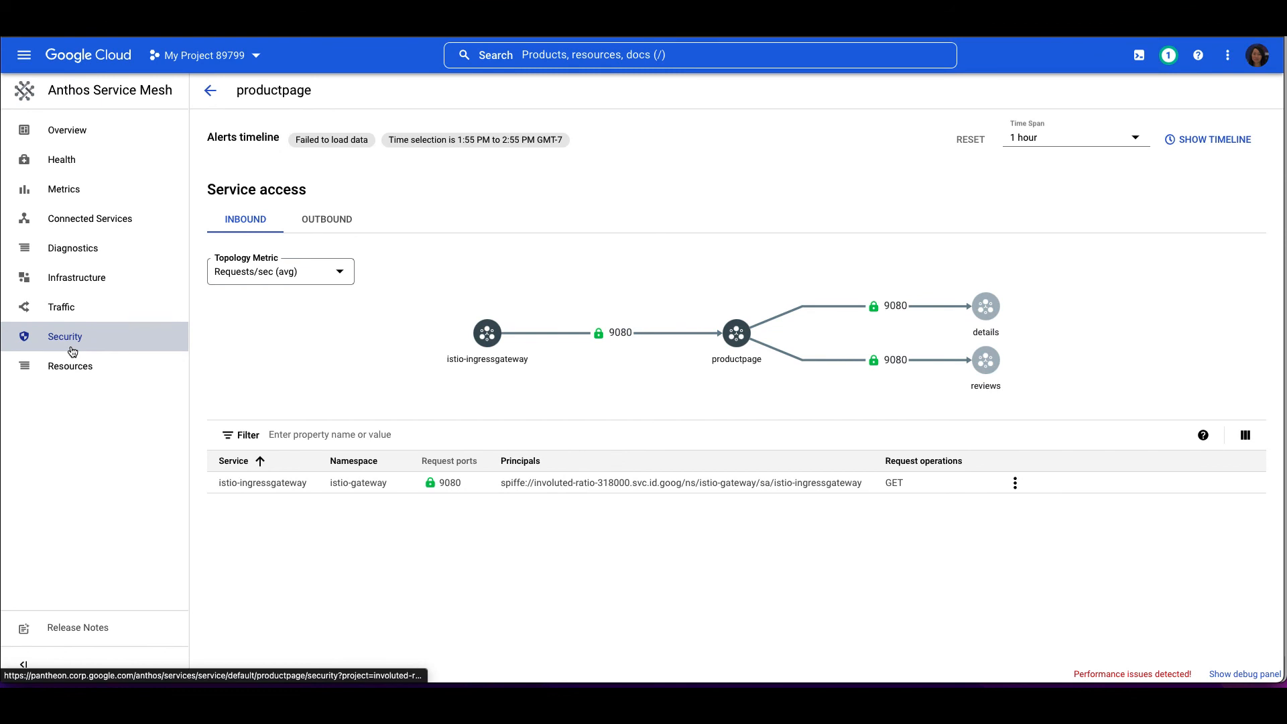
mouse_move(72, 329)
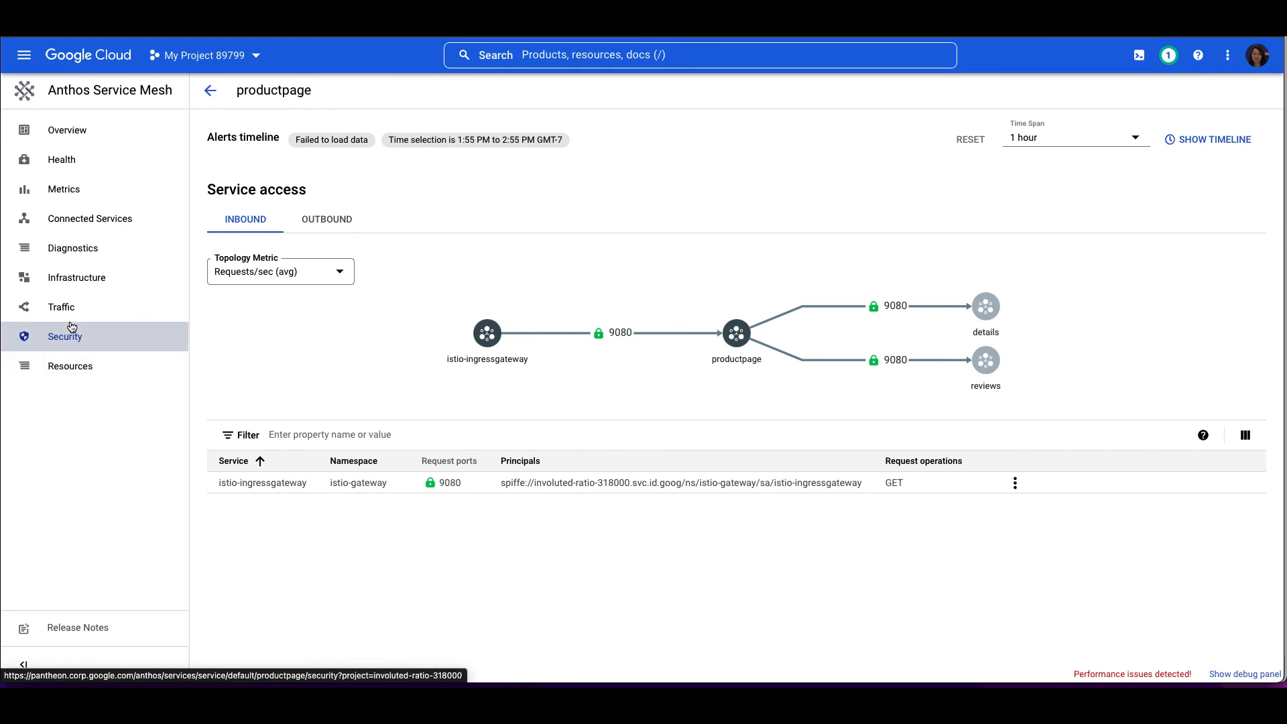